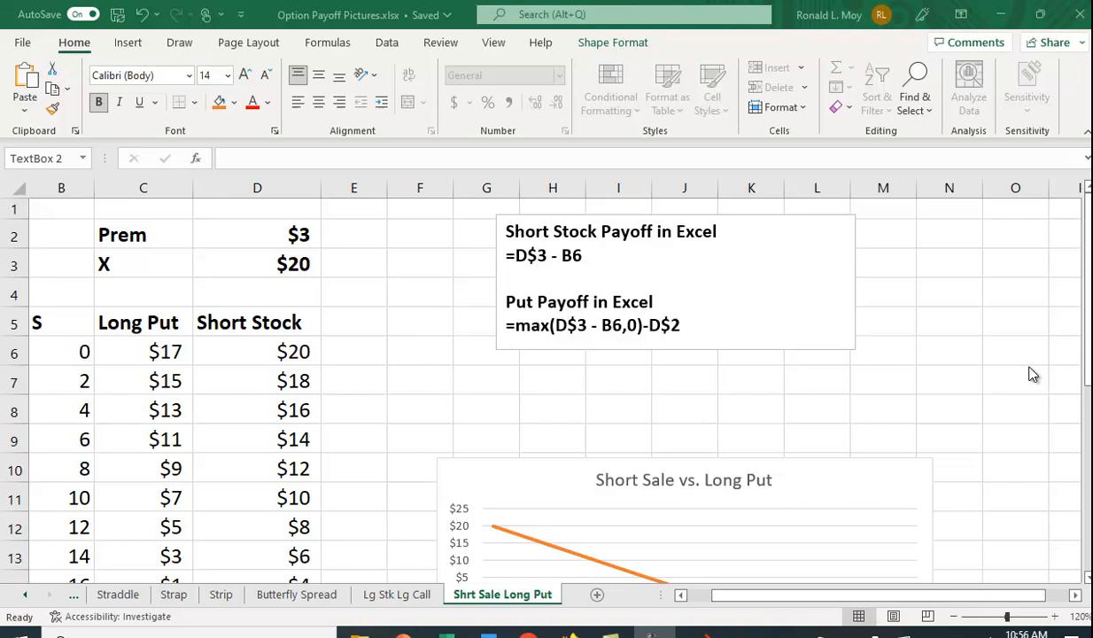
mouse_move(71, 376)
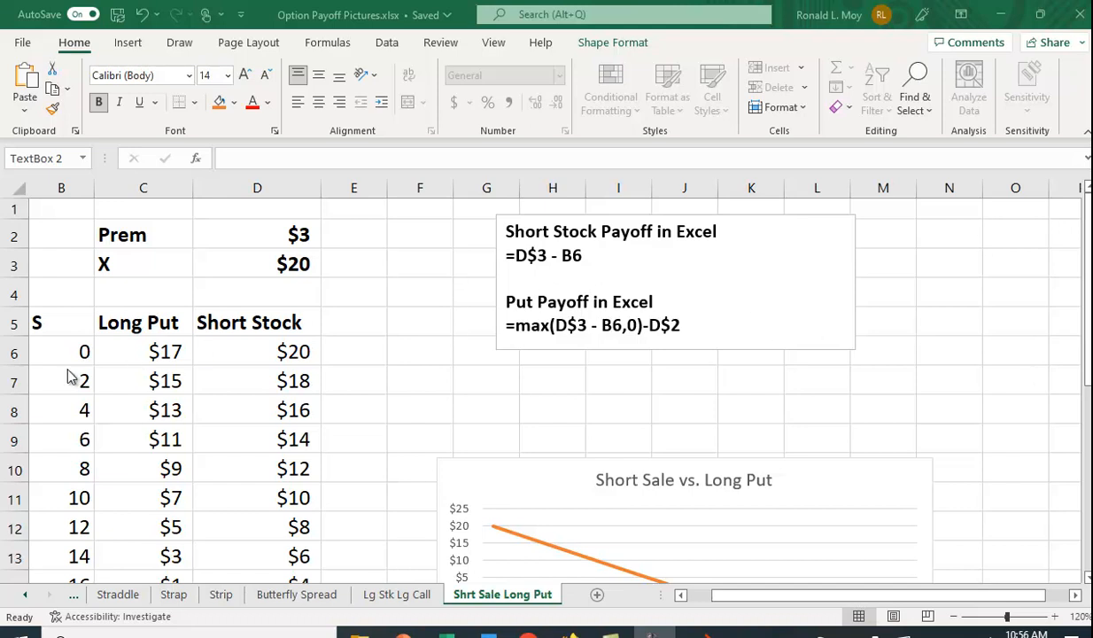
mouse_move(310, 333)
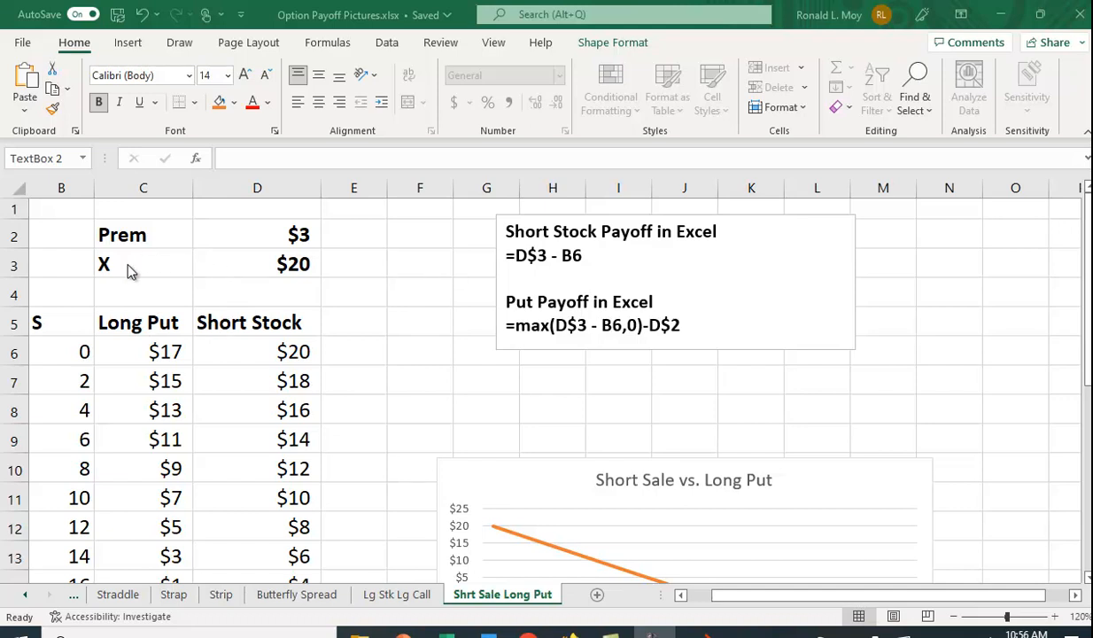
mouse_move(216, 294)
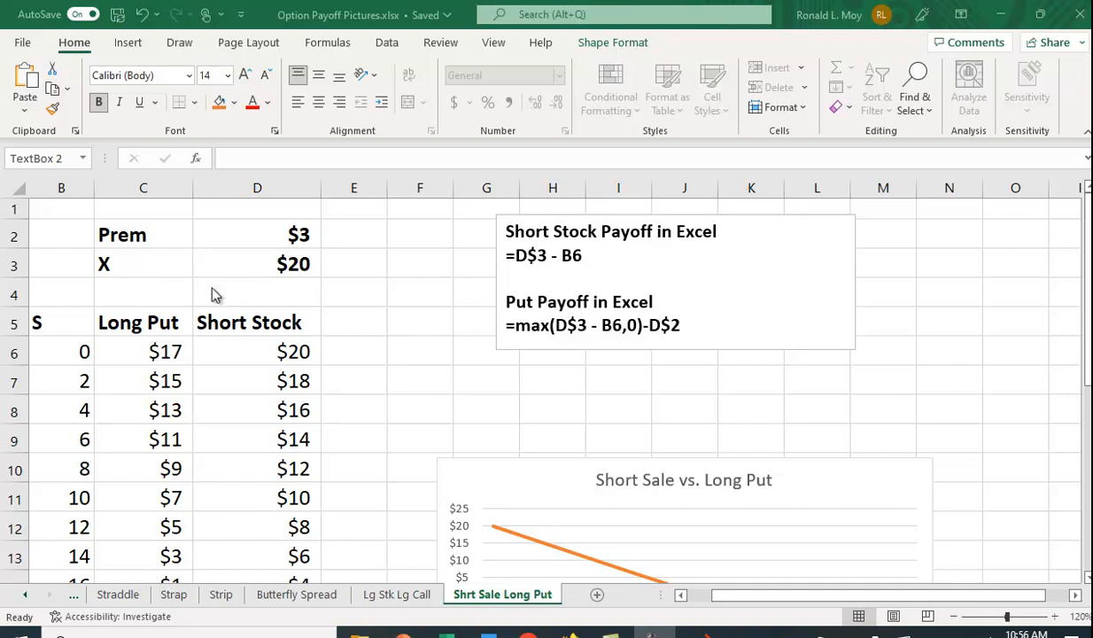
mouse_move(344, 283)
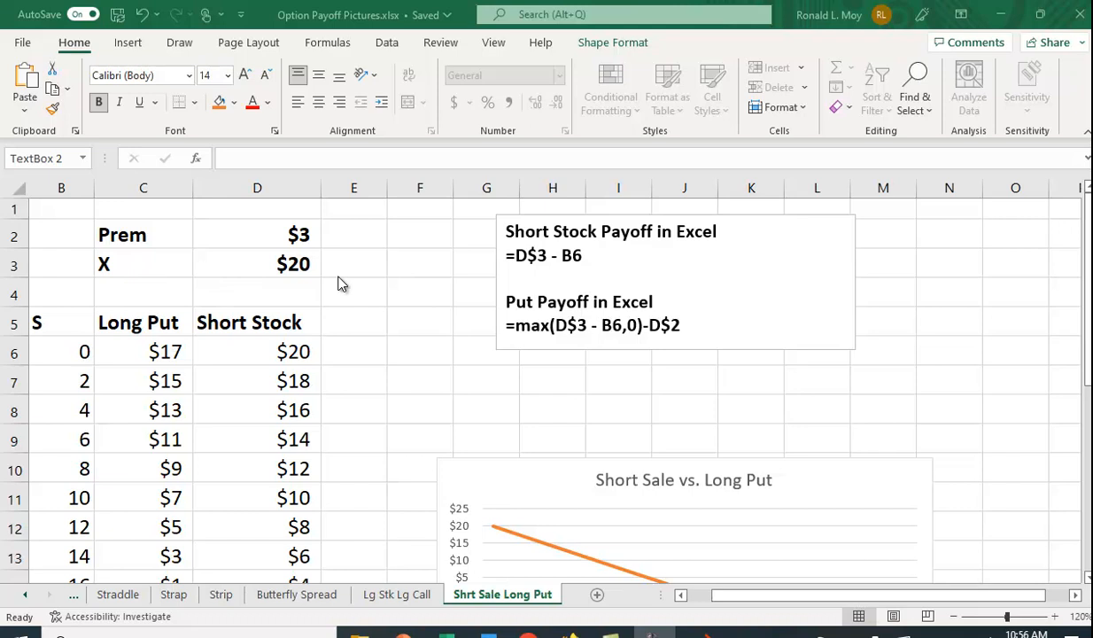
mouse_move(292, 345)
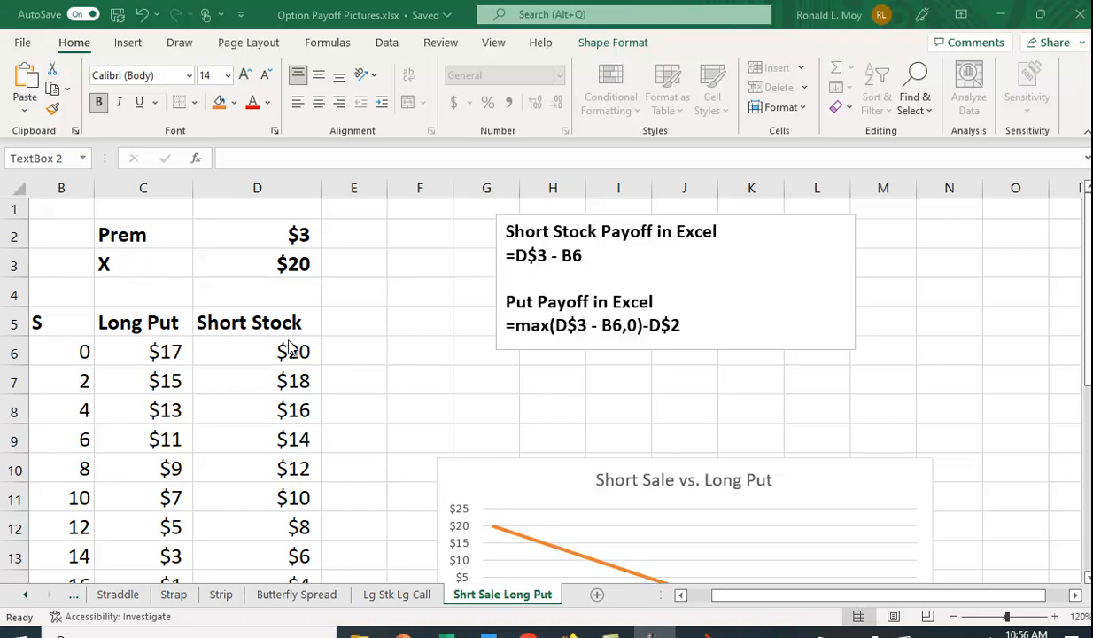
mouse_move(319, 273)
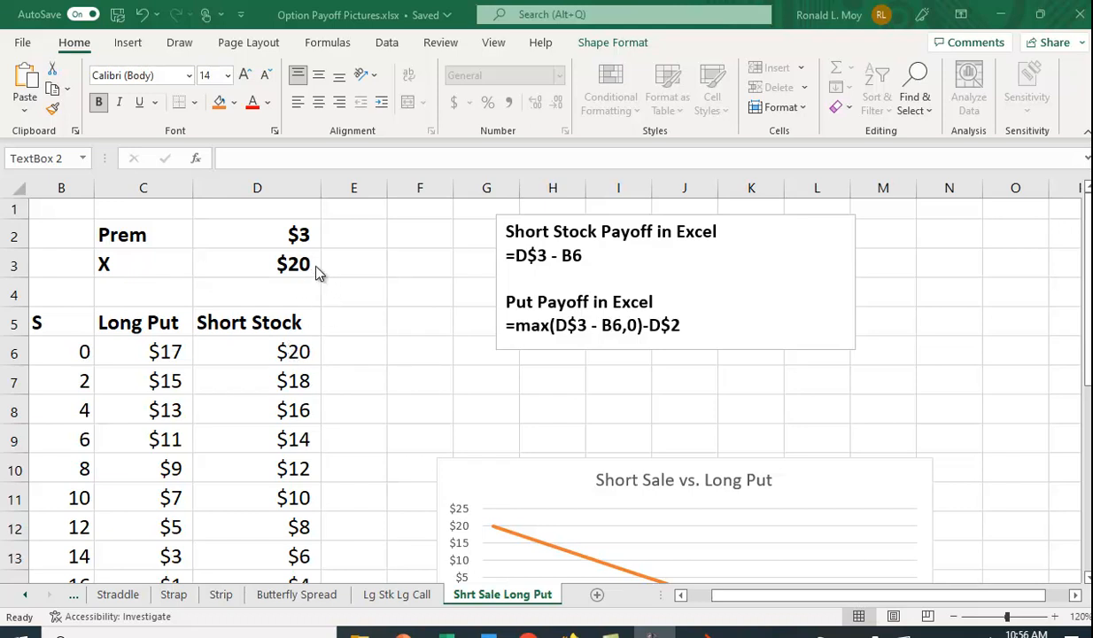
mouse_move(310, 280)
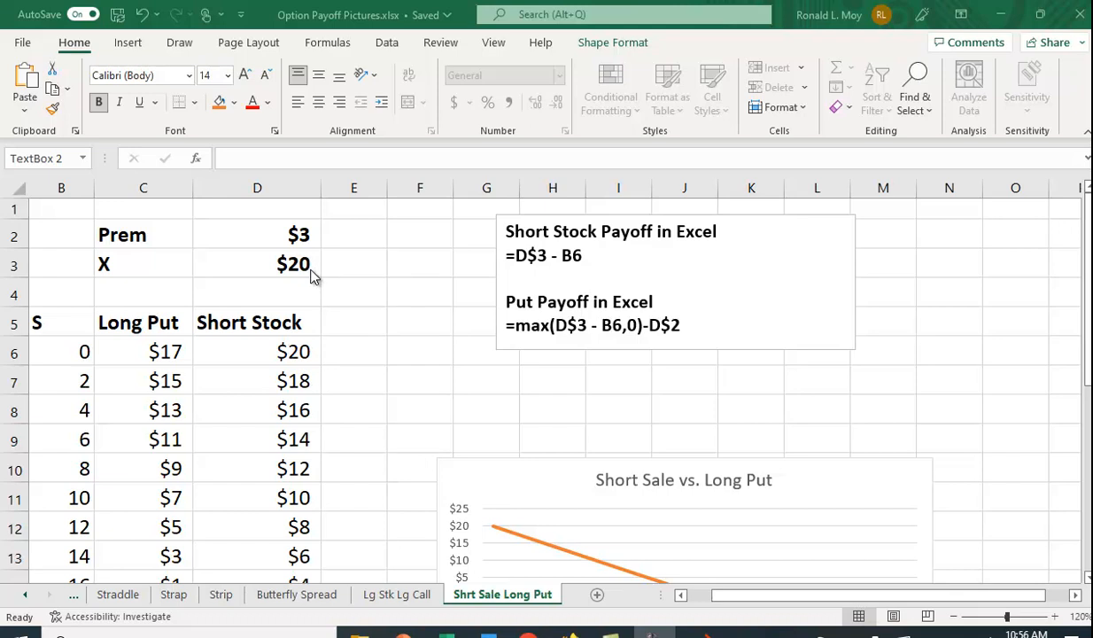
mouse_move(301, 335)
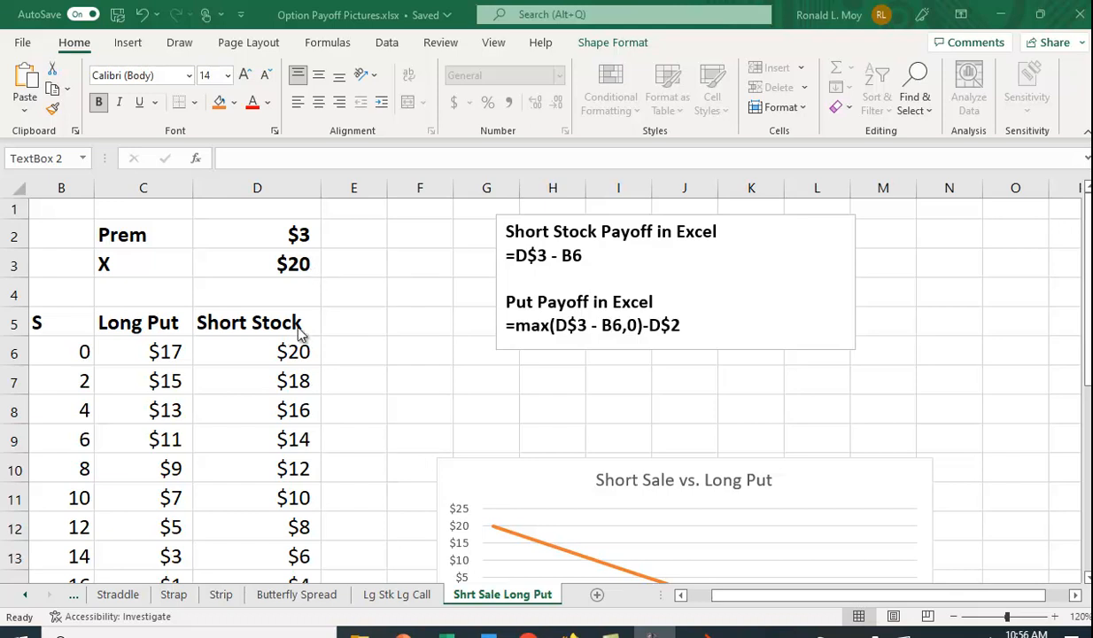
mouse_move(724, 259)
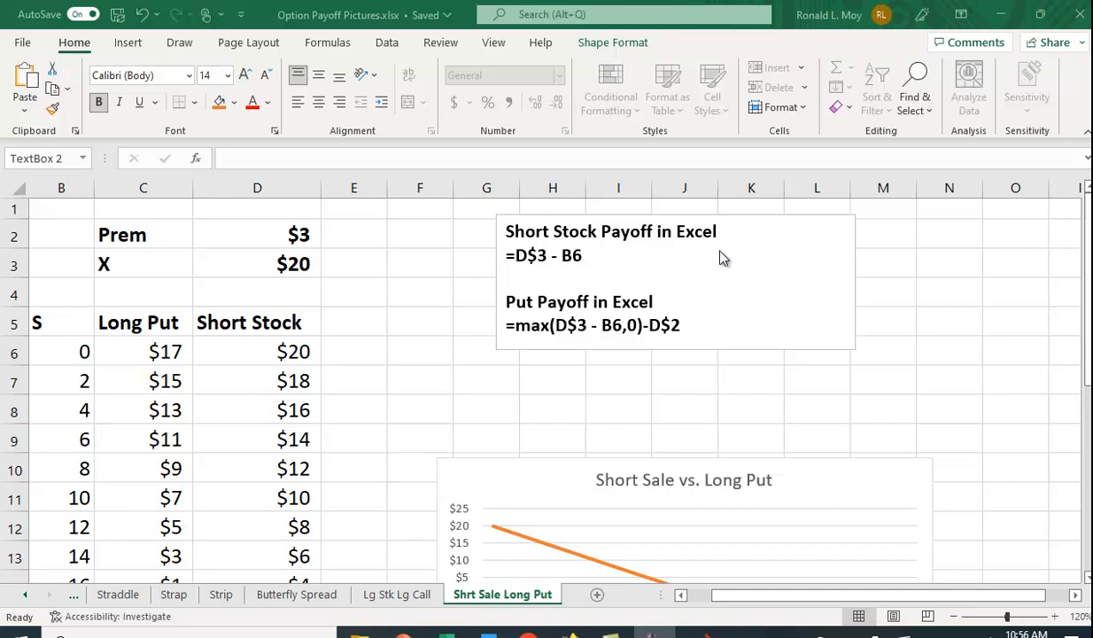
mouse_move(304, 366)
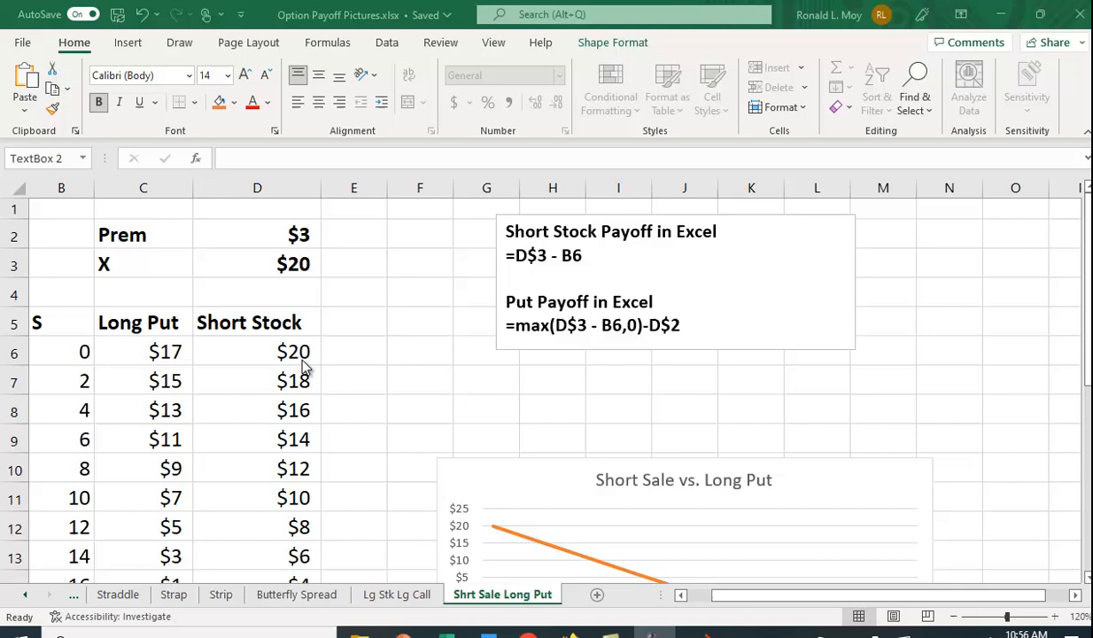
mouse_move(301, 263)
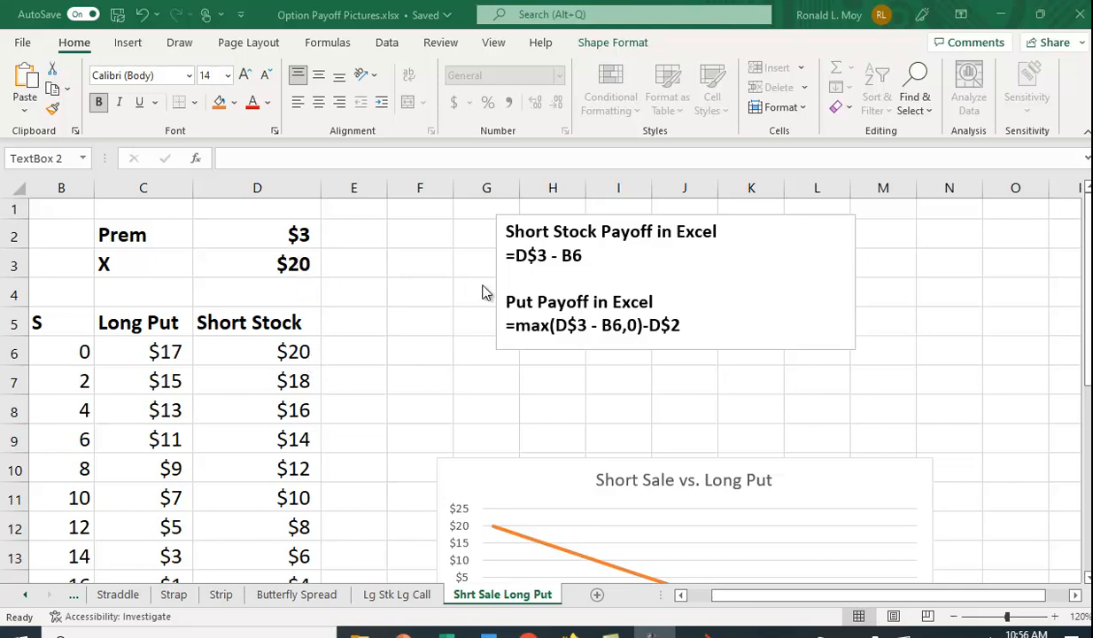
mouse_move(301, 268)
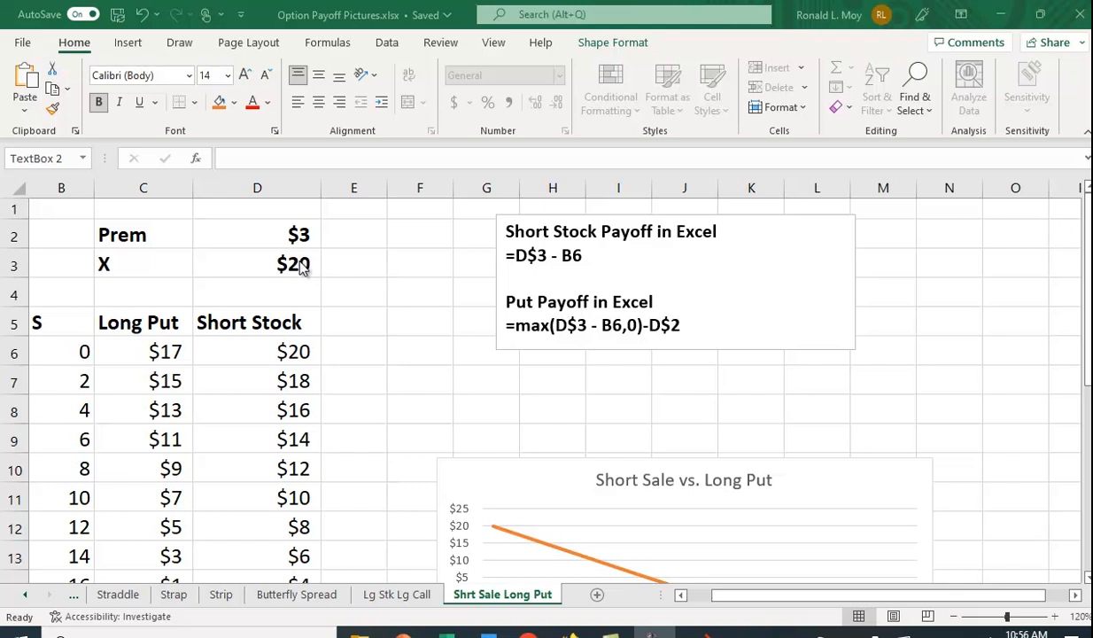
mouse_move(131, 282)
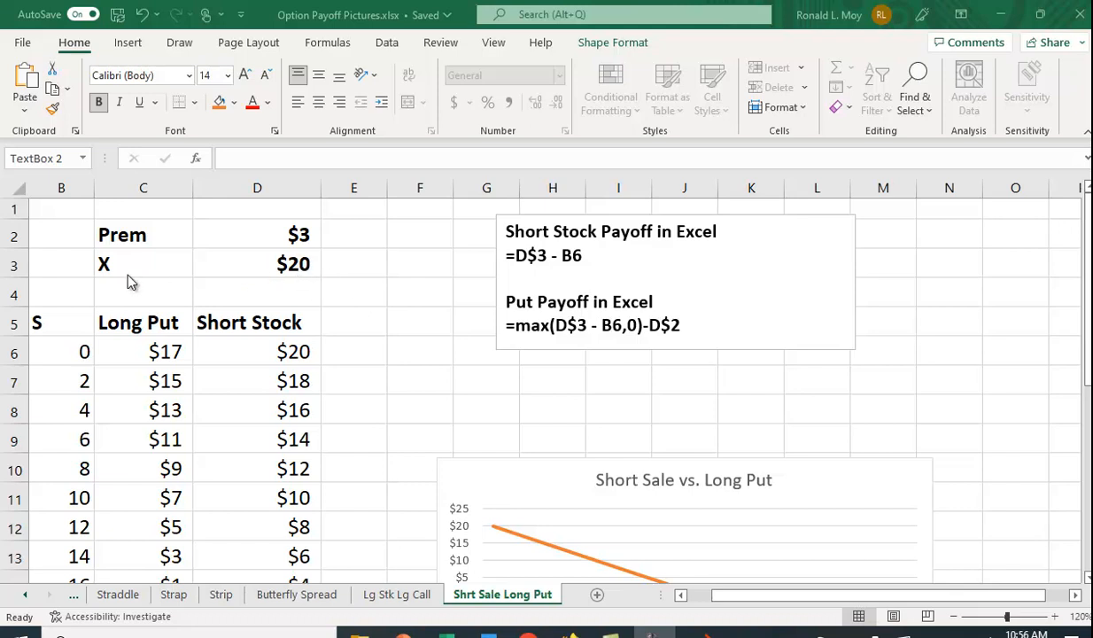
mouse_move(294, 279)
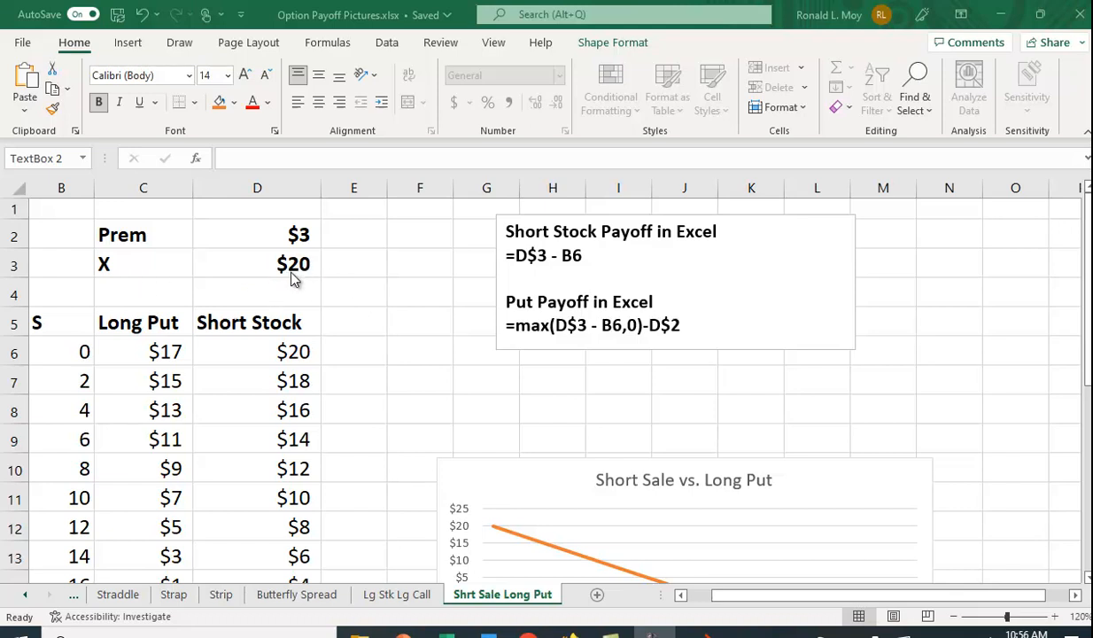
mouse_move(591, 418)
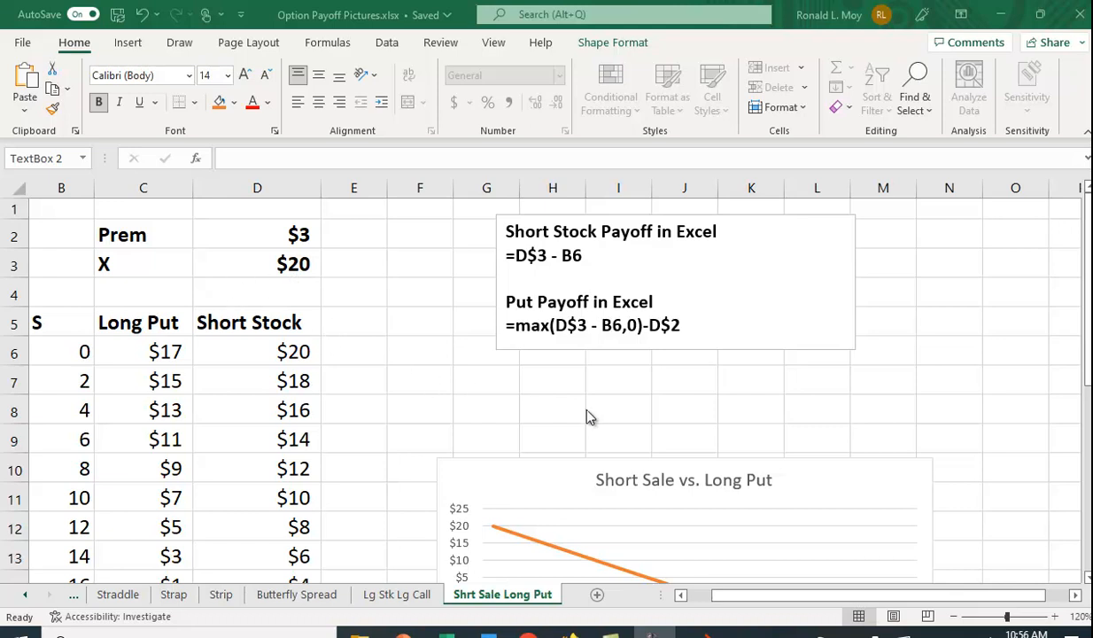
mouse_move(506, 408)
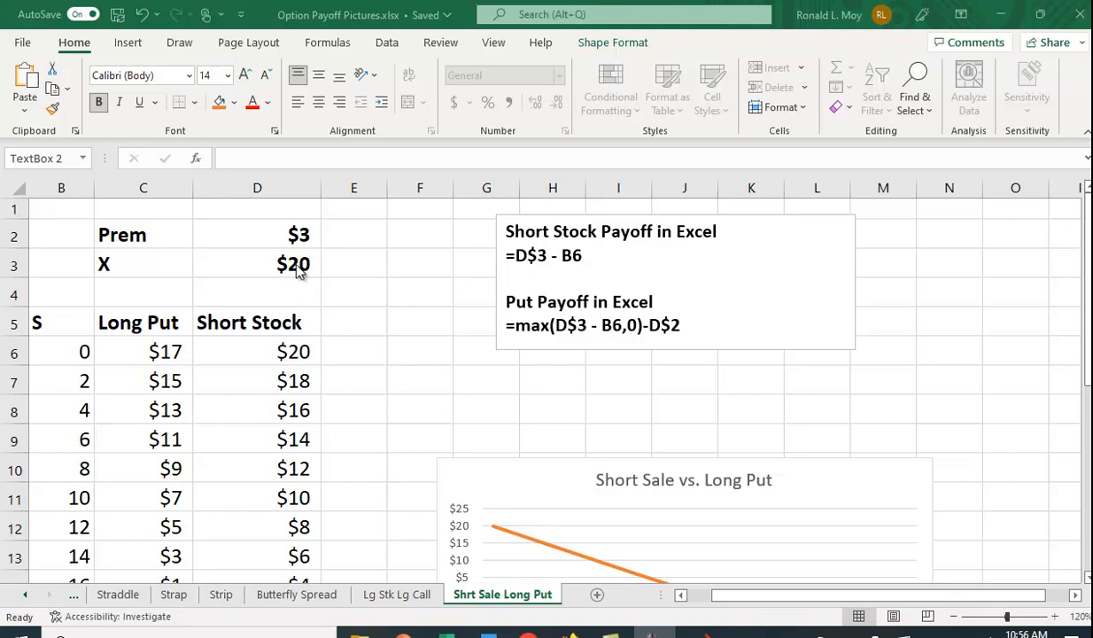
mouse_move(408, 276)
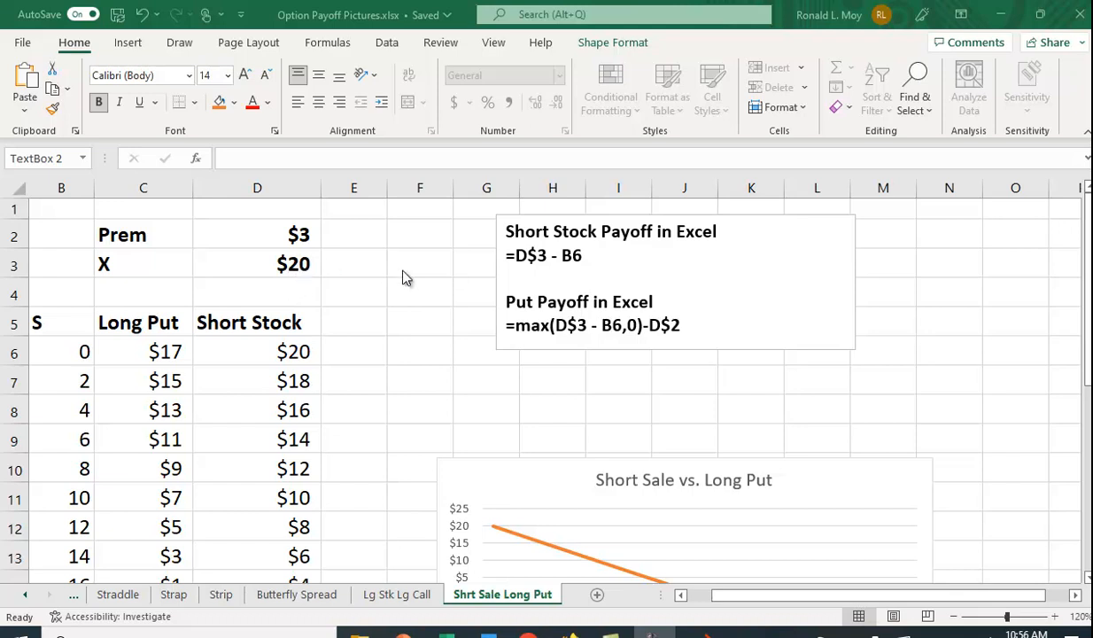
mouse_move(294, 265)
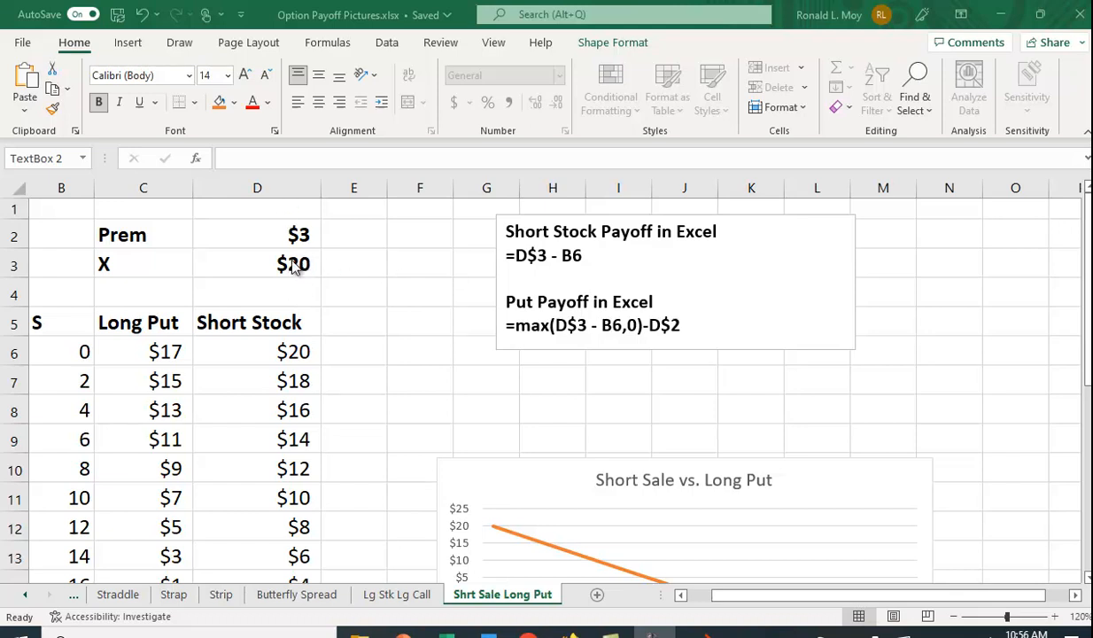
mouse_move(542, 287)
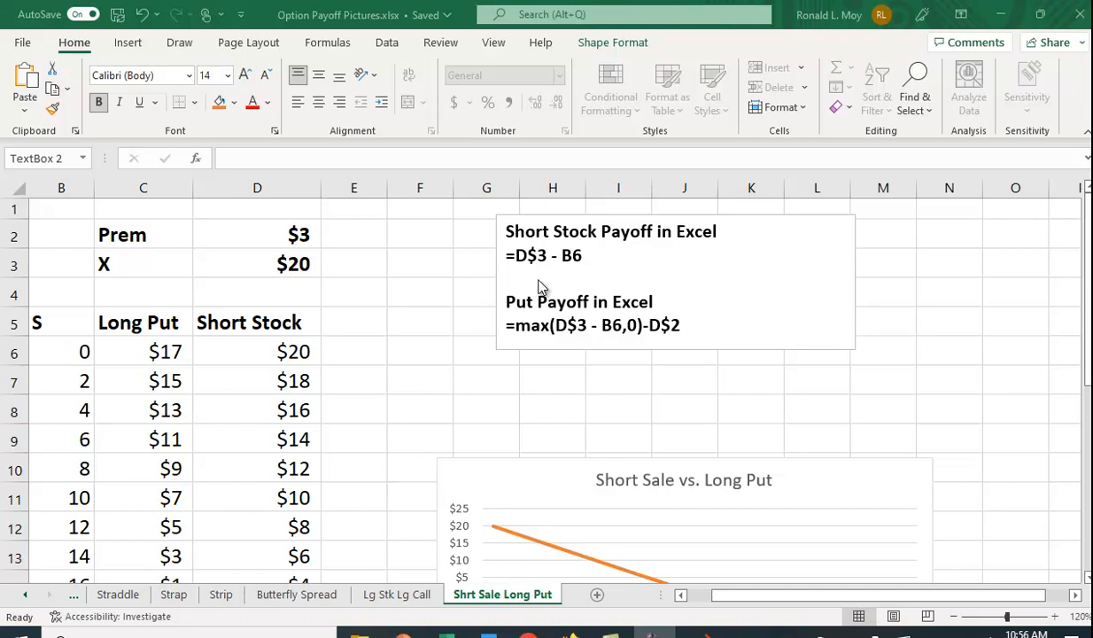
mouse_move(310, 280)
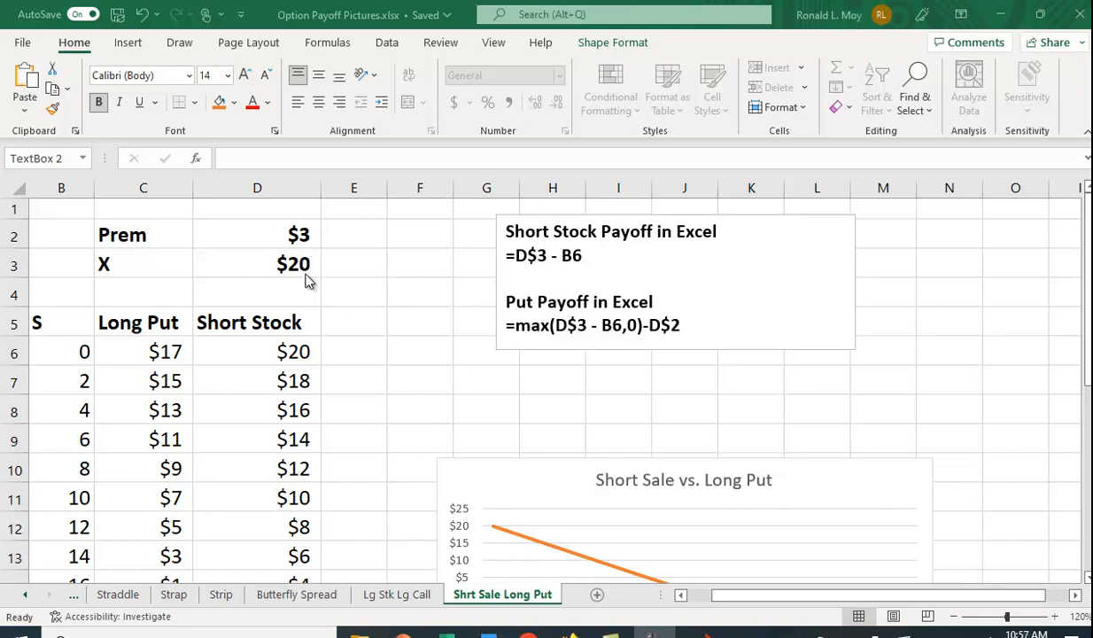
mouse_move(275, 269)
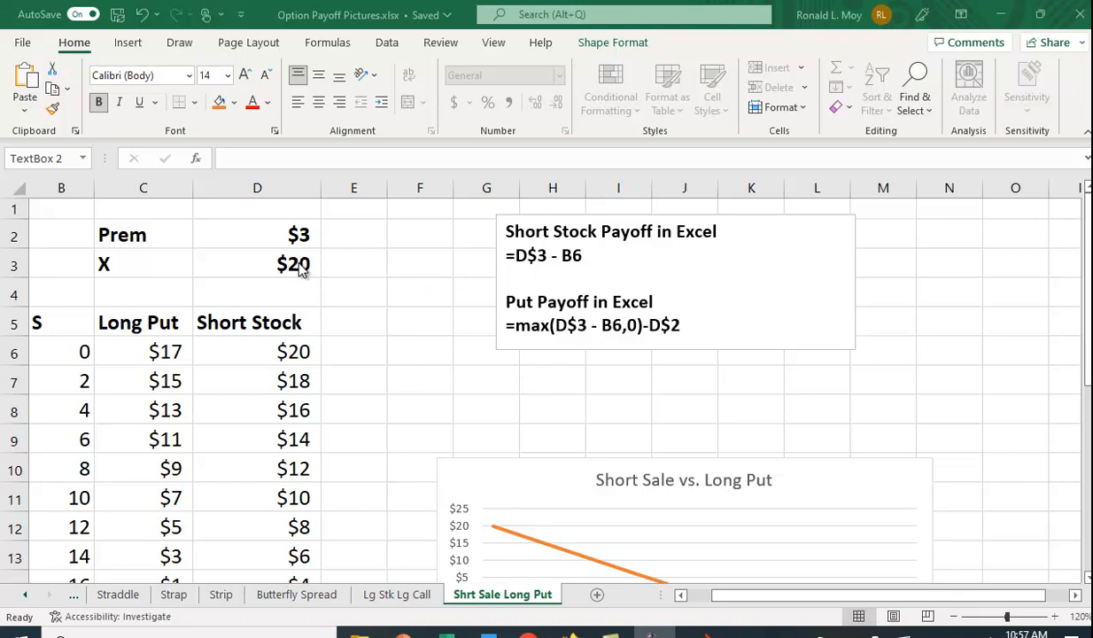
mouse_move(355, 333)
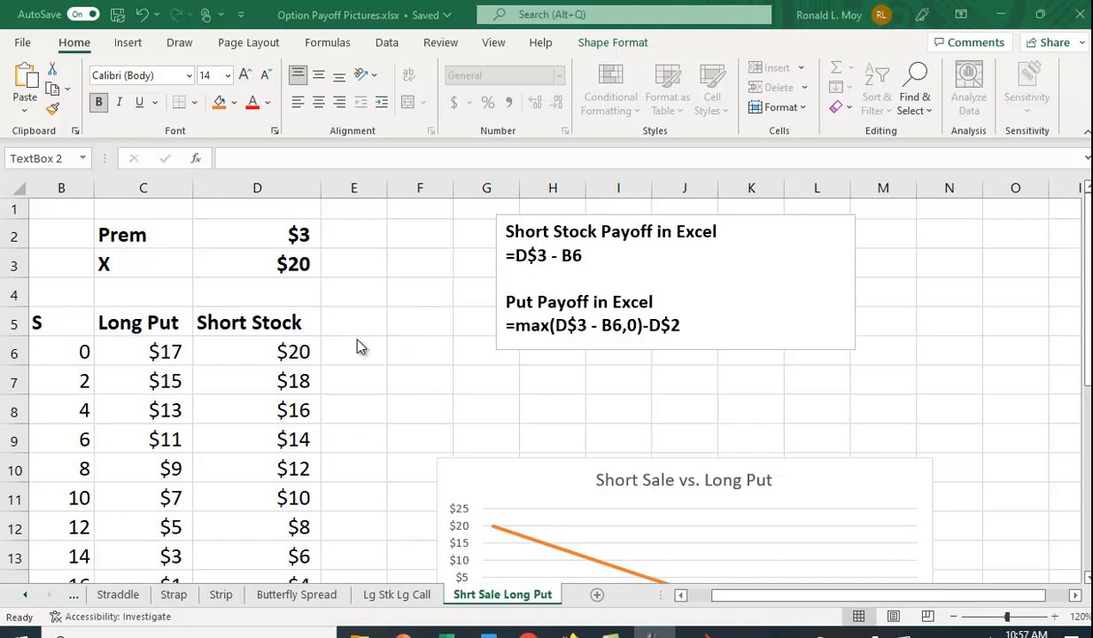
mouse_move(71, 361)
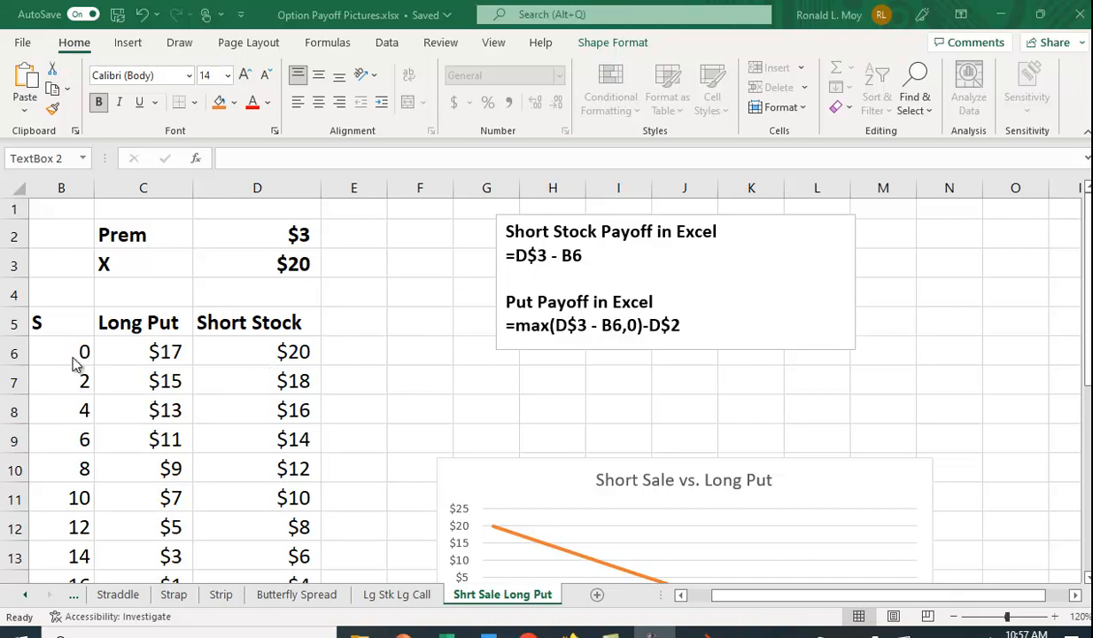
mouse_move(85, 370)
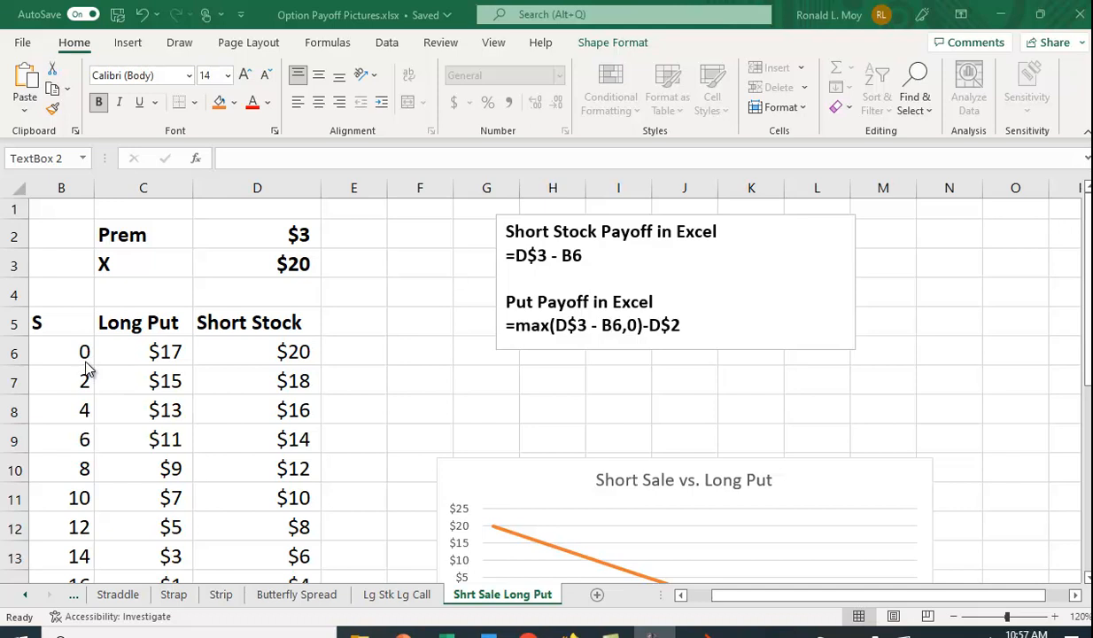
mouse_move(80, 252)
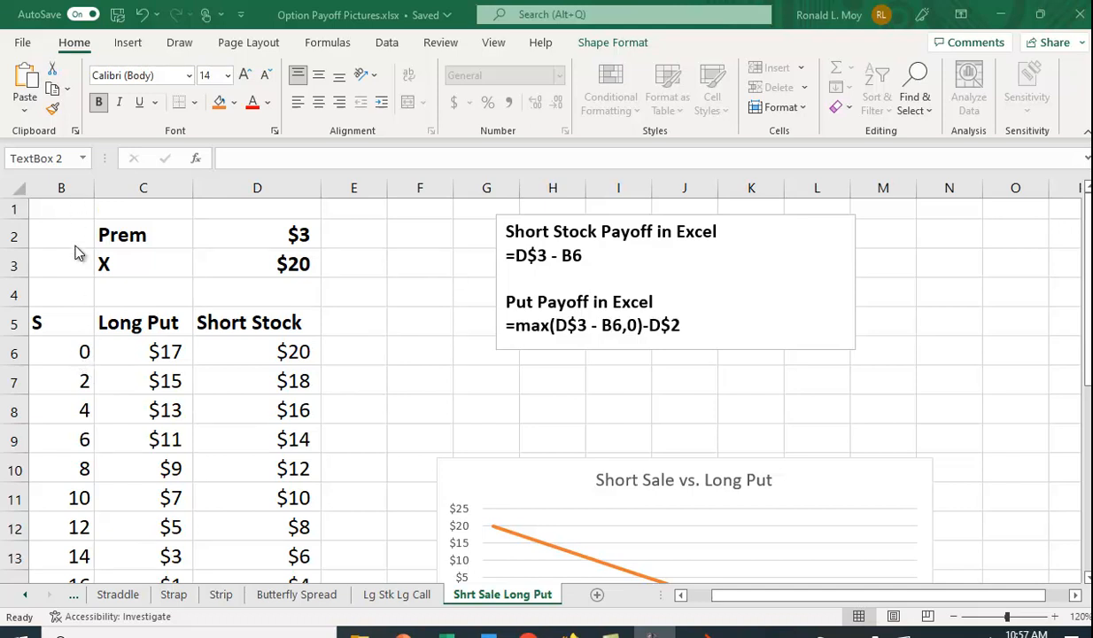
mouse_move(302, 357)
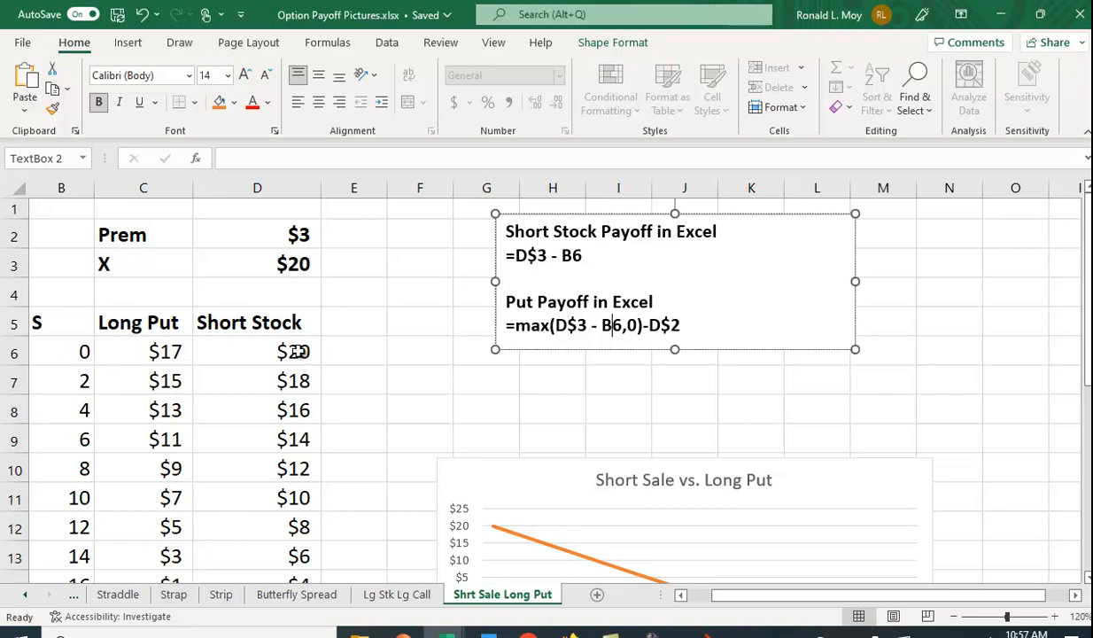
Review the short stock payoff formulas in D6 and D7, then scroll through the sheet
left_click(257, 351)
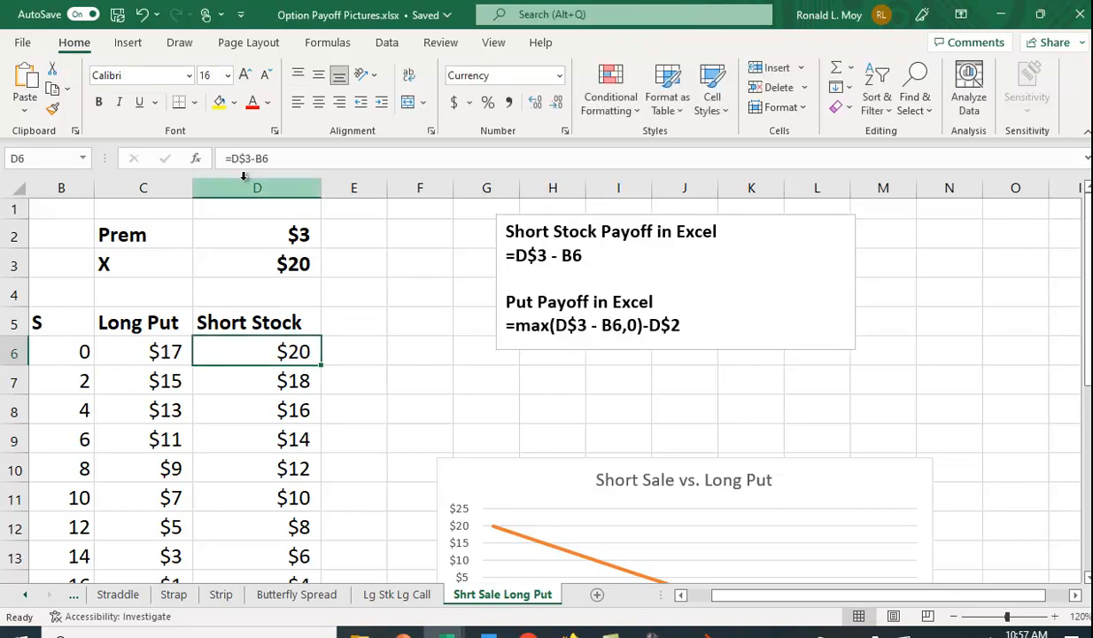
left_click(256, 379)
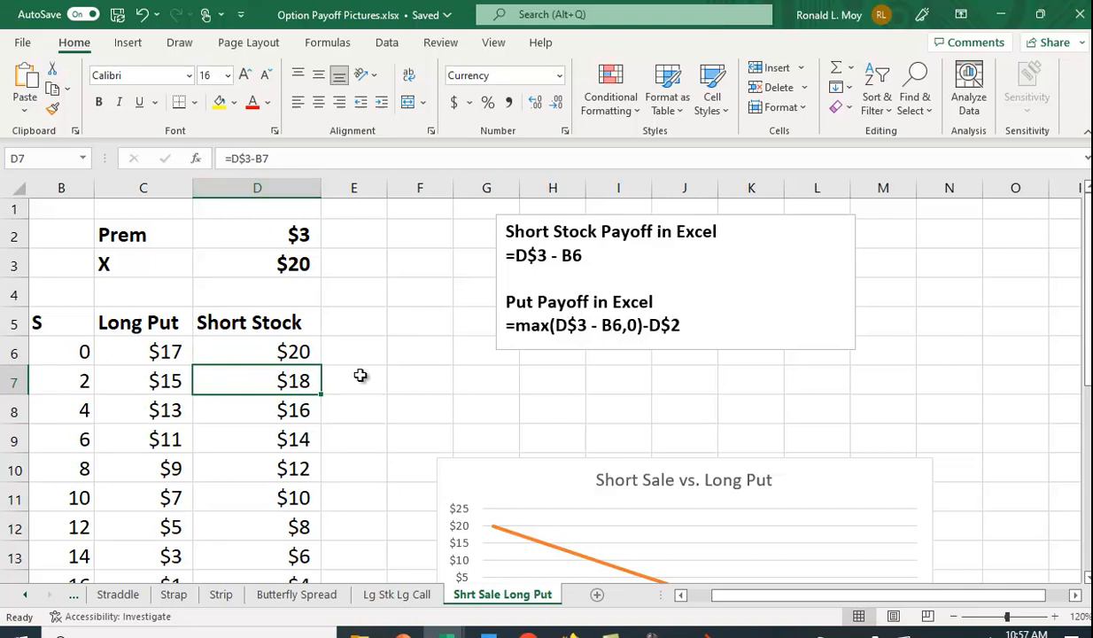
left_click(418, 378)
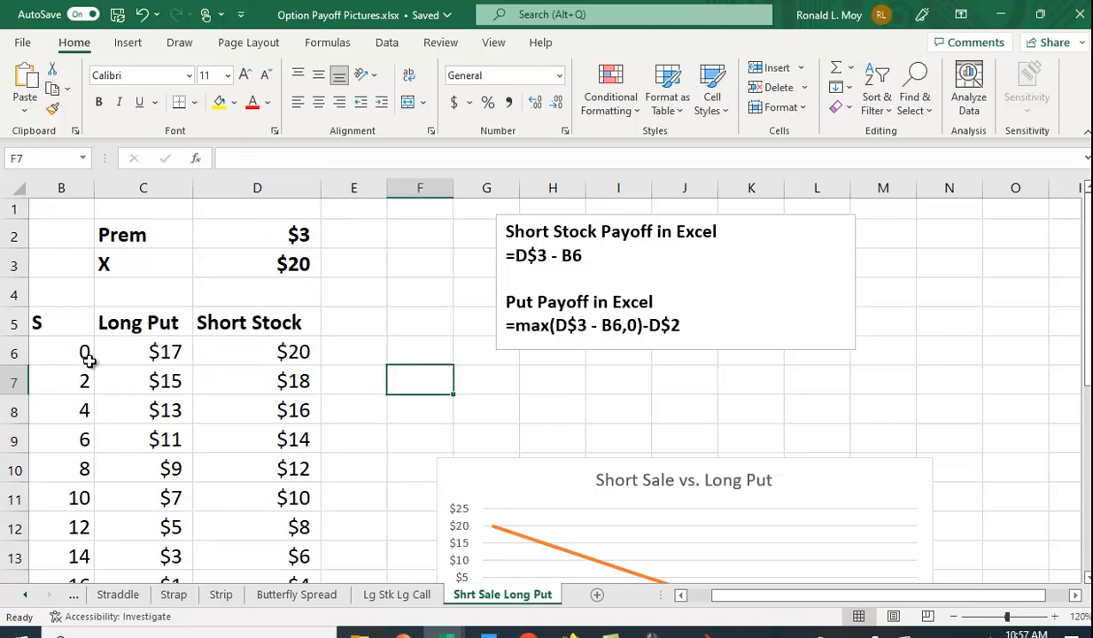
mouse_move(305, 357)
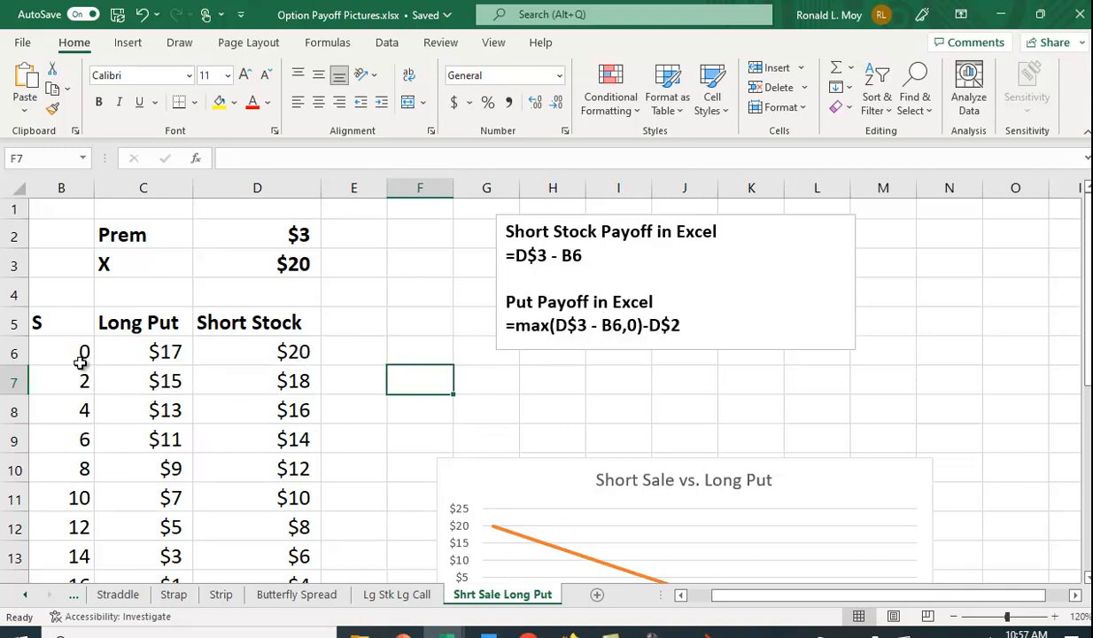
mouse_move(299, 352)
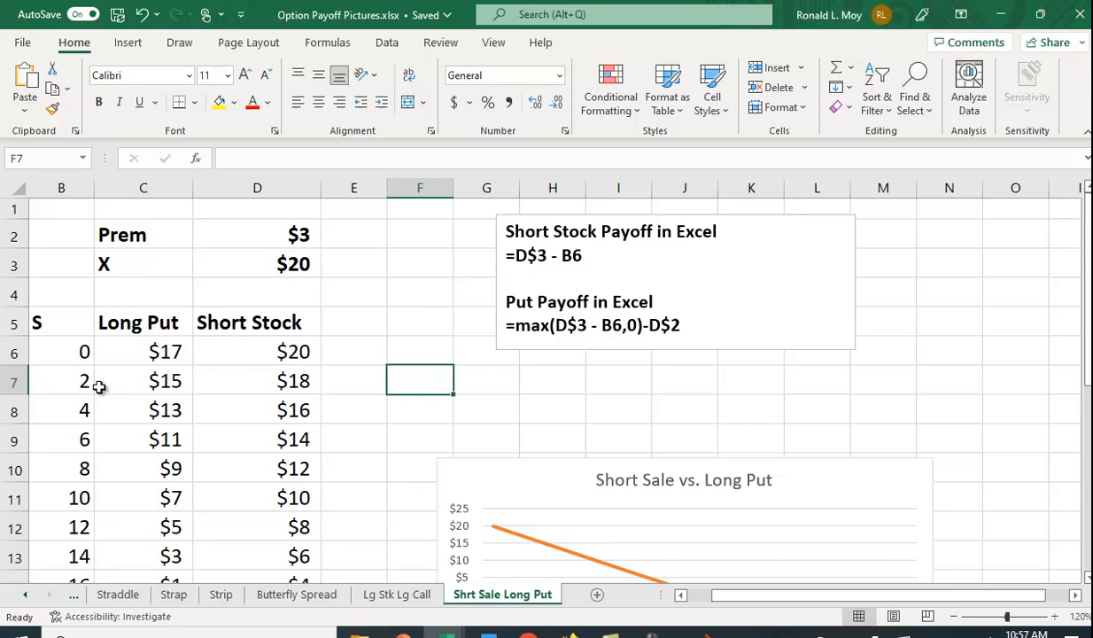
mouse_move(292, 389)
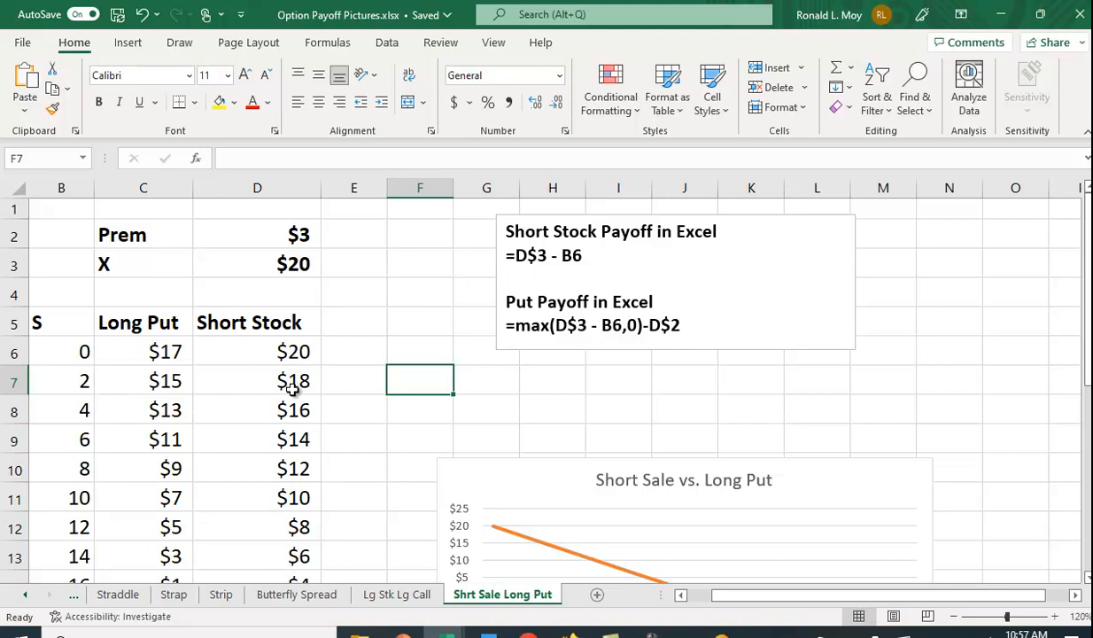
mouse_move(85, 388)
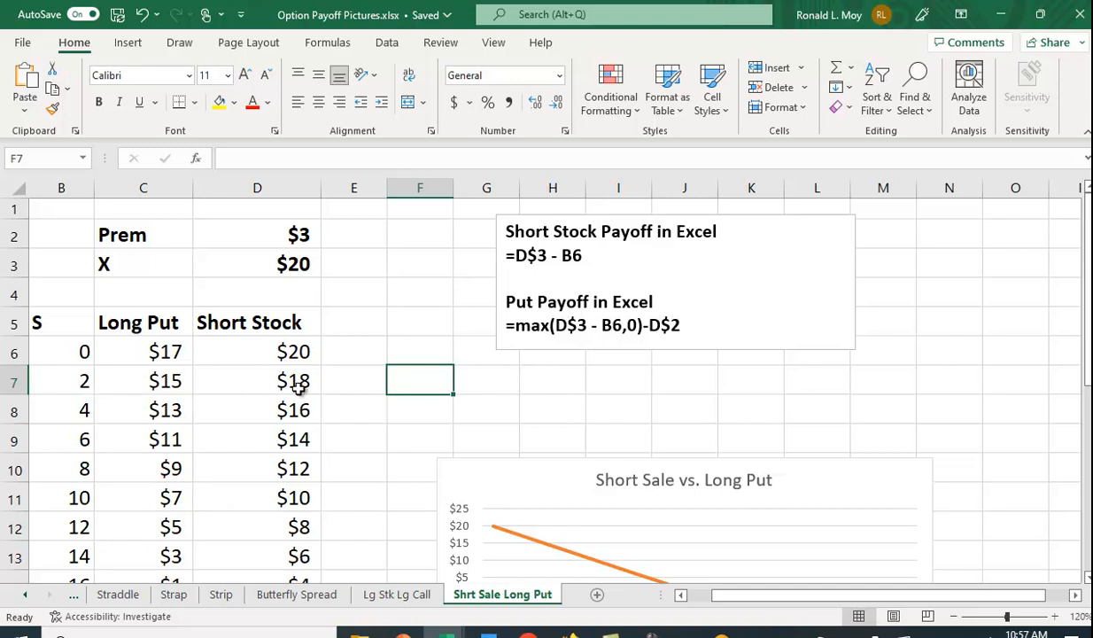
scroll("down", 3)
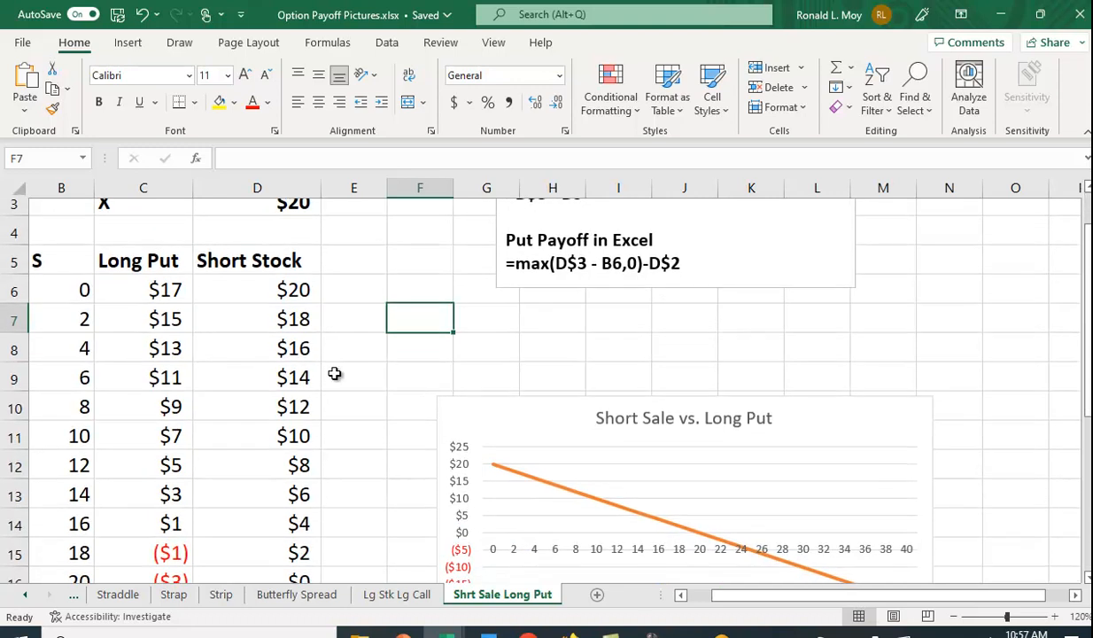
mouse_move(563, 370)
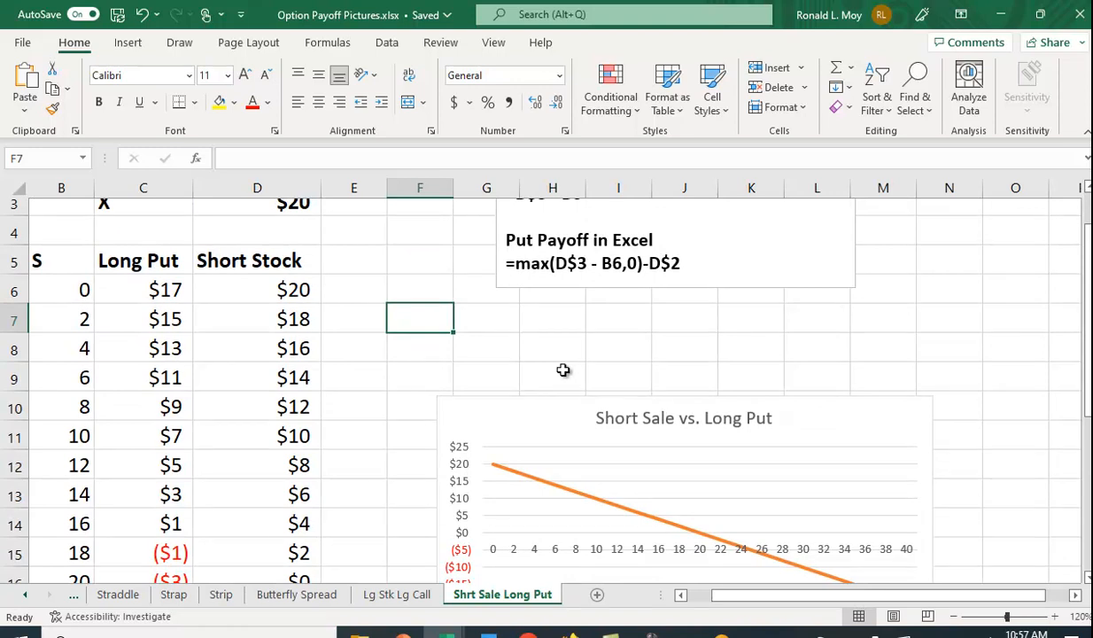
scroll("down", 3)
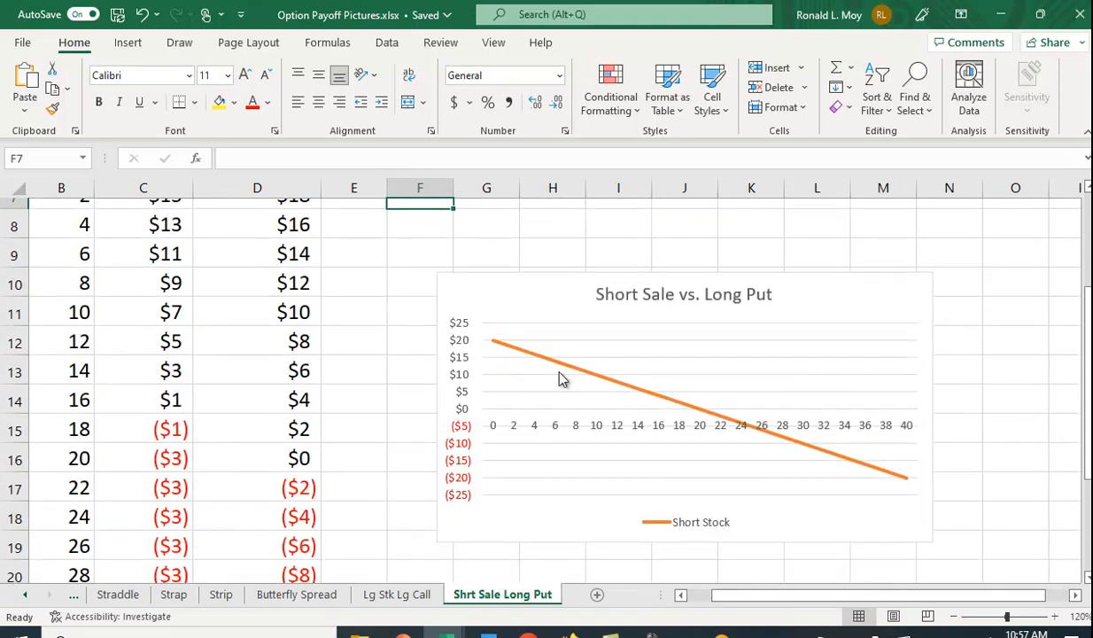
mouse_move(476, 308)
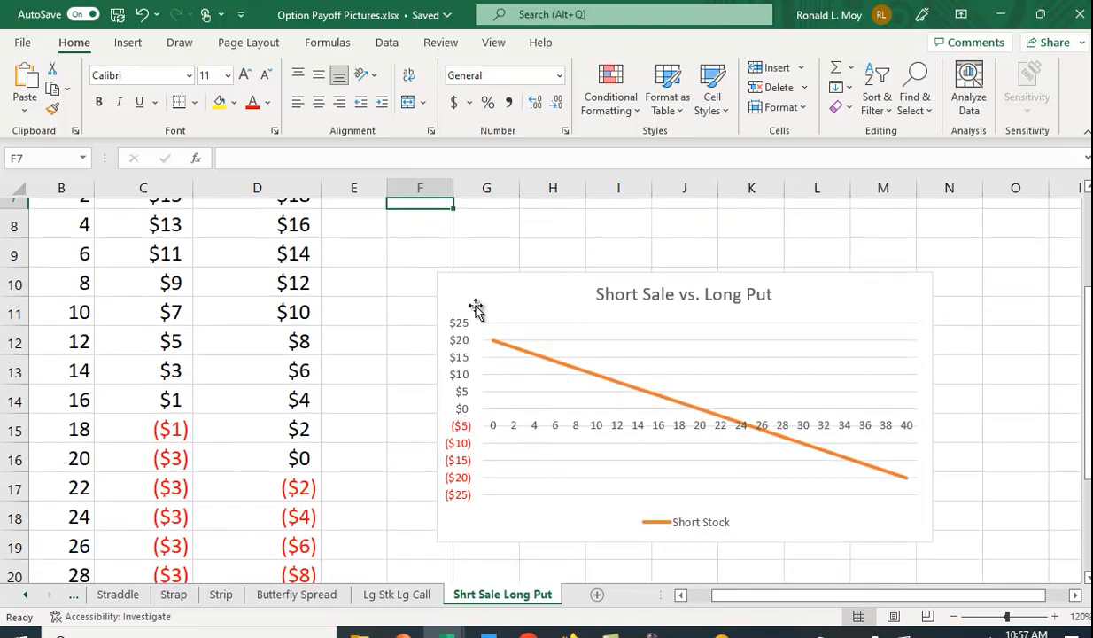
mouse_move(995, 471)
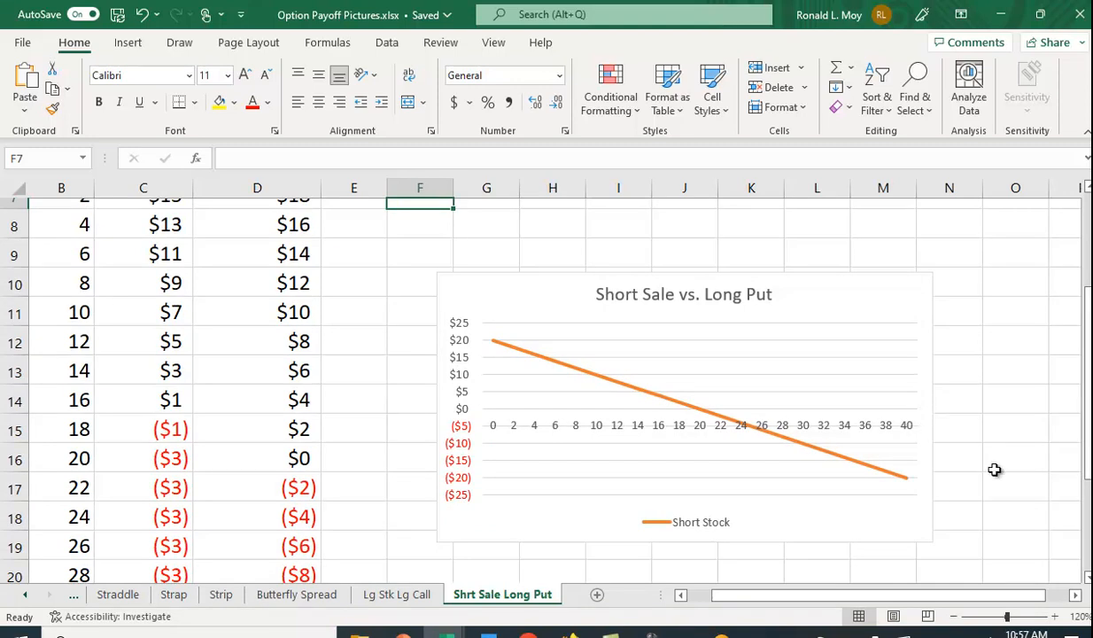
mouse_move(494, 343)
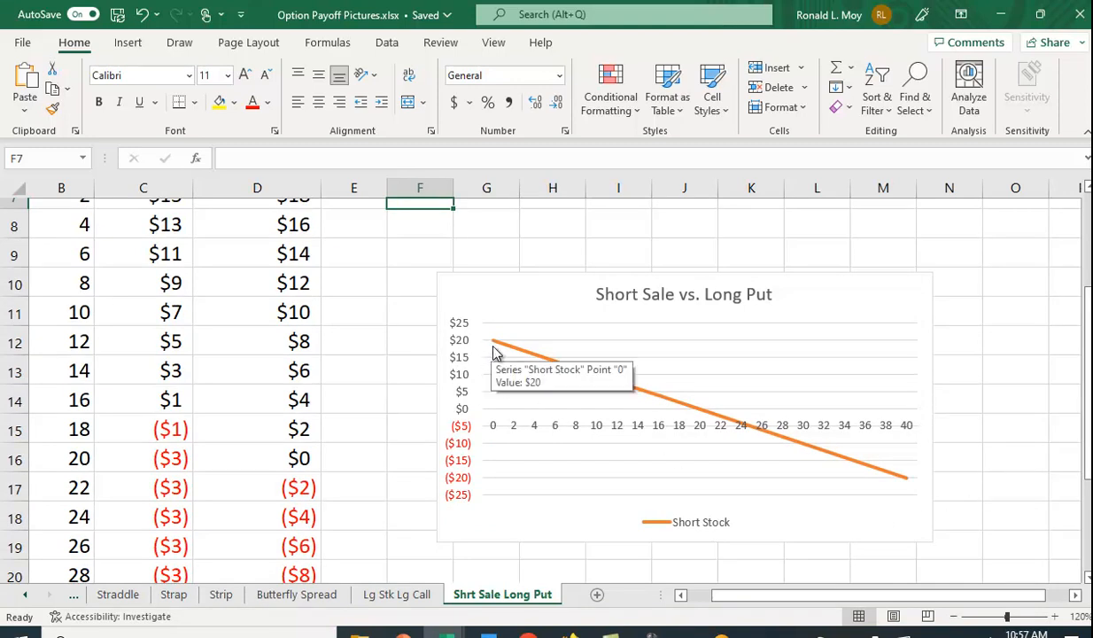
mouse_move(848, 492)
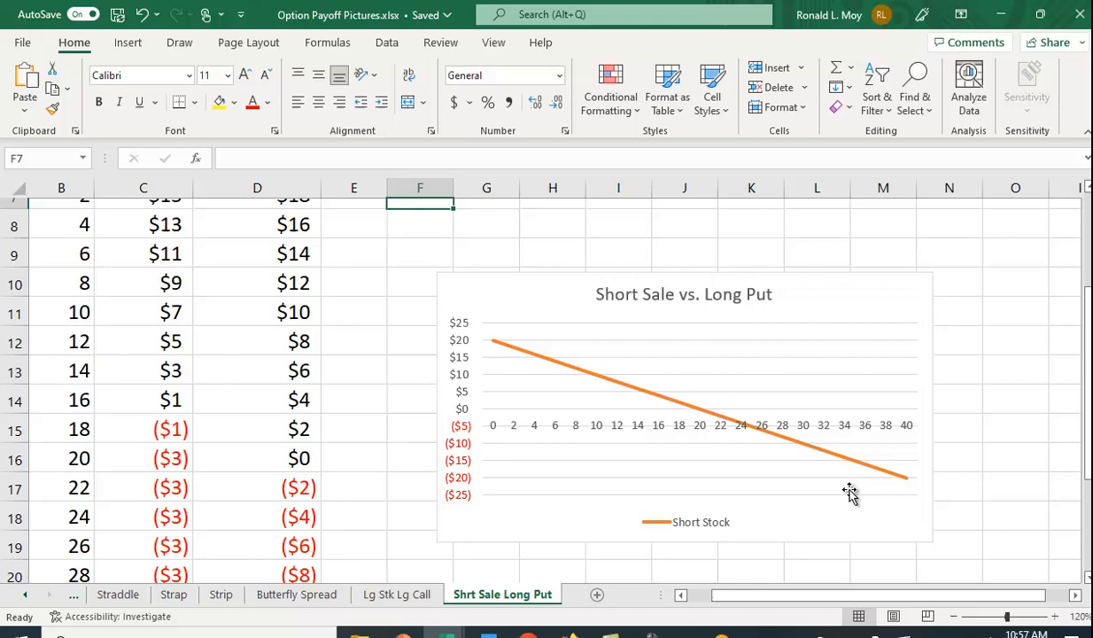
mouse_move(500, 425)
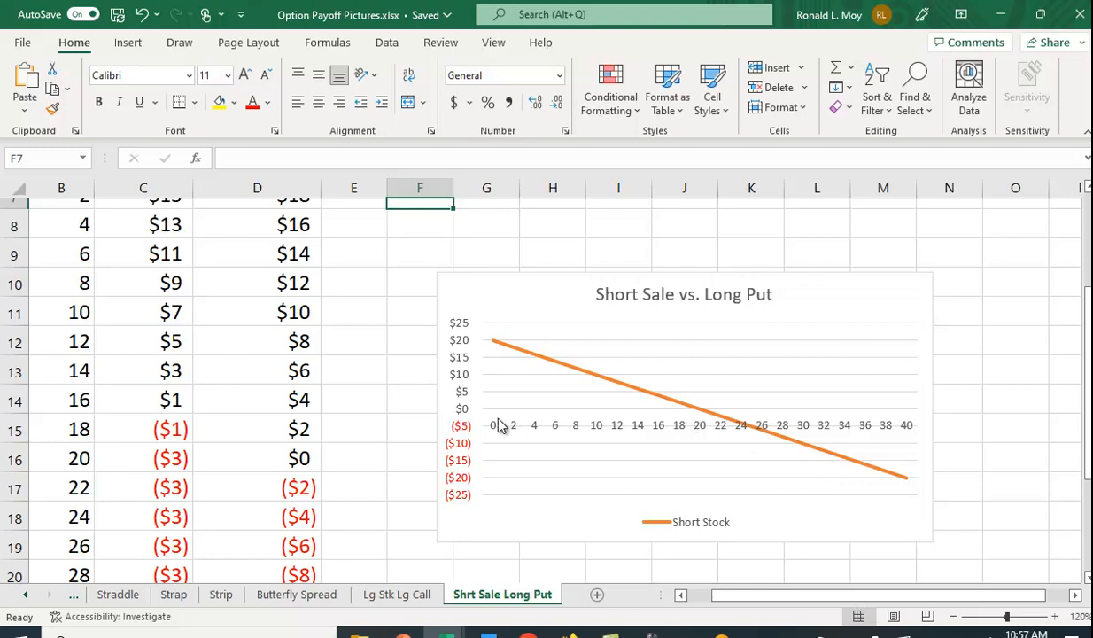
mouse_move(475, 416)
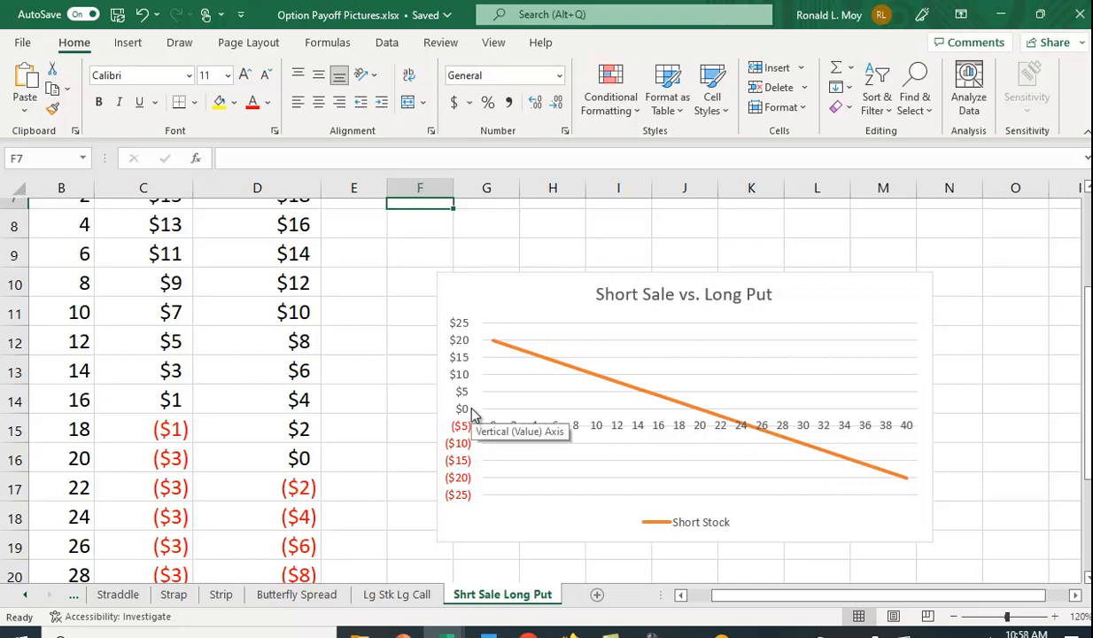
mouse_move(689, 416)
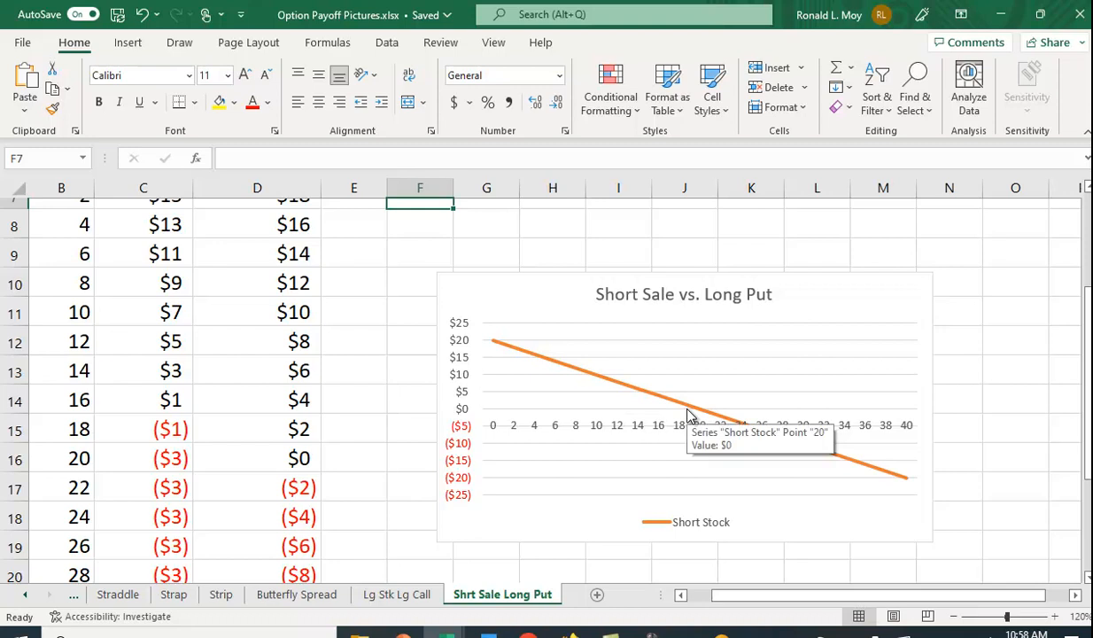
mouse_move(699, 418)
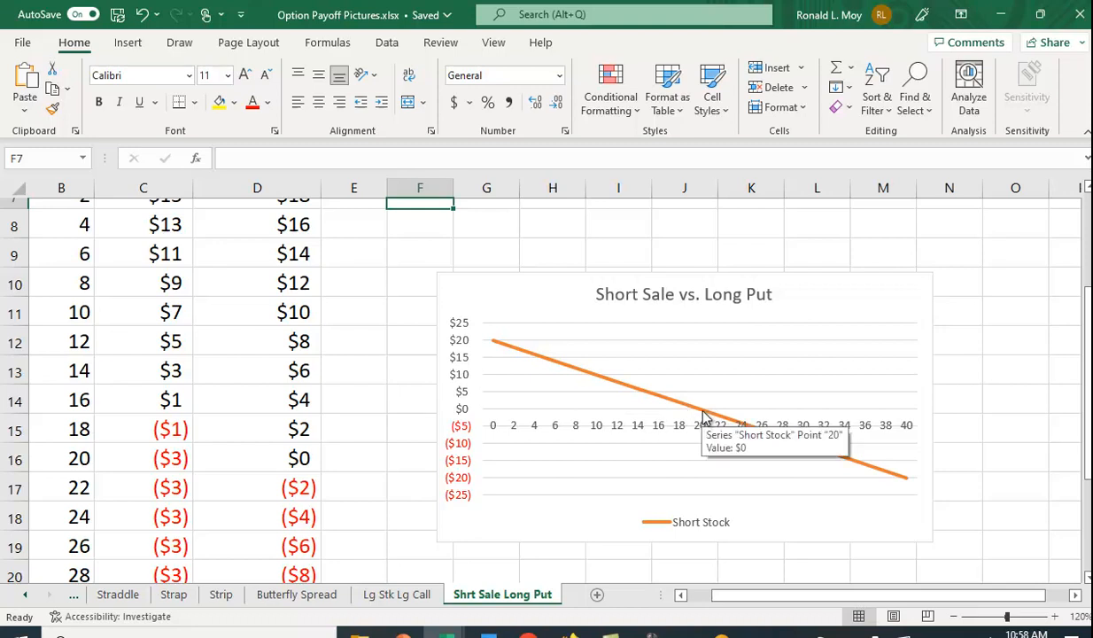
mouse_move(1045, 384)
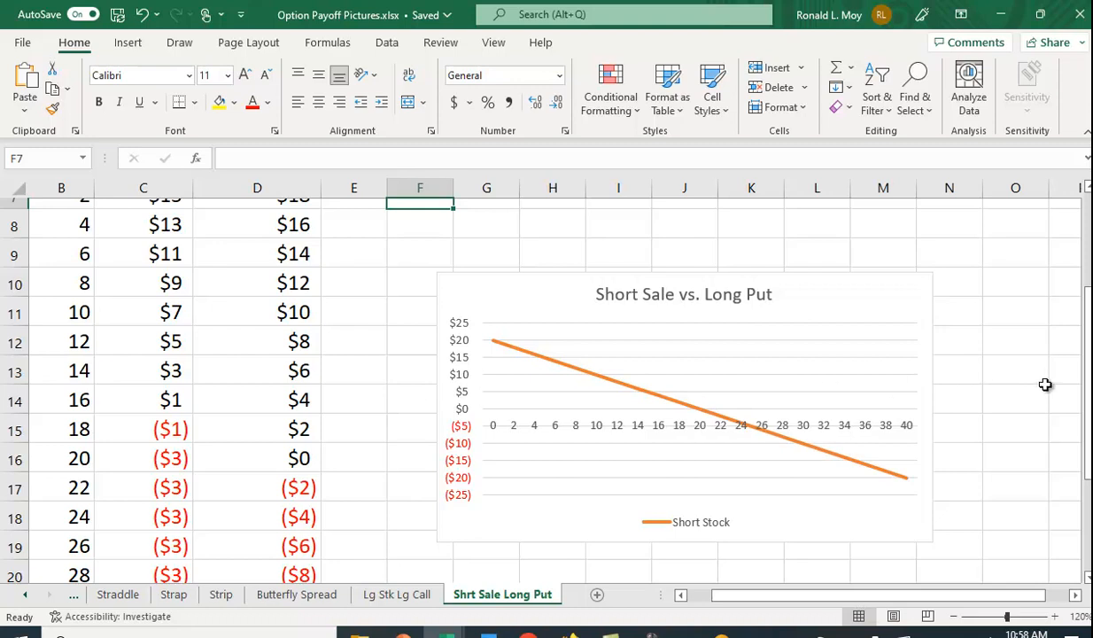
mouse_move(514, 432)
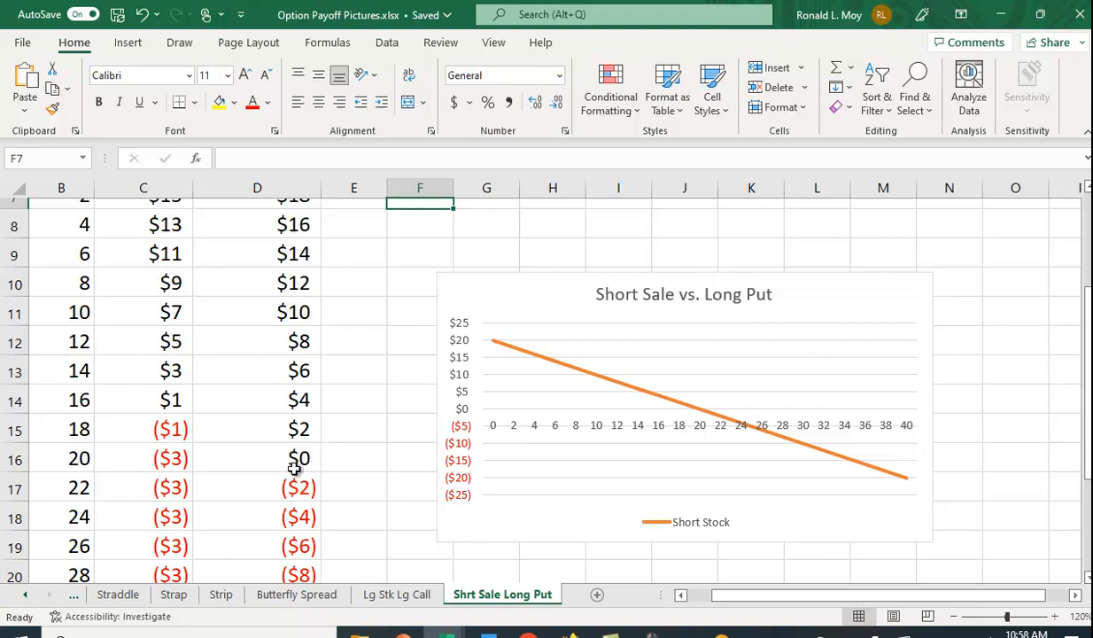
mouse_move(719, 415)
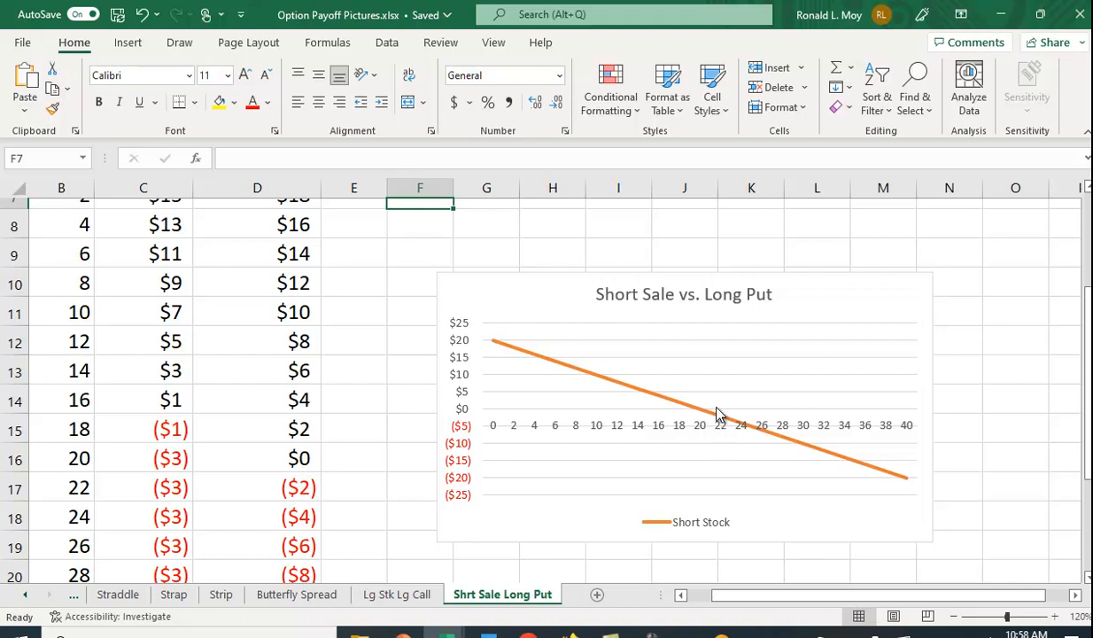
mouse_move(717, 418)
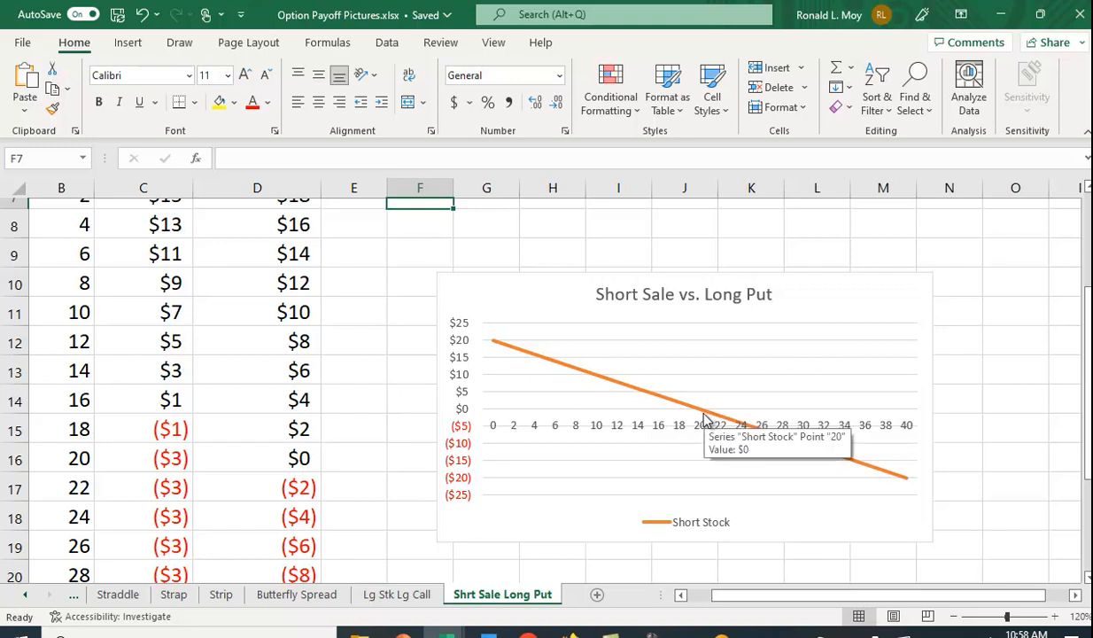
mouse_move(584, 394)
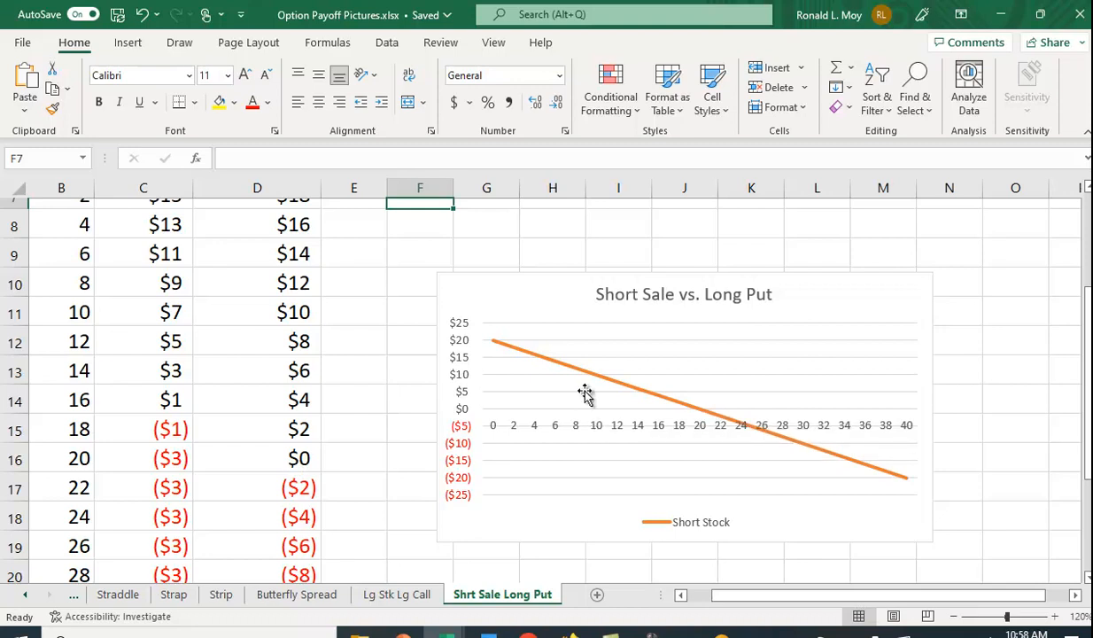
mouse_move(651, 453)
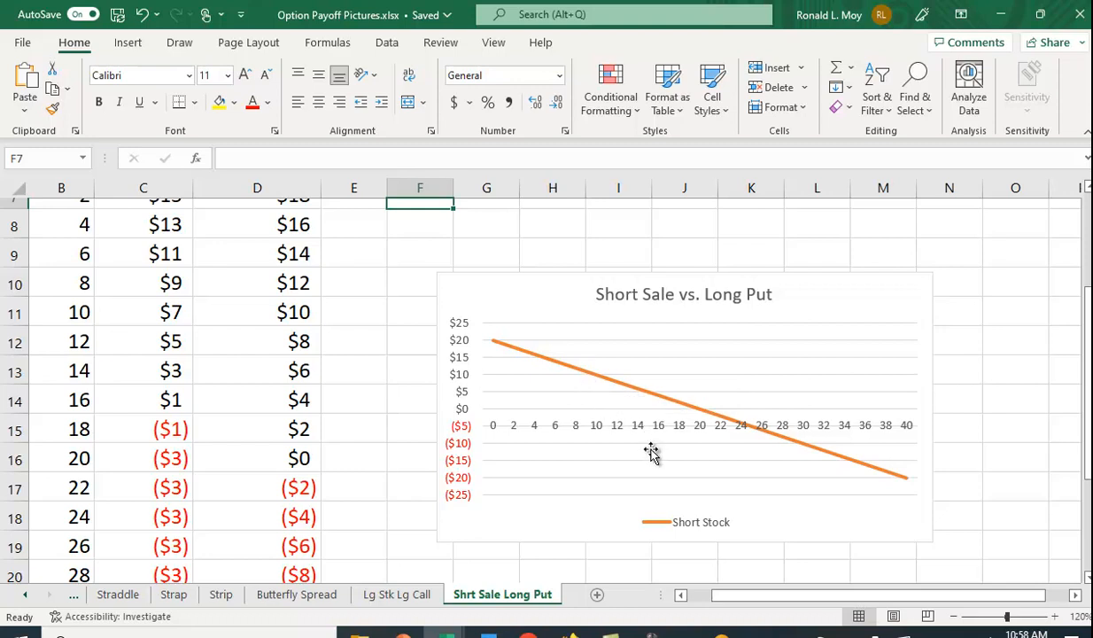
mouse_move(594, 432)
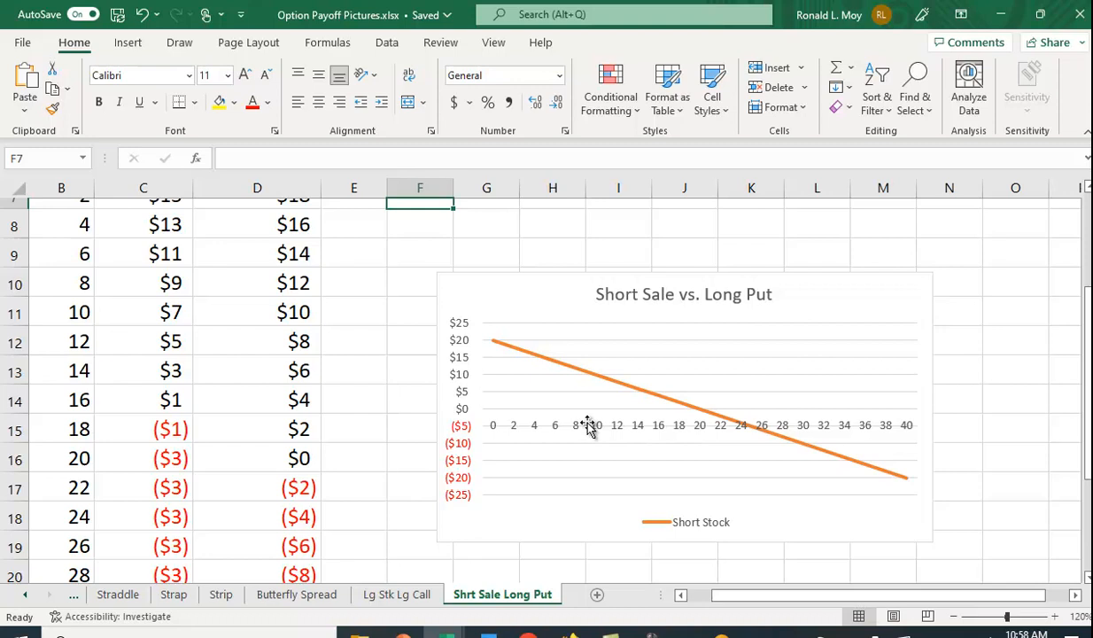
mouse_move(534, 407)
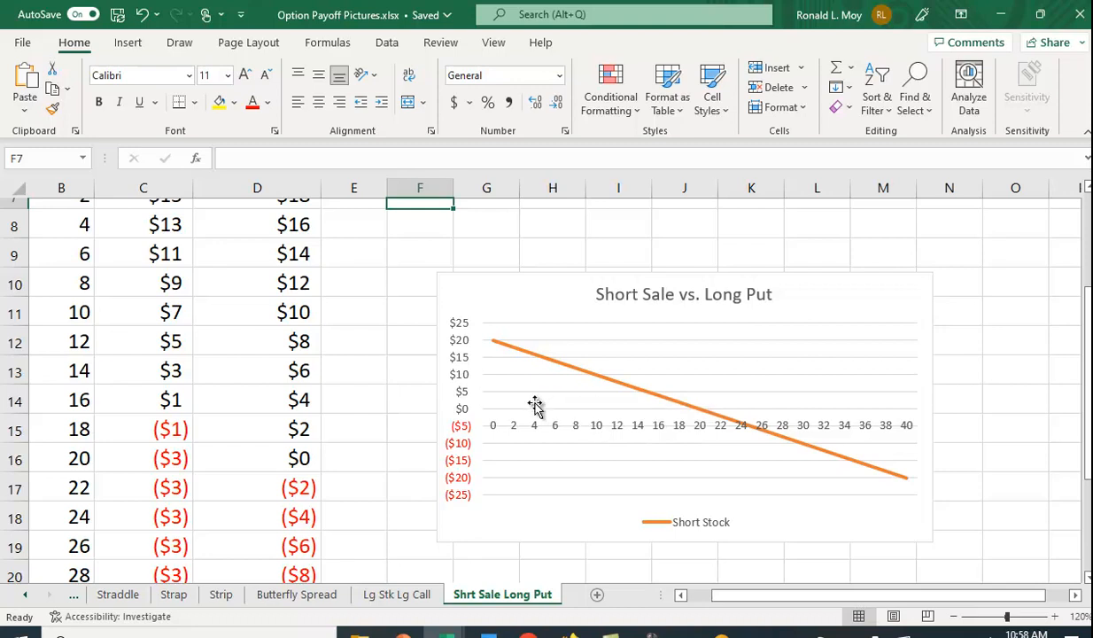
mouse_move(790, 439)
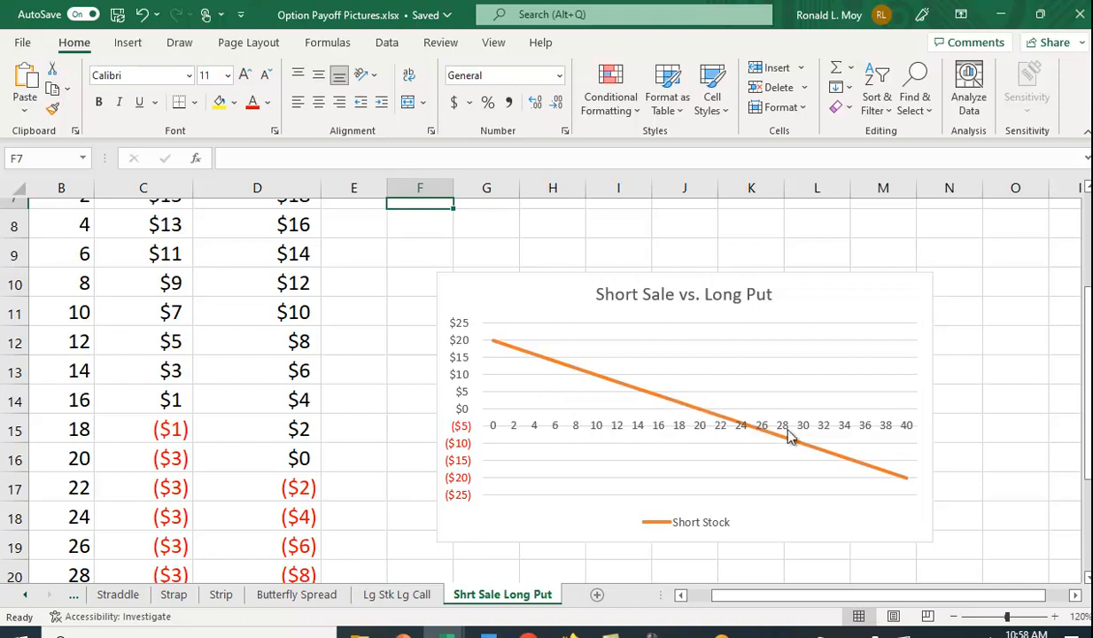
mouse_move(902, 500)
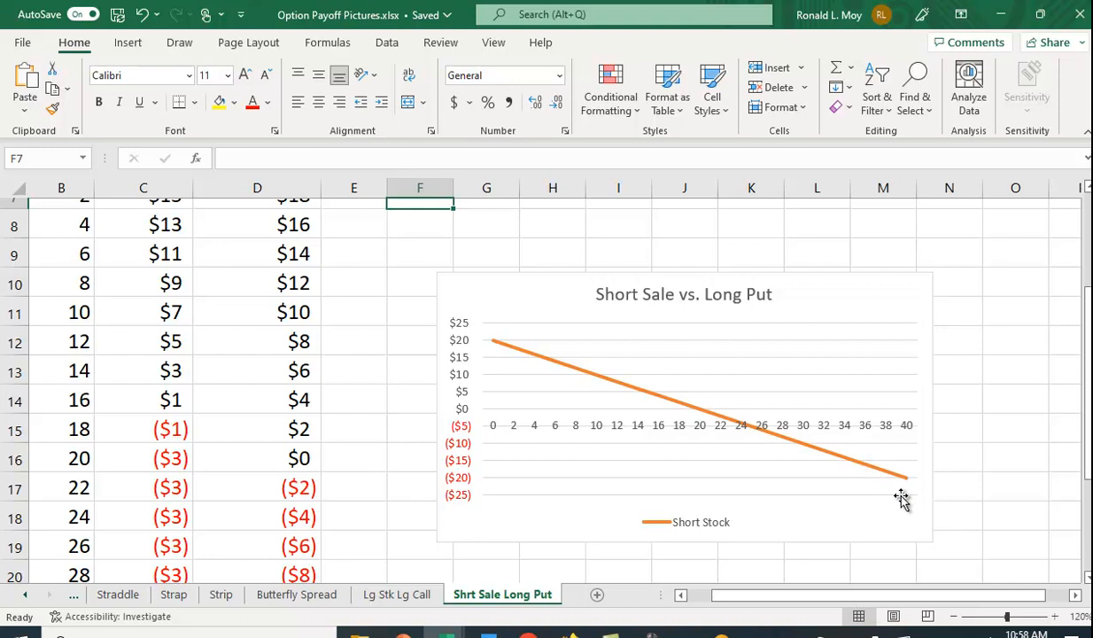
mouse_move(799, 452)
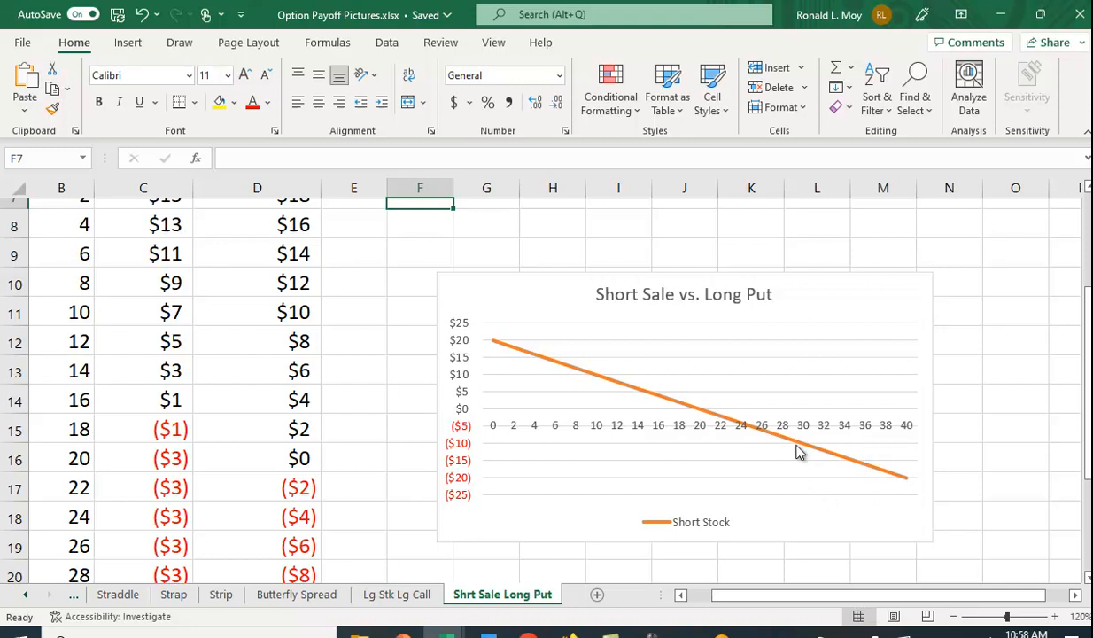
mouse_move(701, 441)
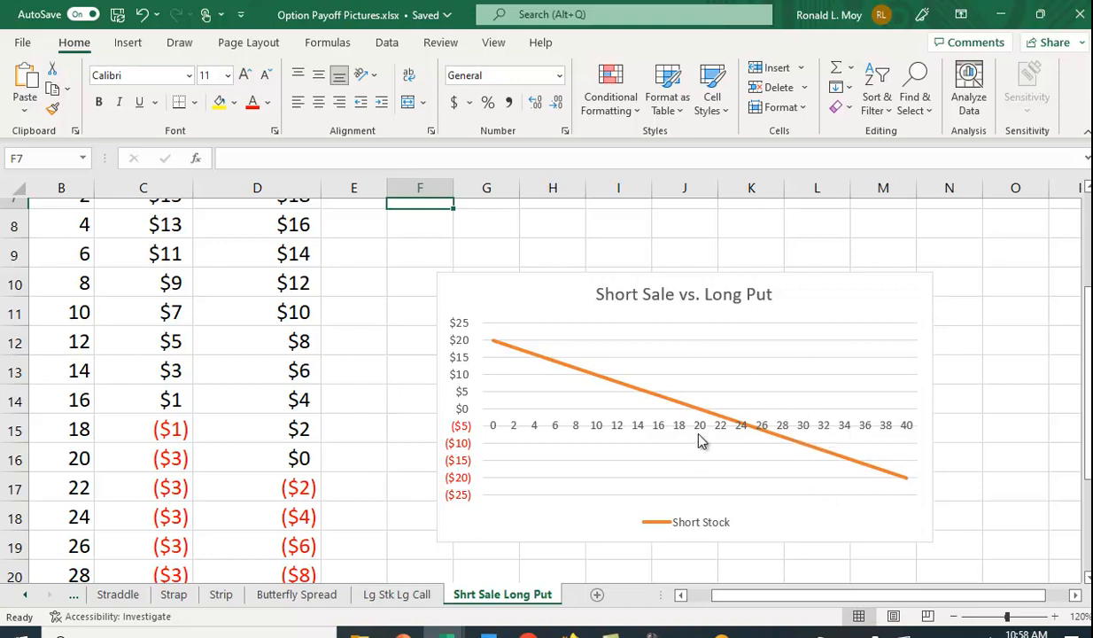
mouse_move(778, 459)
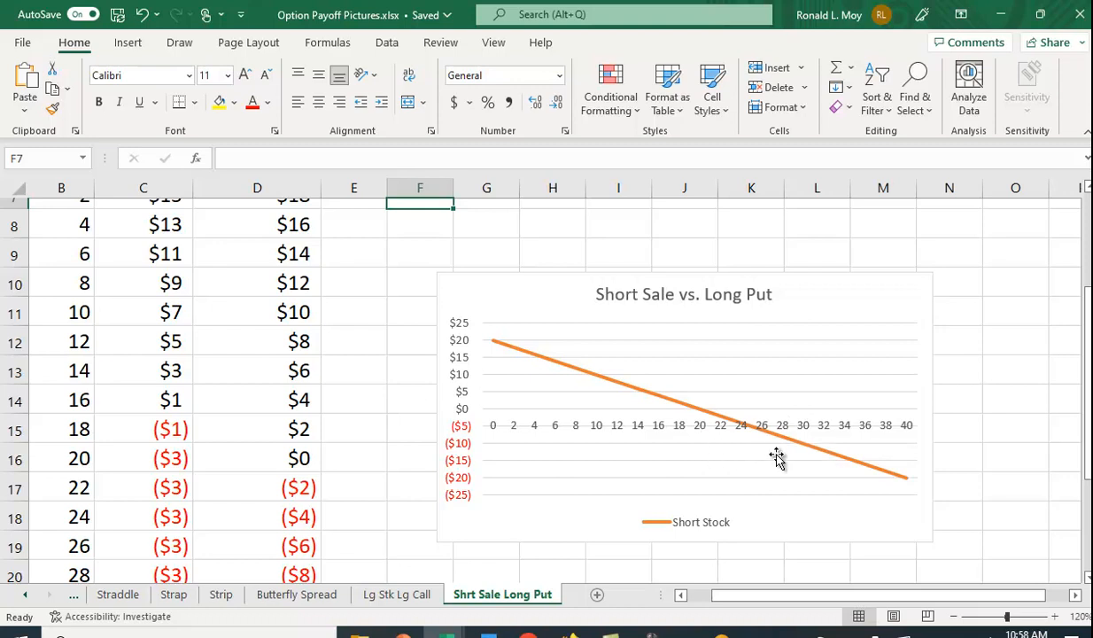
mouse_move(790, 467)
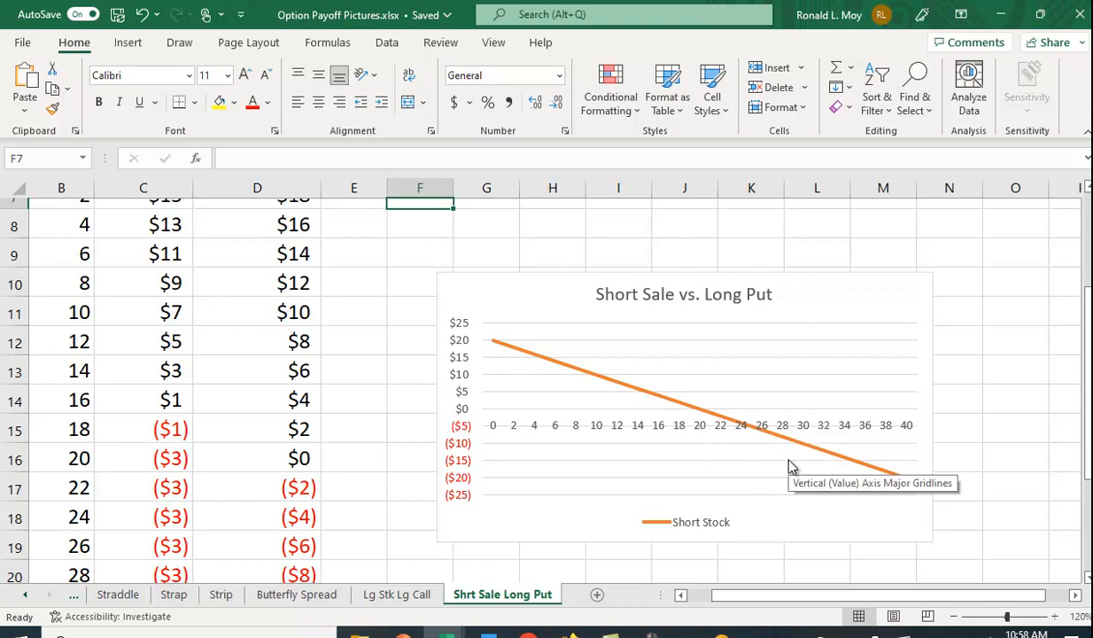
scroll("down", 3)
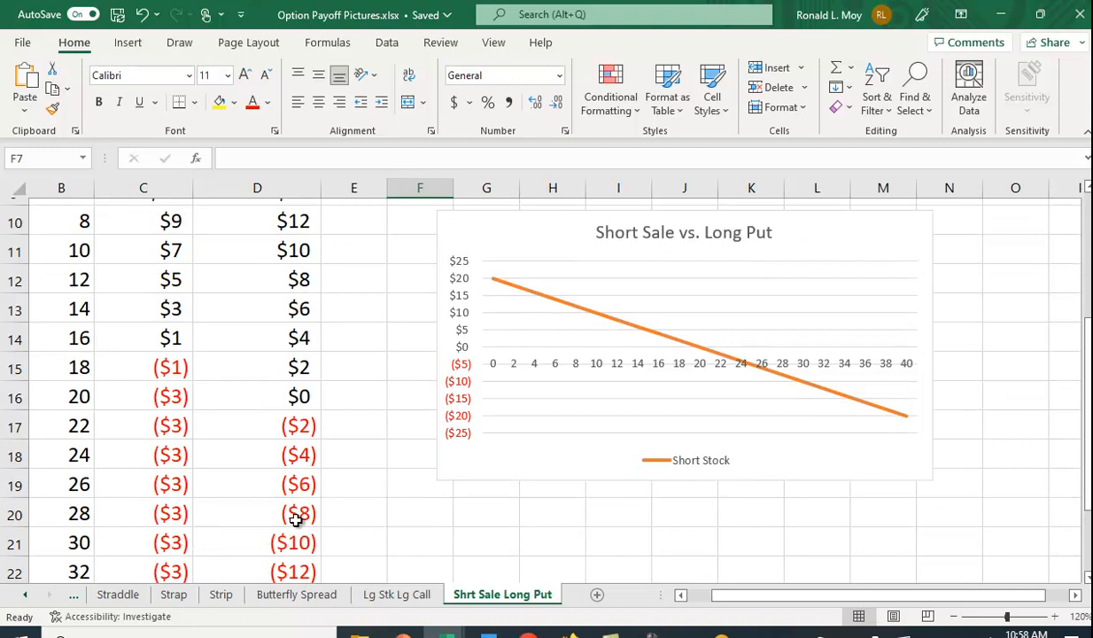
left_click(297, 514)
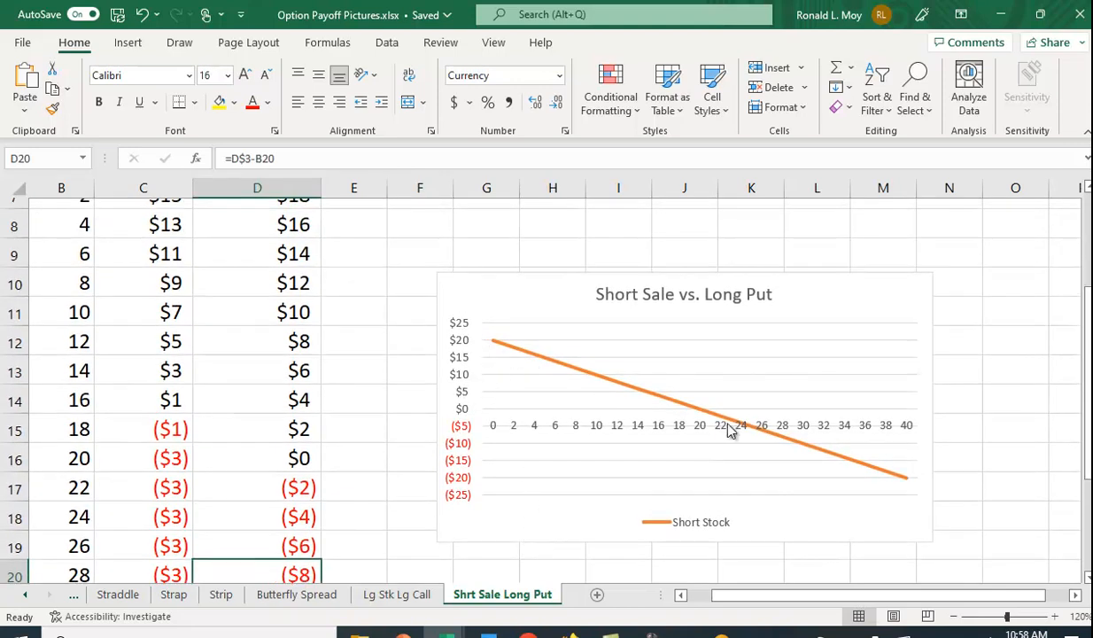
mouse_move(741, 546)
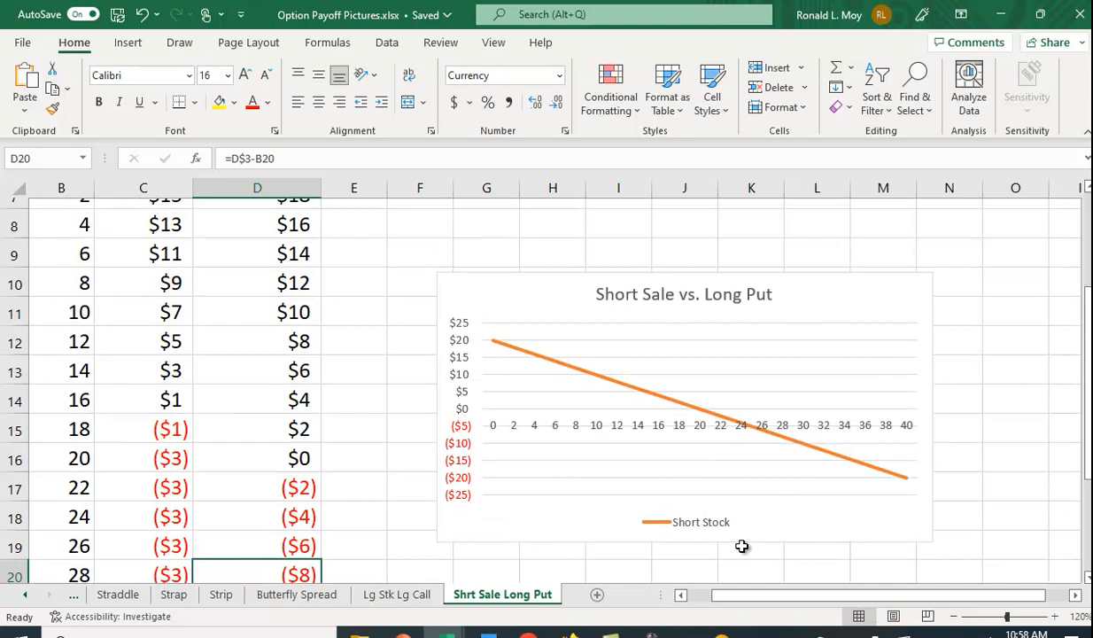
mouse_move(911, 503)
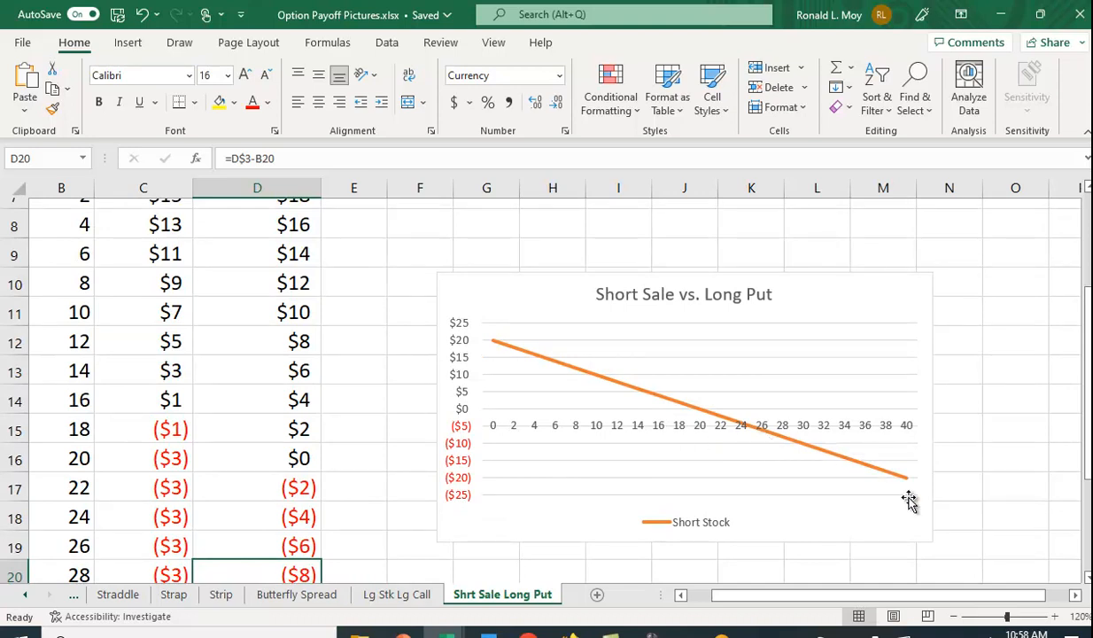
mouse_move(907, 503)
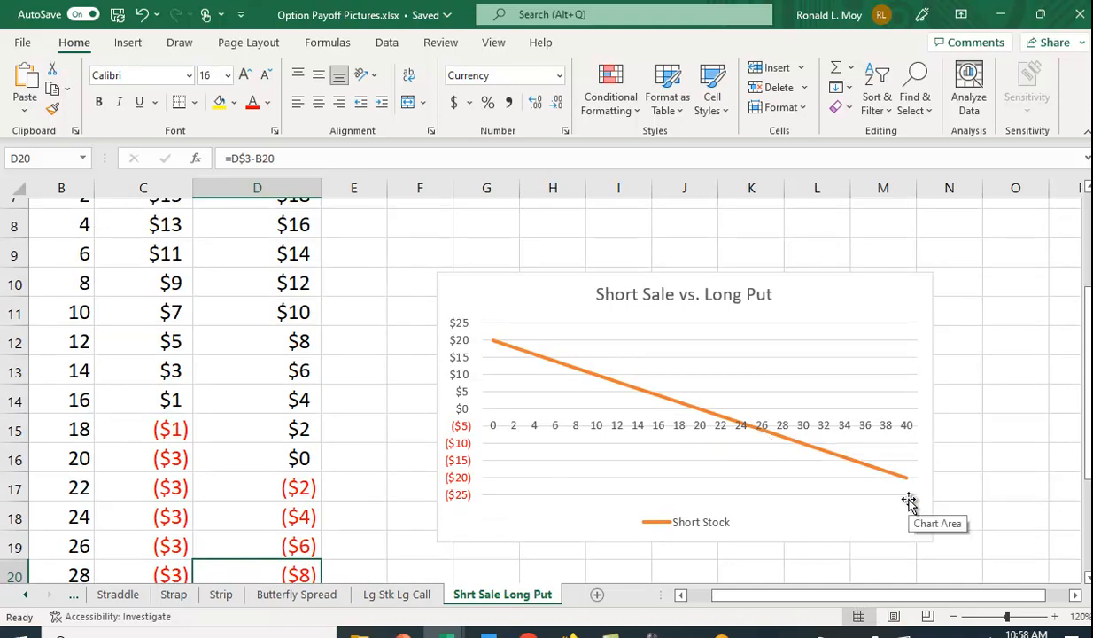
mouse_move(613, 489)
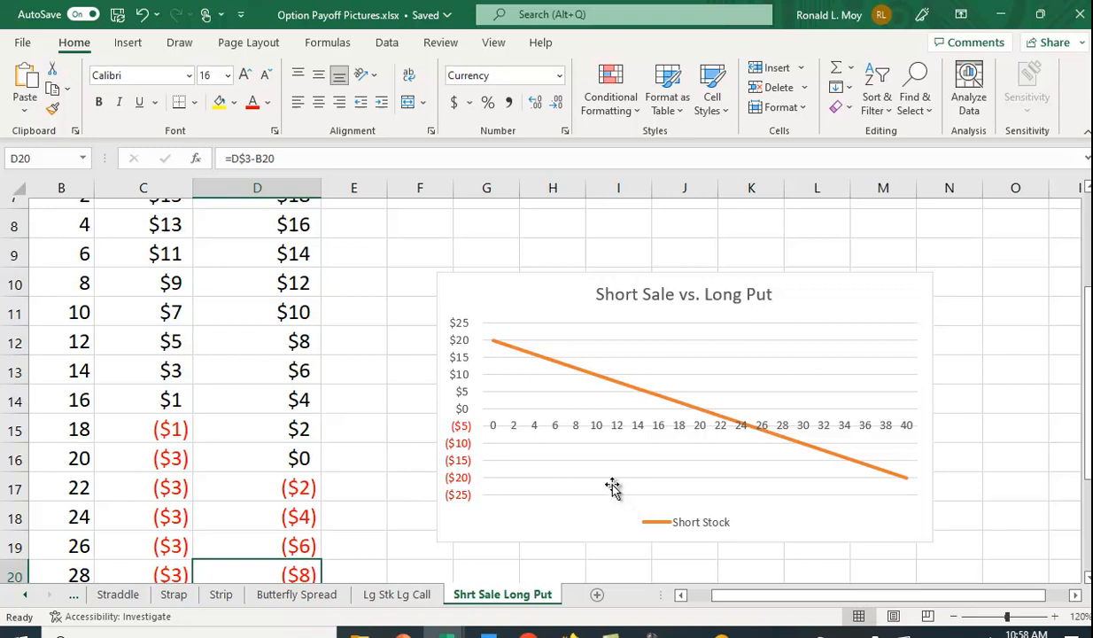
mouse_move(613, 485)
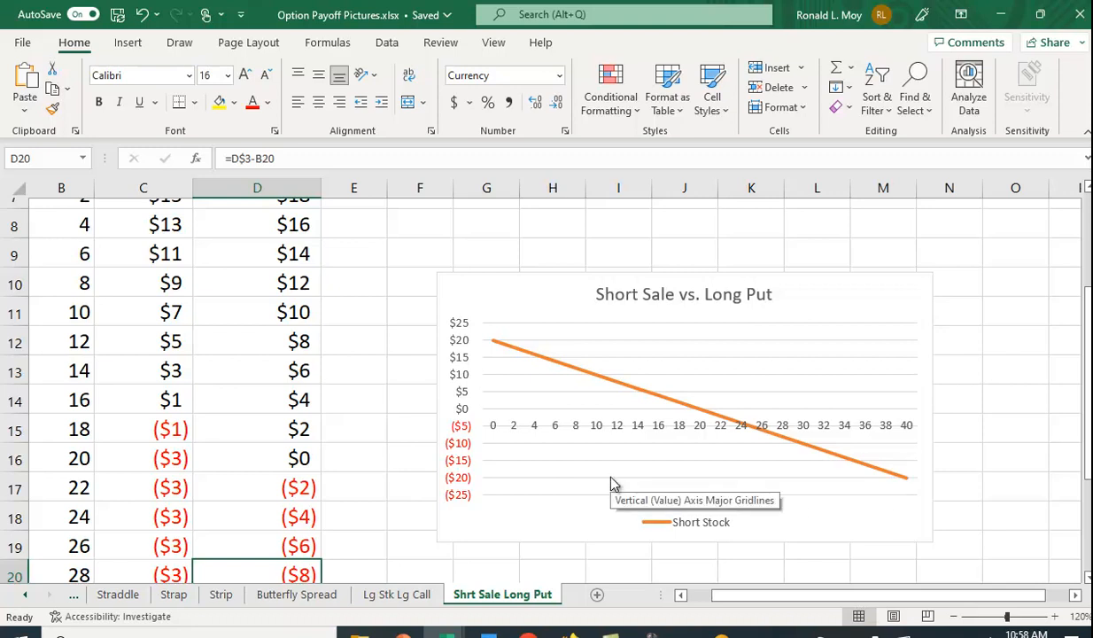
mouse_move(930, 499)
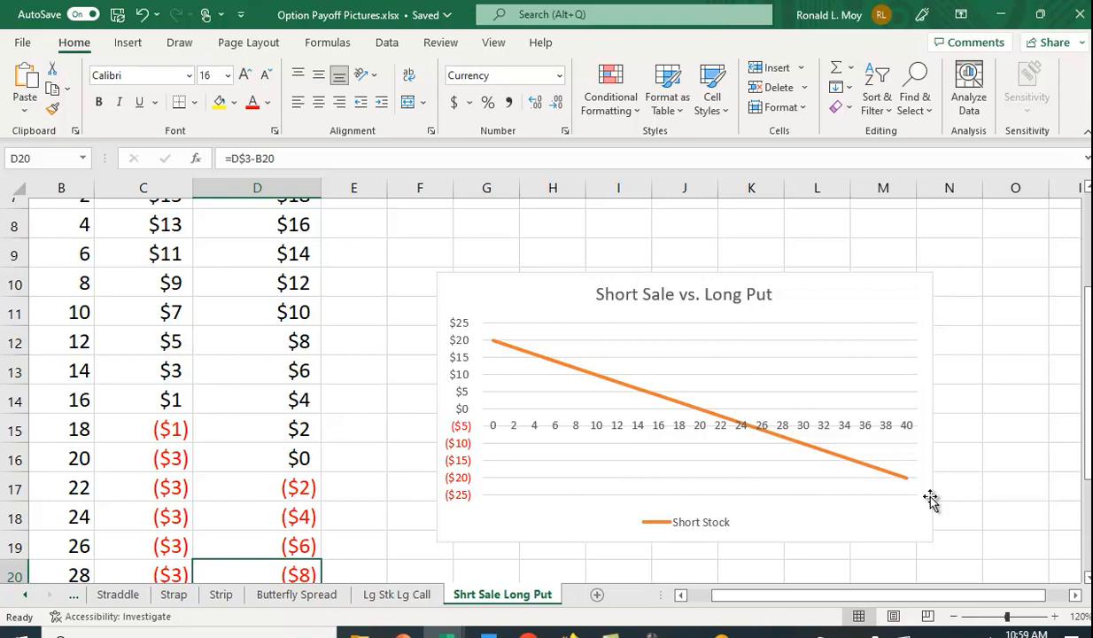
mouse_move(414, 462)
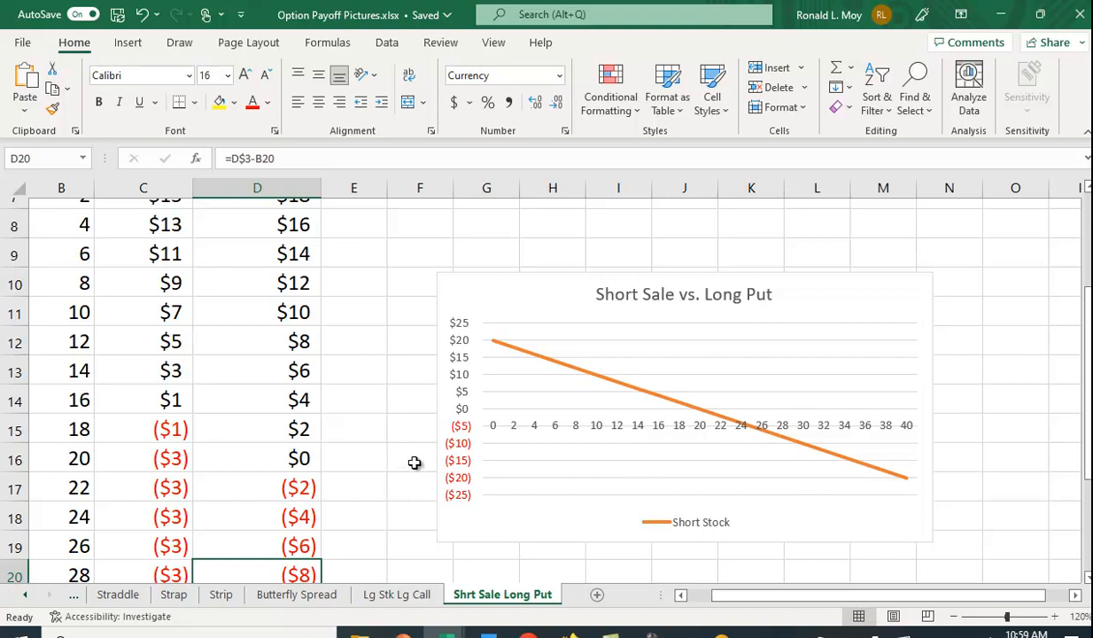
scroll("up", 3)
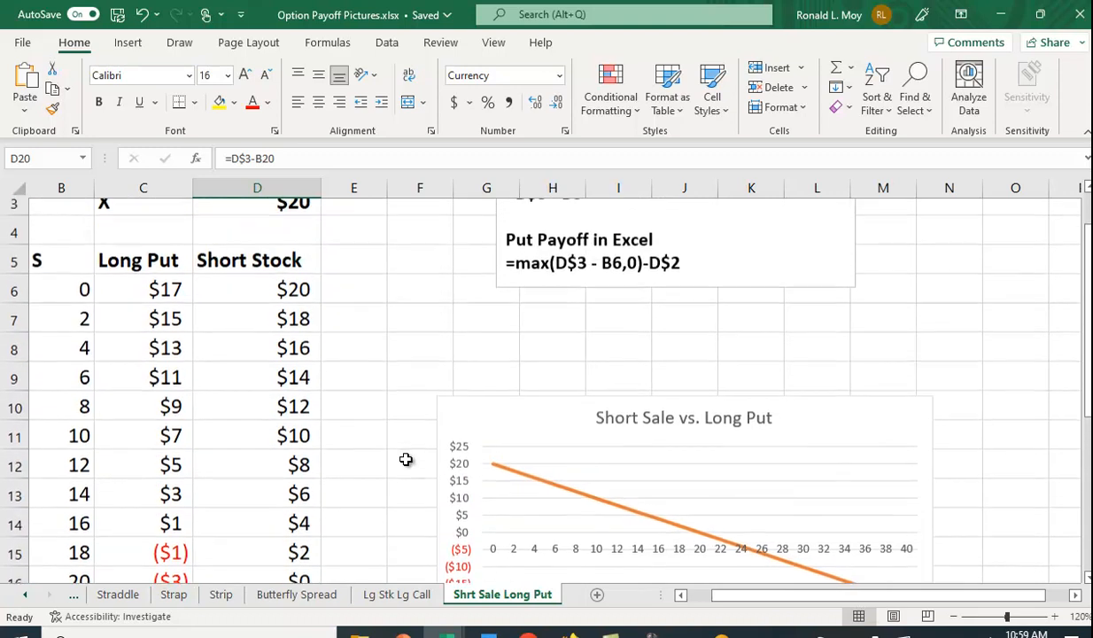
scroll("up", 3)
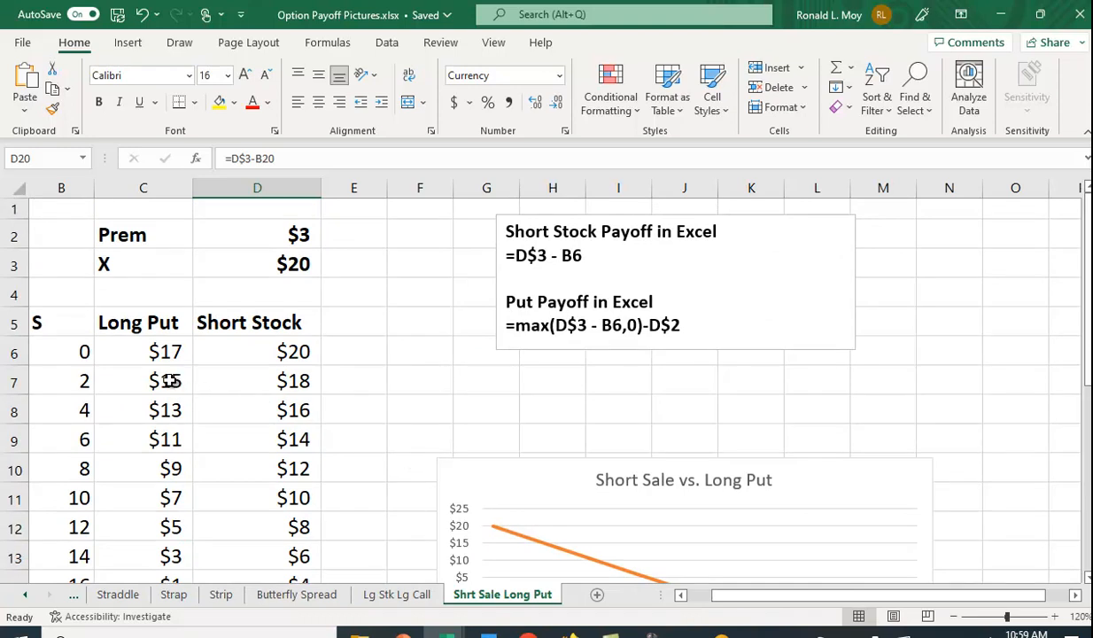
mouse_move(315, 283)
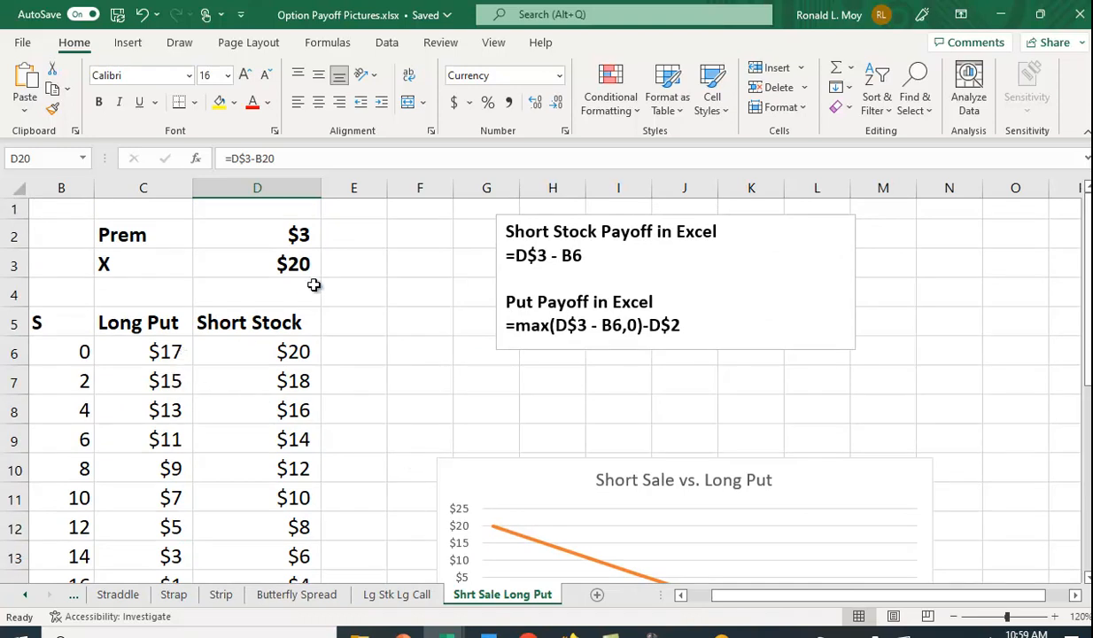
mouse_move(326, 264)
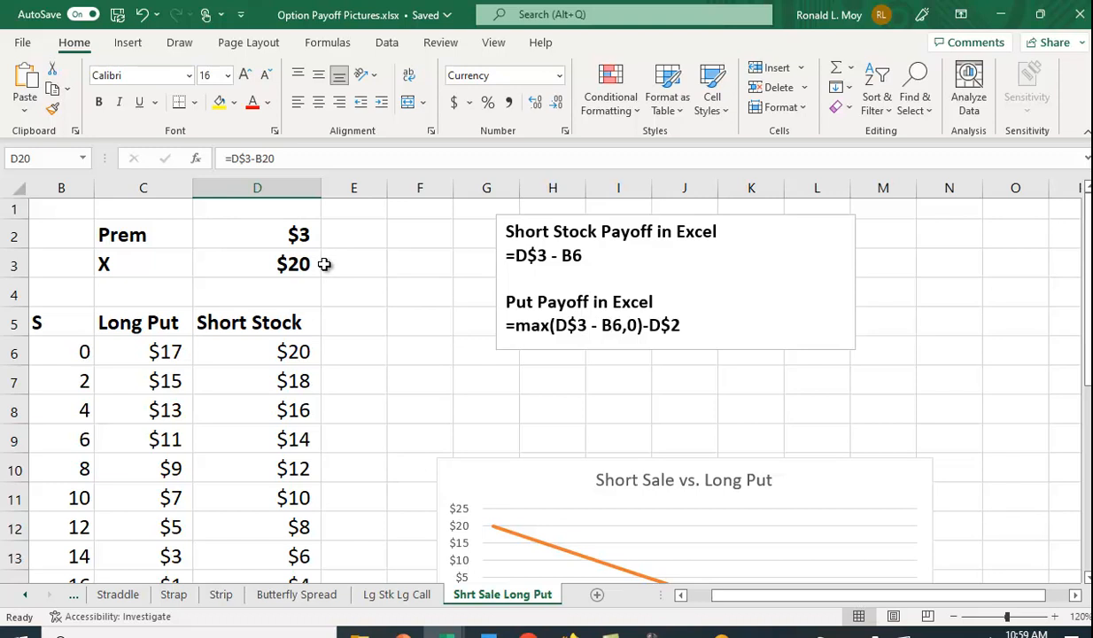
mouse_move(326, 270)
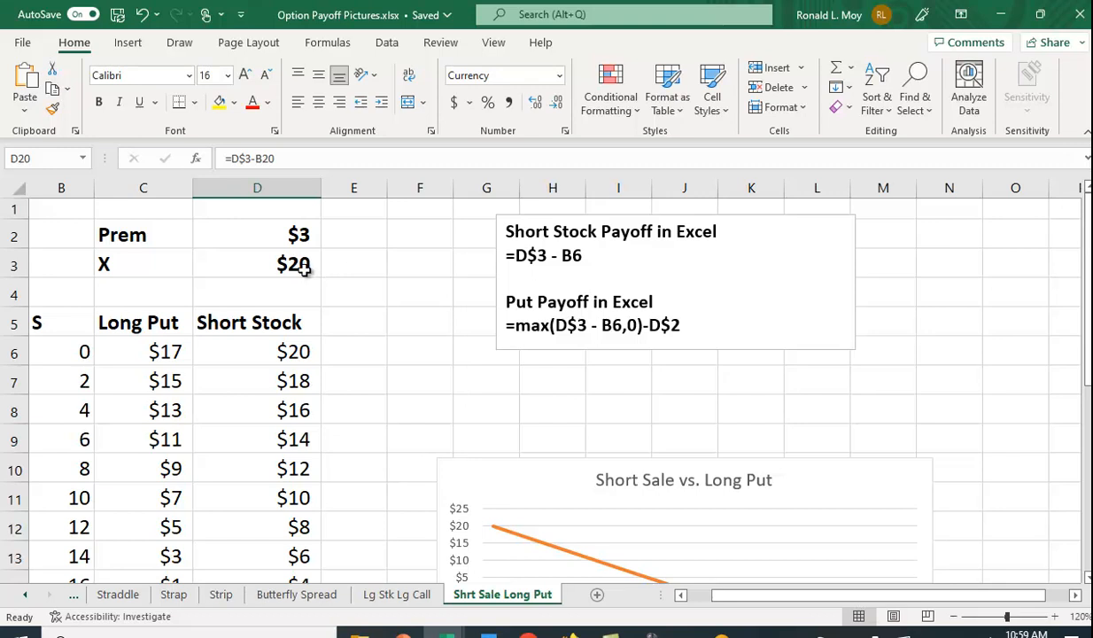
mouse_move(334, 317)
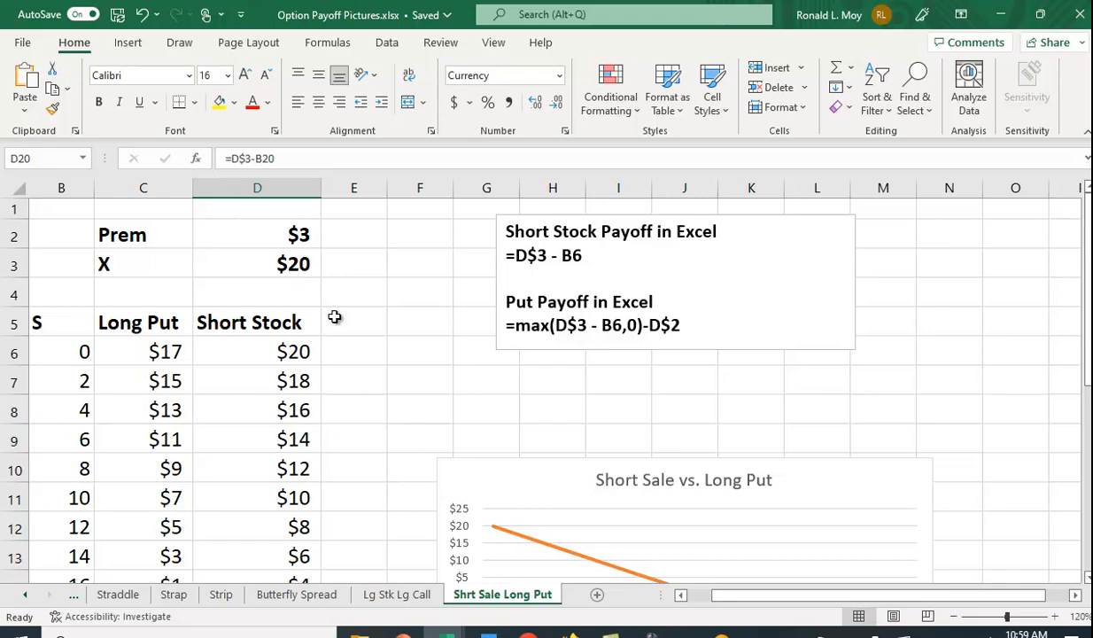
mouse_move(366, 316)
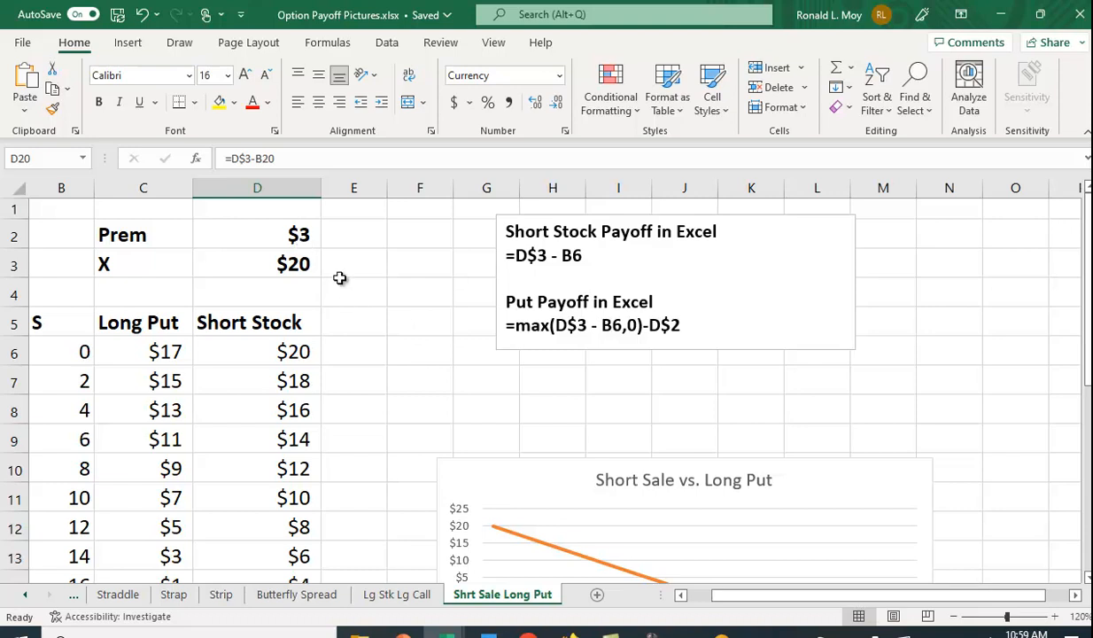
mouse_move(326, 233)
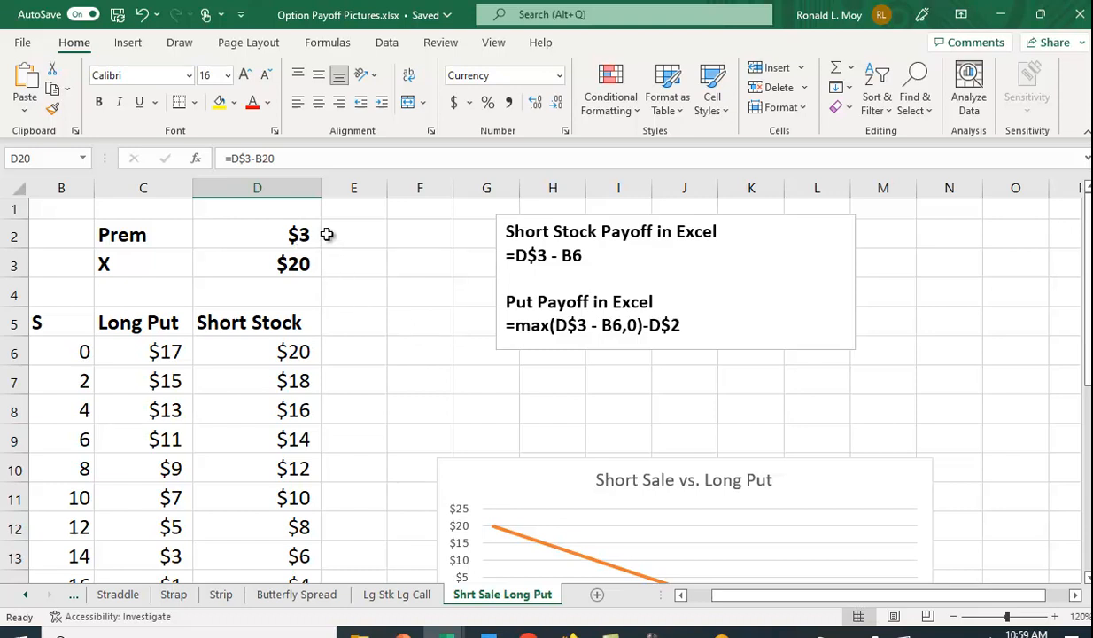
mouse_move(290, 280)
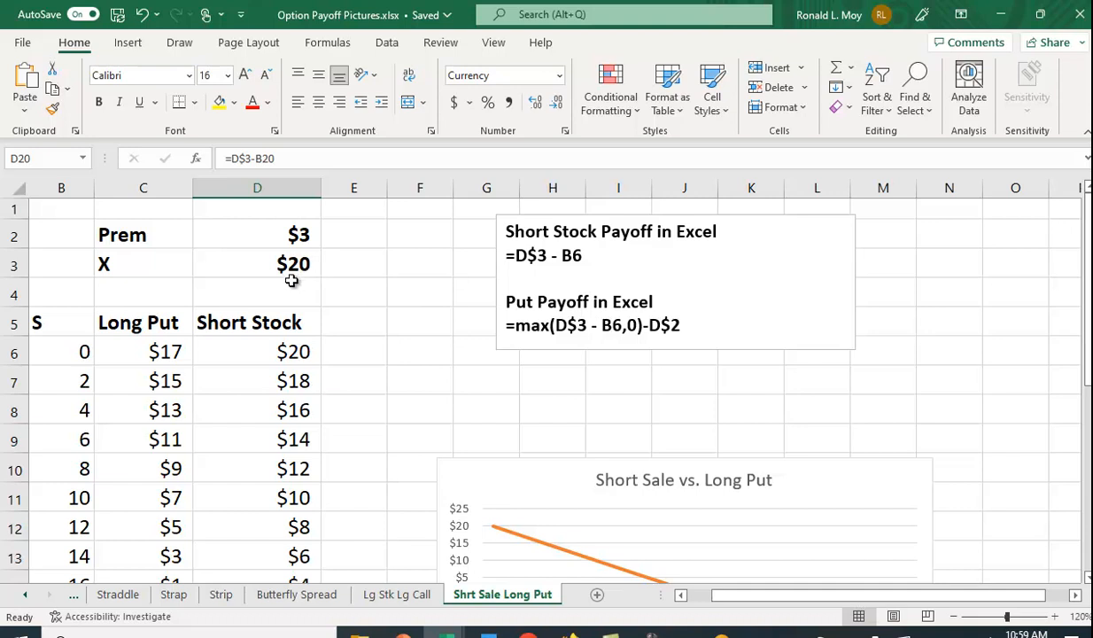
mouse_move(403, 383)
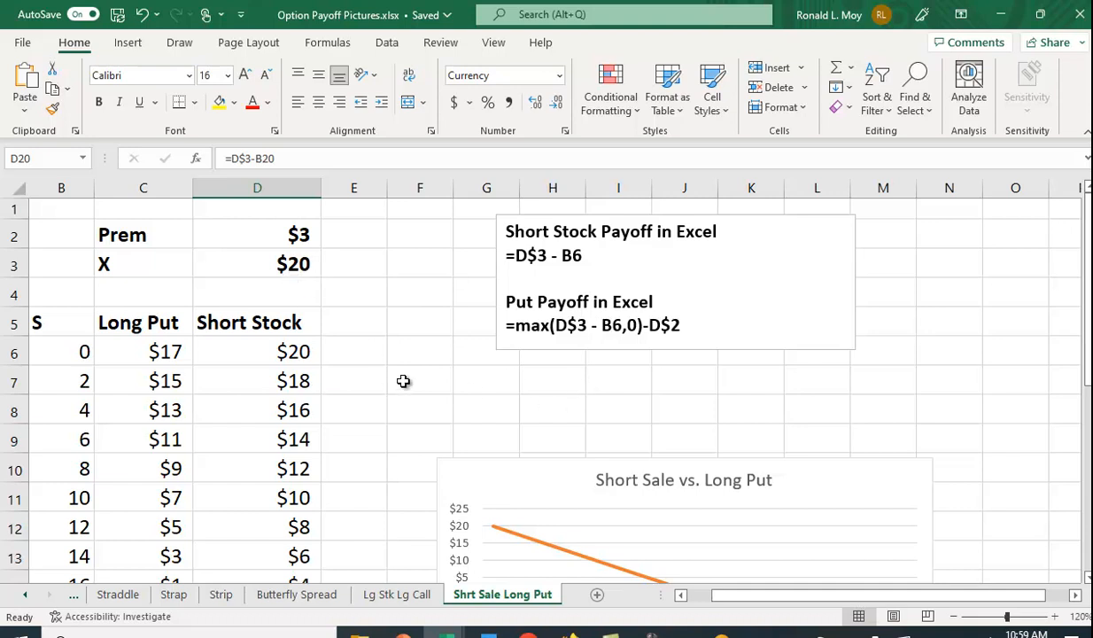
mouse_move(673, 354)
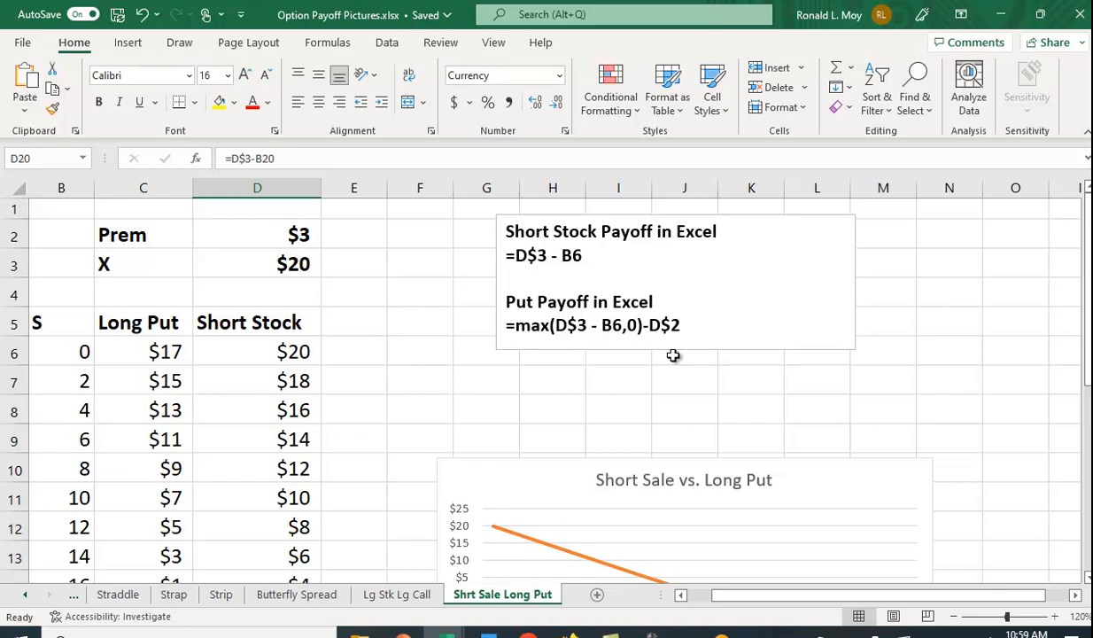
mouse_move(573, 344)
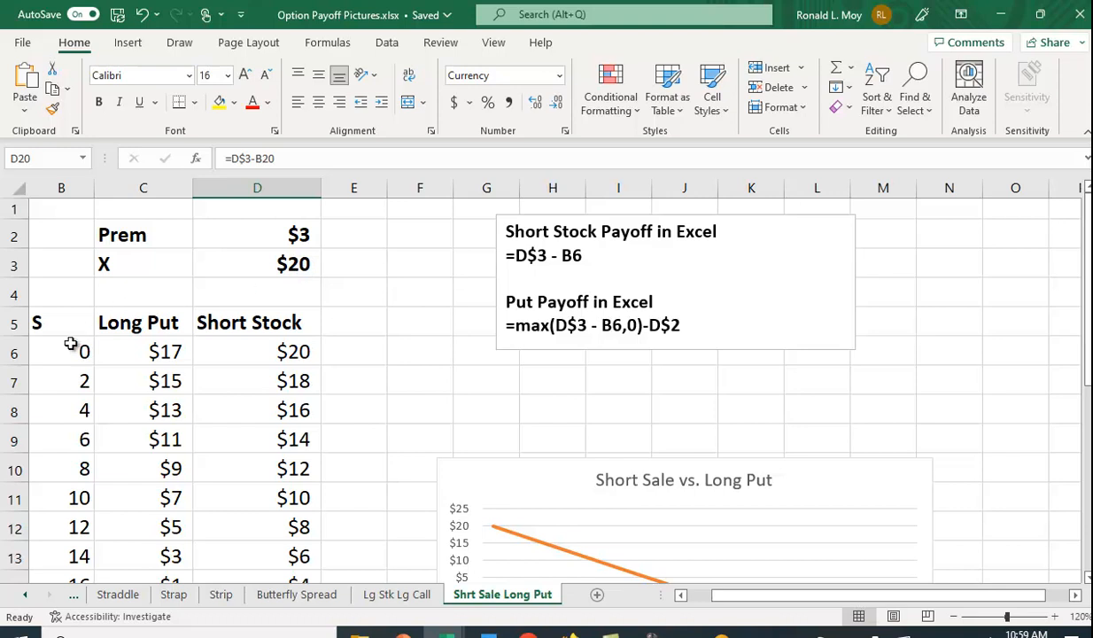
mouse_move(425, 400)
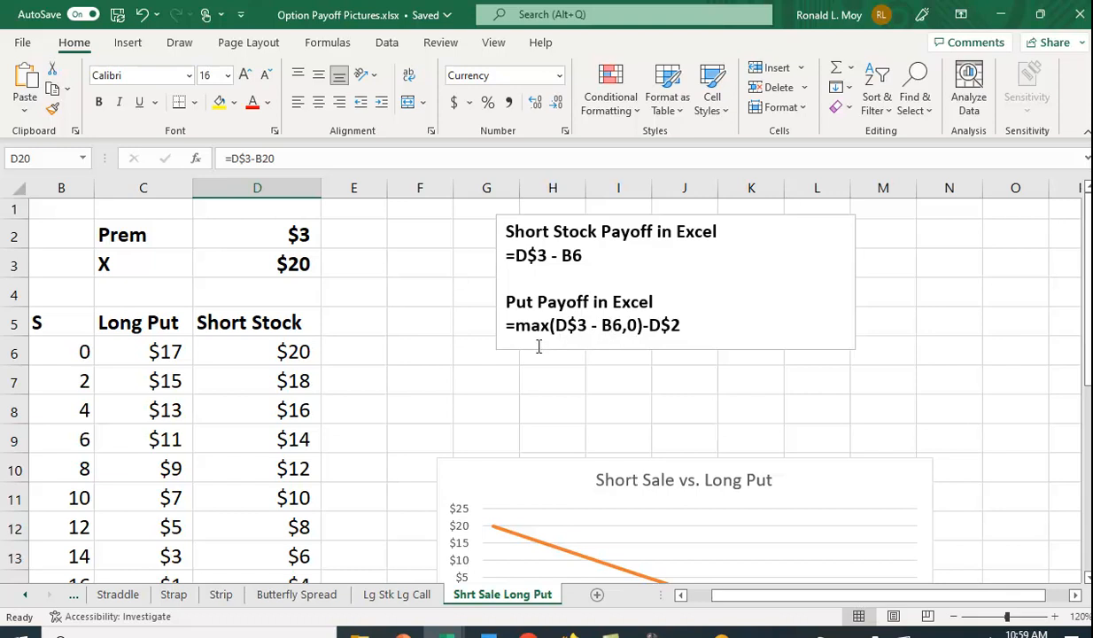
mouse_move(565, 347)
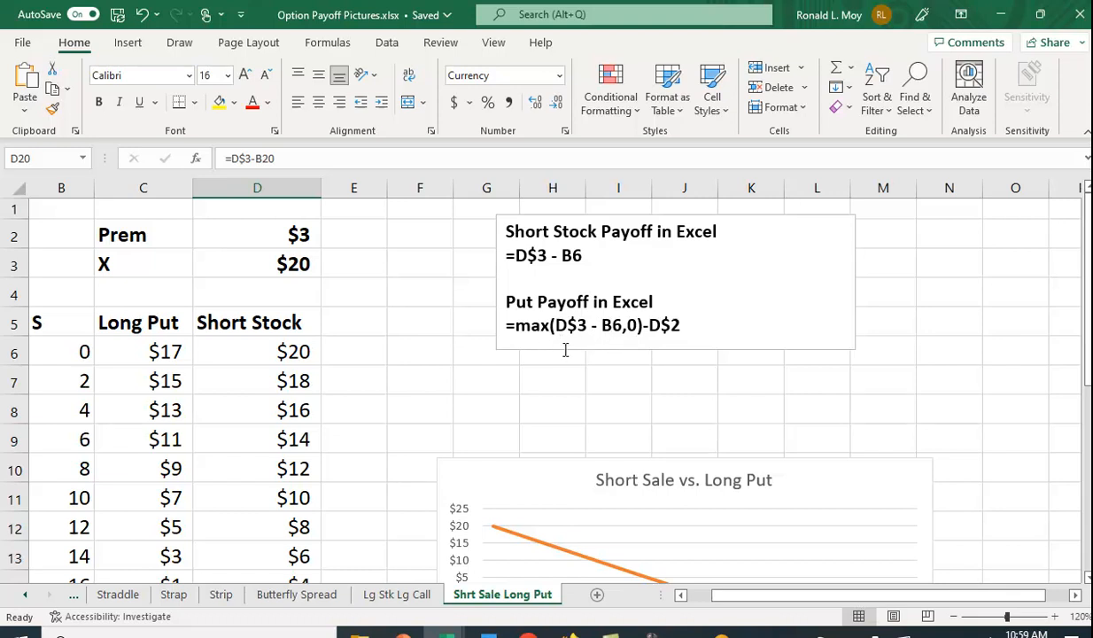
mouse_move(305, 263)
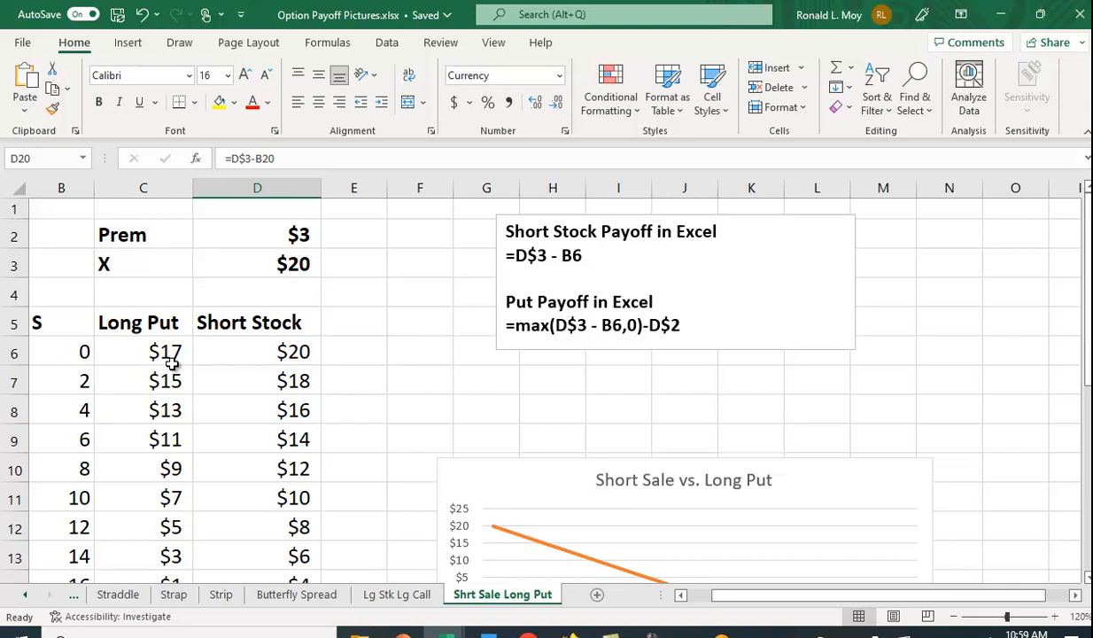
mouse_move(94, 355)
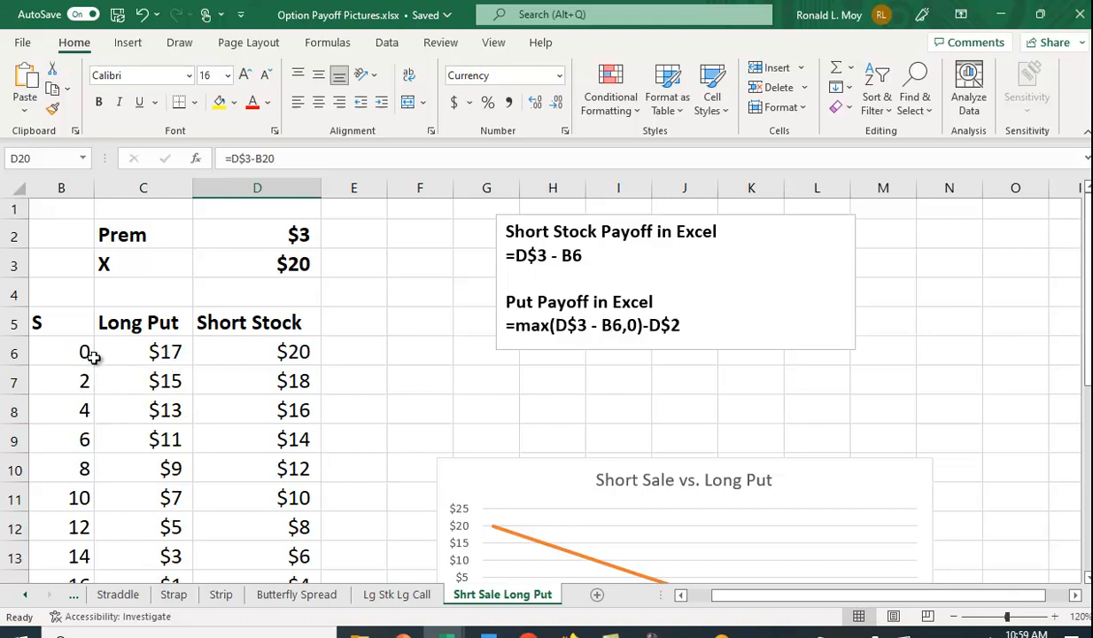
mouse_move(184, 358)
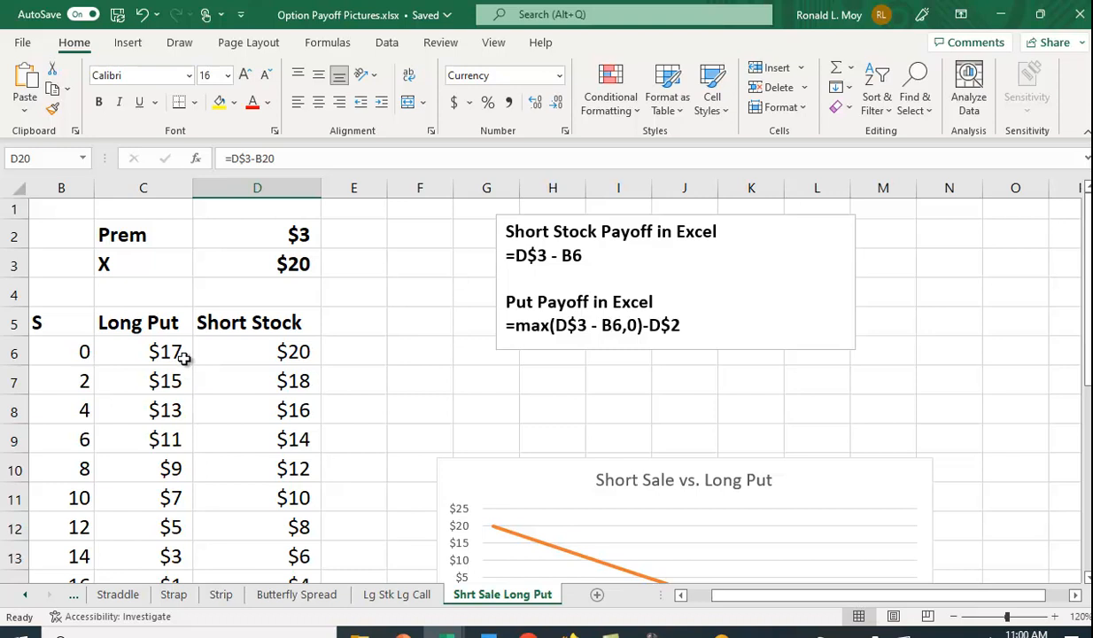
mouse_move(313, 276)
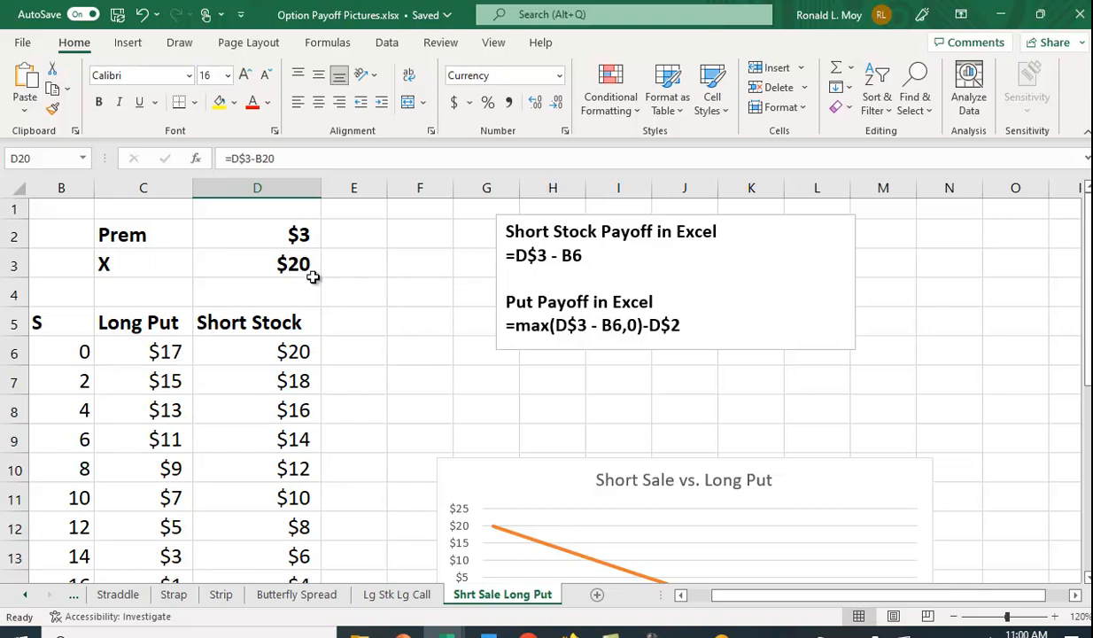
mouse_move(337, 241)
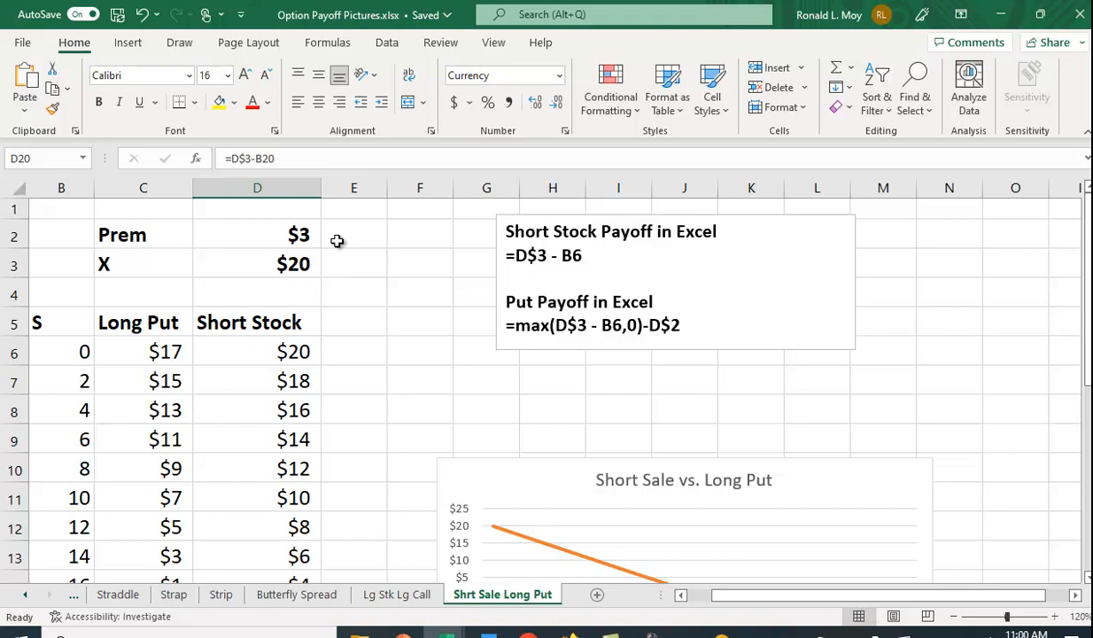
mouse_move(173, 358)
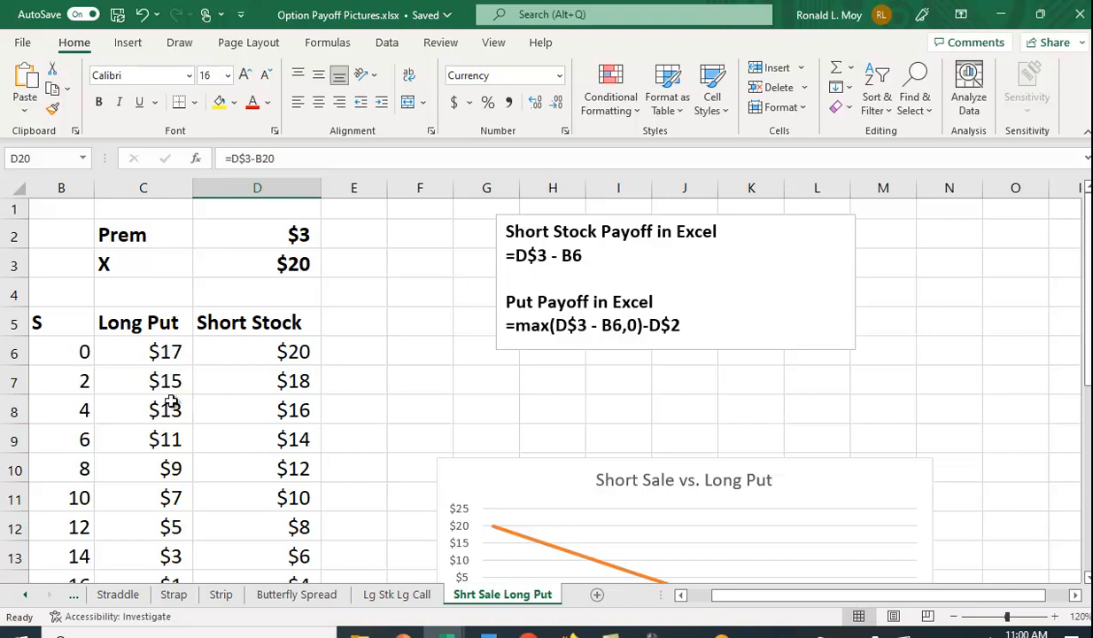
Toggle the Long Put series off and back on in Chart Filters so both lines plot together
scroll("down", 3)
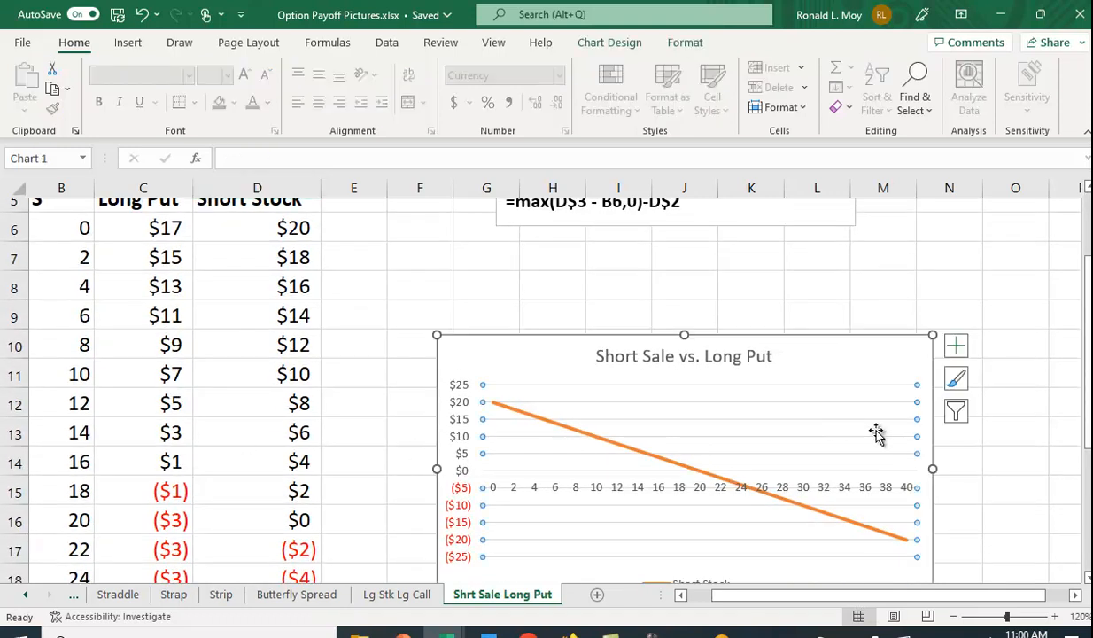
left_click(956, 410)
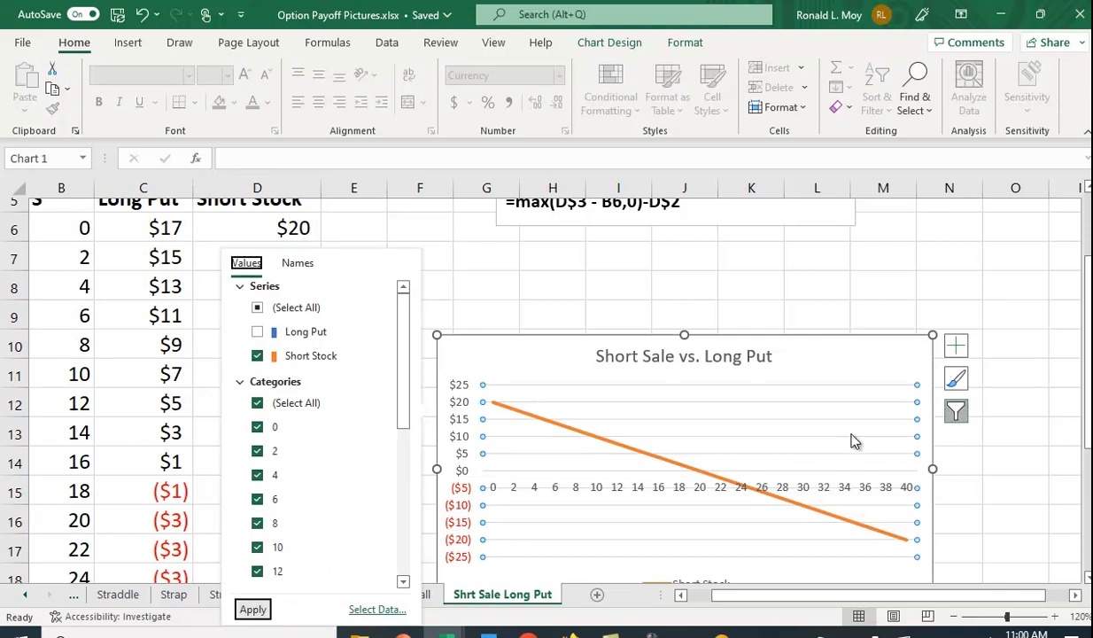
left_click(257, 331)
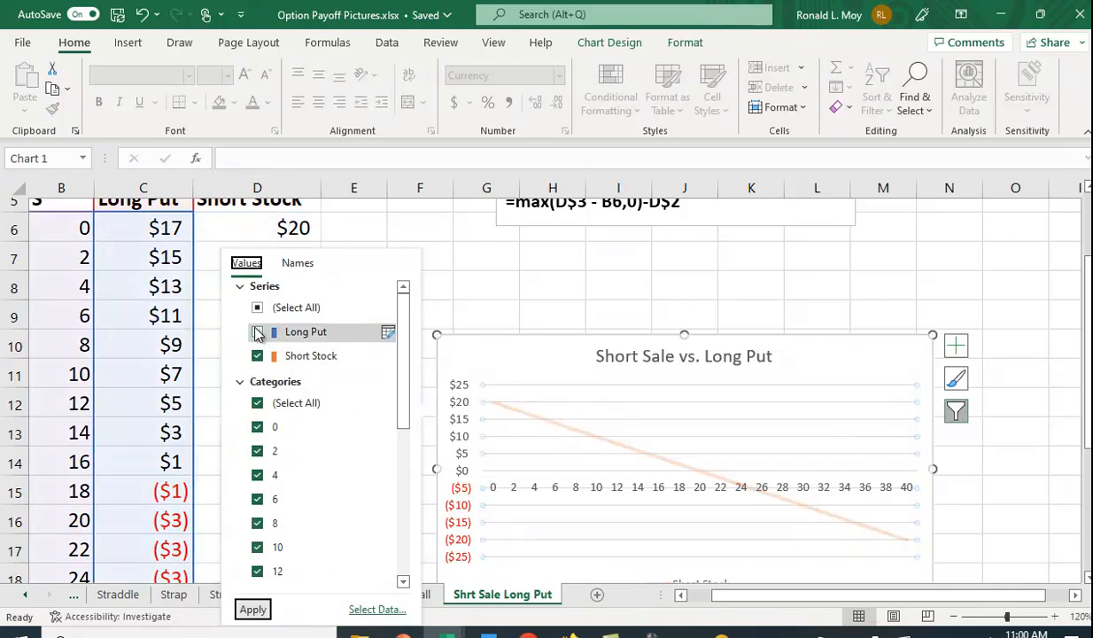
left_click(256, 332)
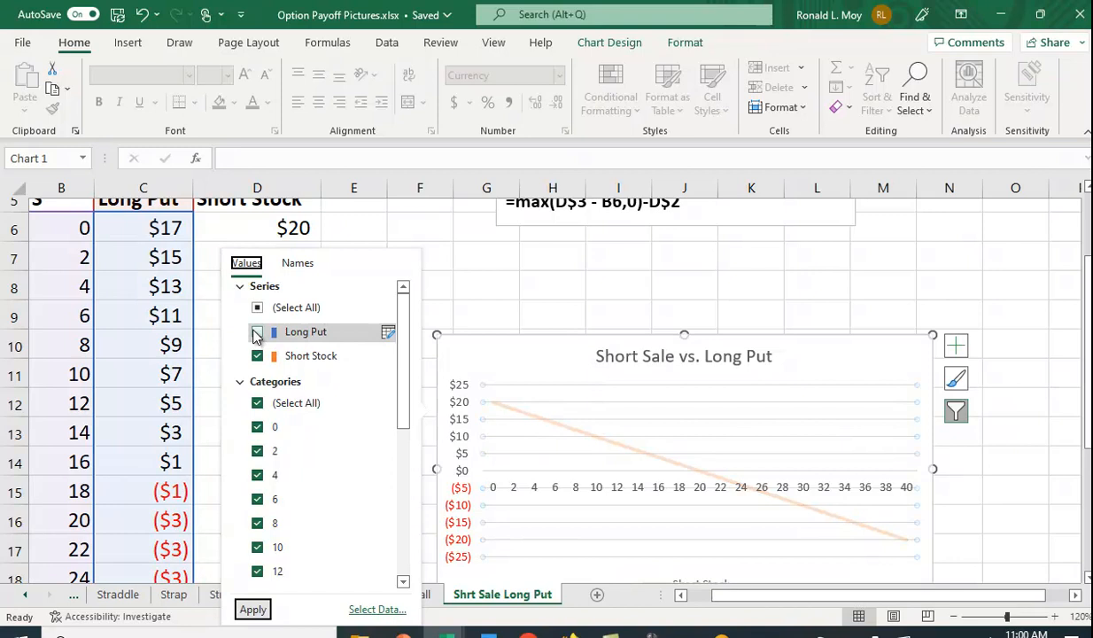
left_click(257, 331)
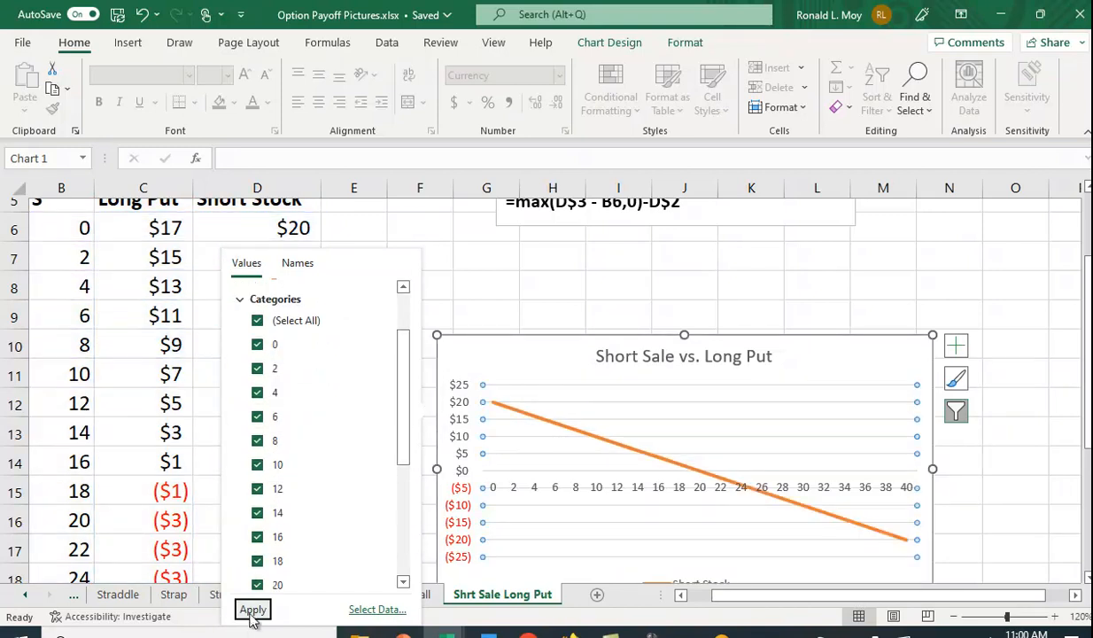
left_click(252, 609)
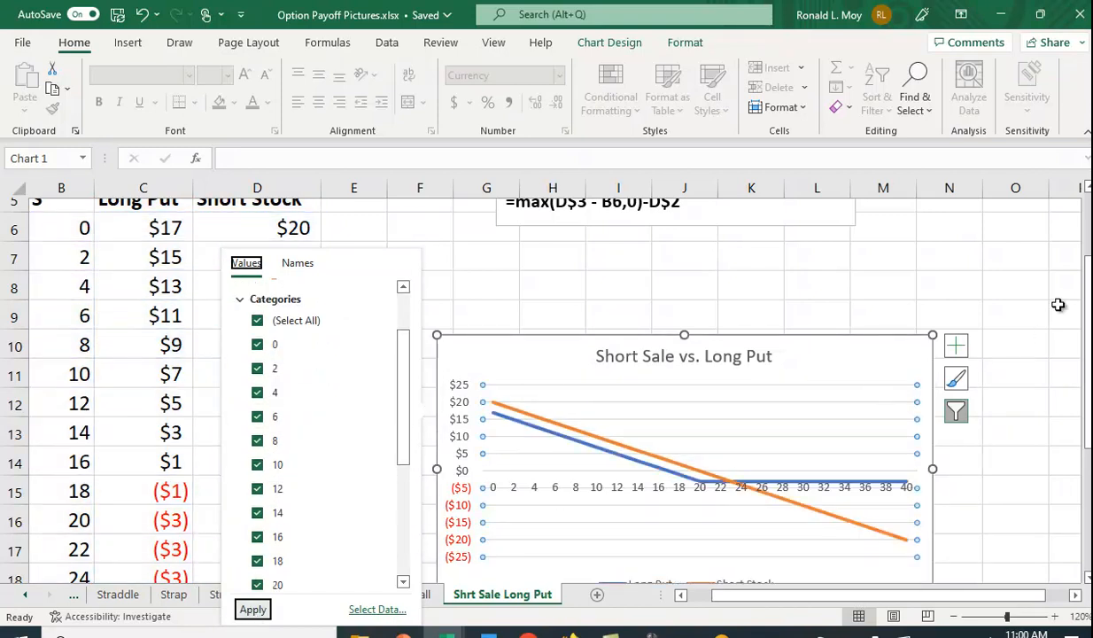
left_click(251, 609)
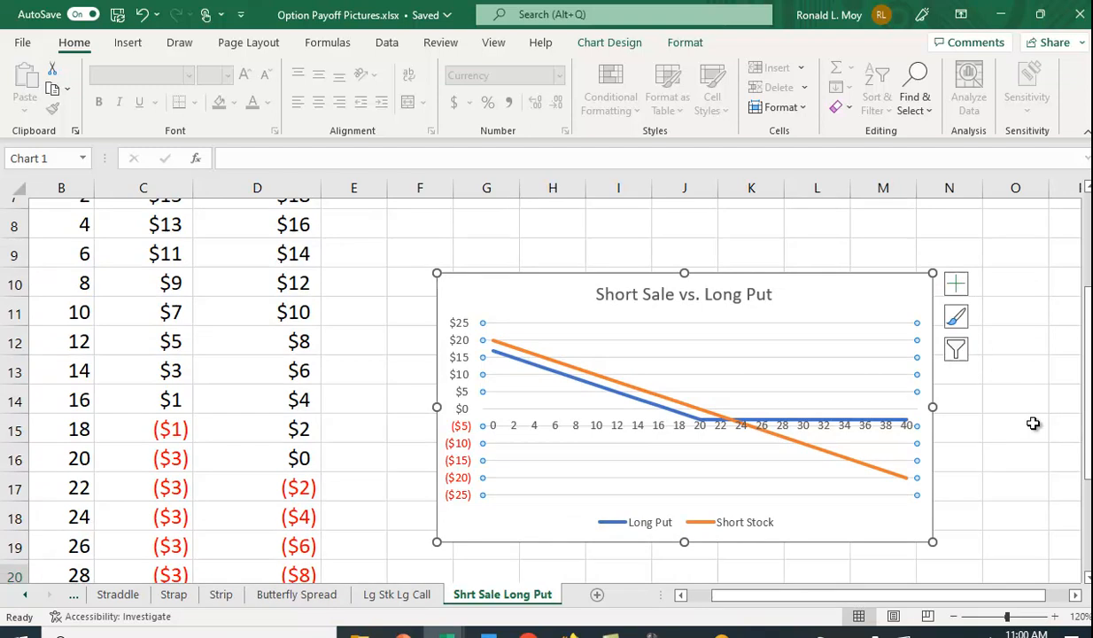
scroll("down", 3)
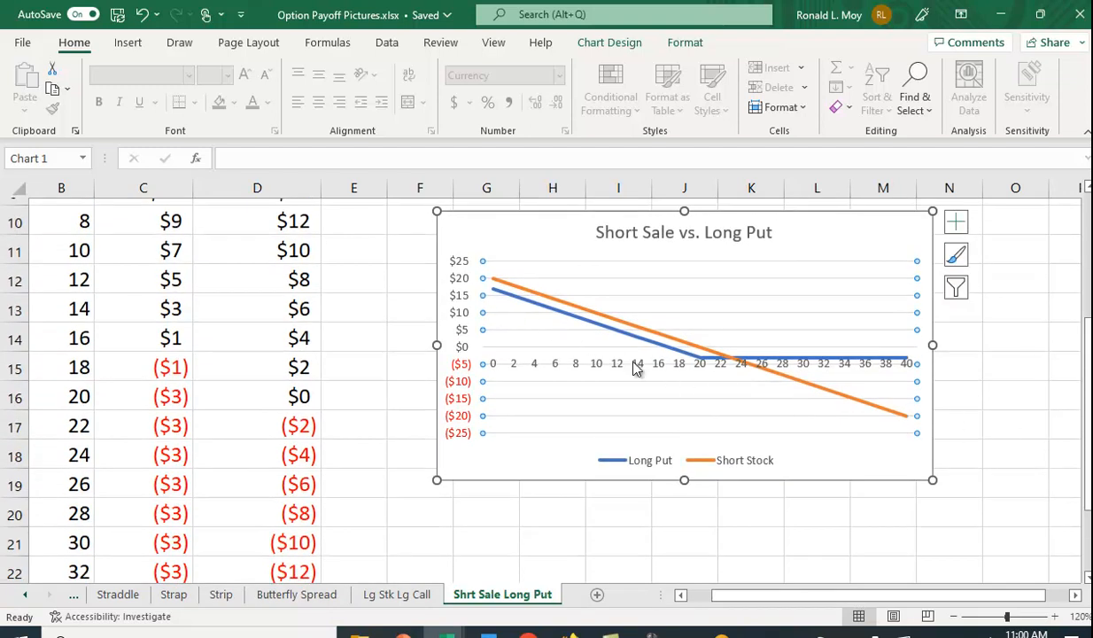
mouse_move(808, 367)
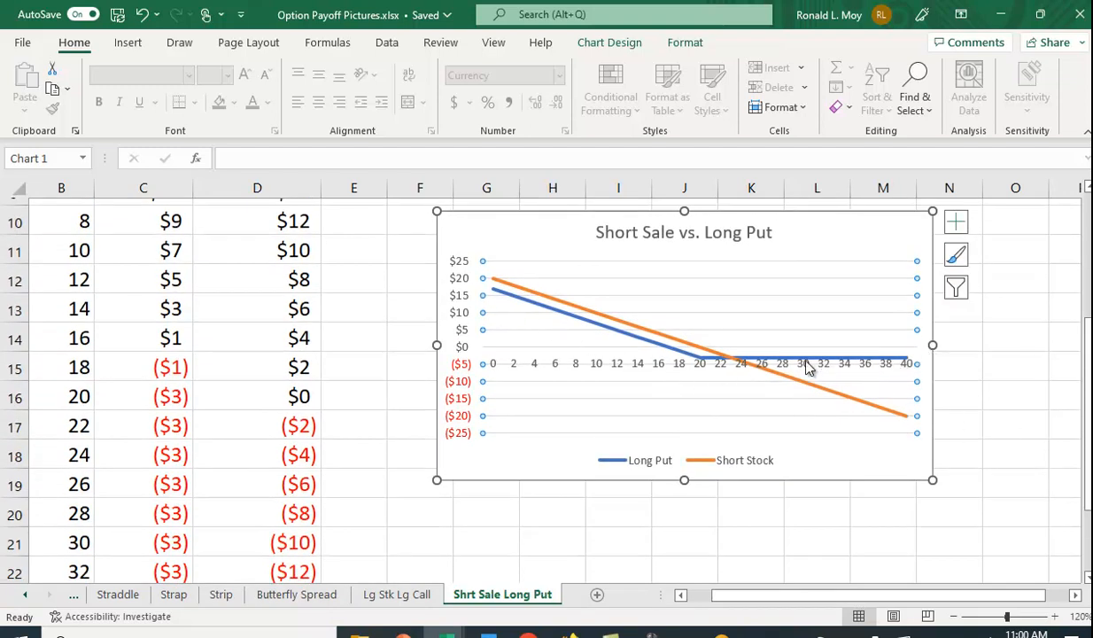
mouse_move(506, 291)
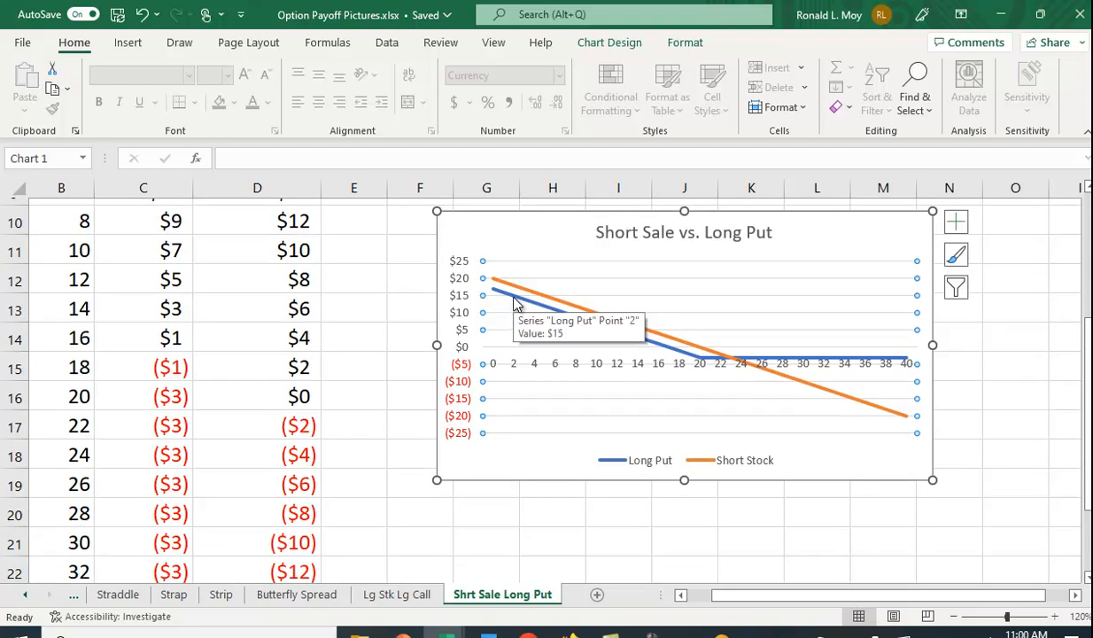
mouse_move(704, 358)
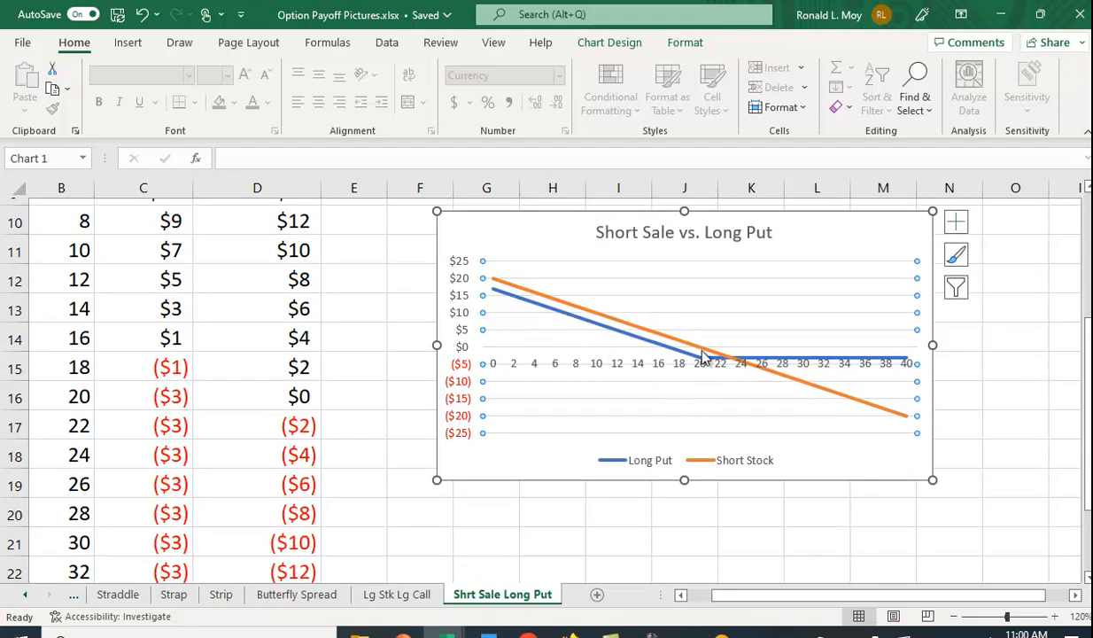
mouse_move(705, 363)
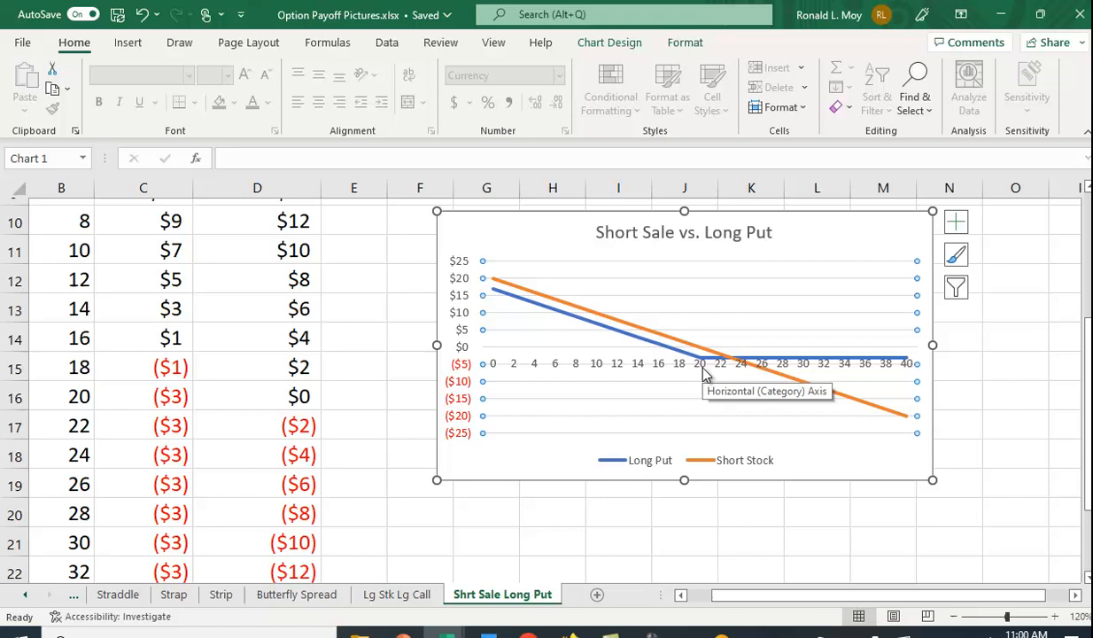
mouse_move(517, 294)
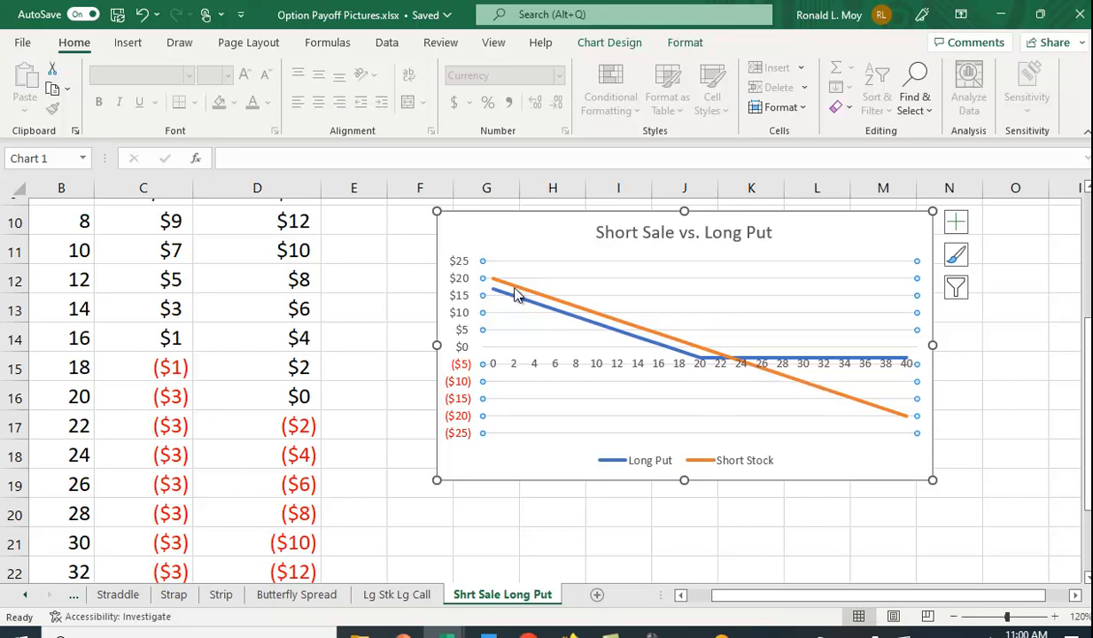
mouse_move(709, 362)
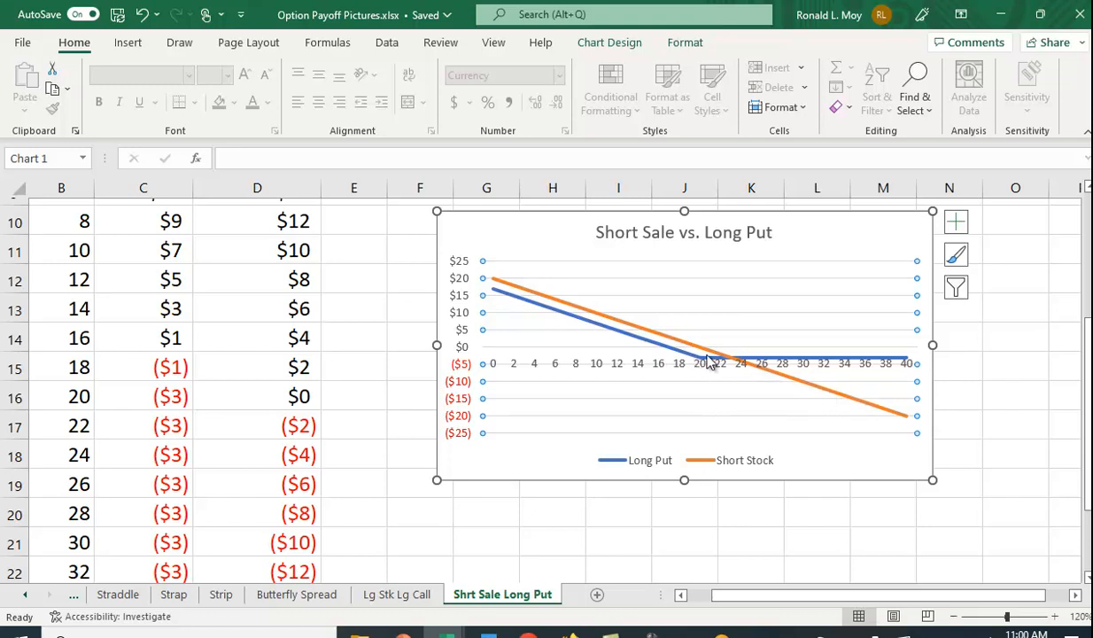
mouse_move(521, 292)
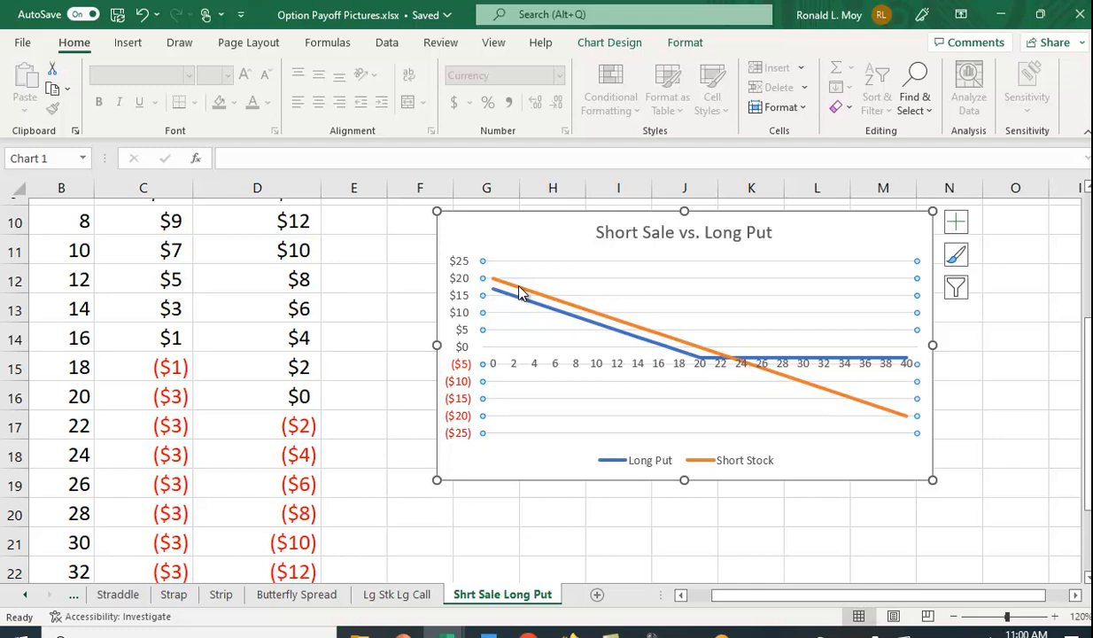
mouse_move(525, 322)
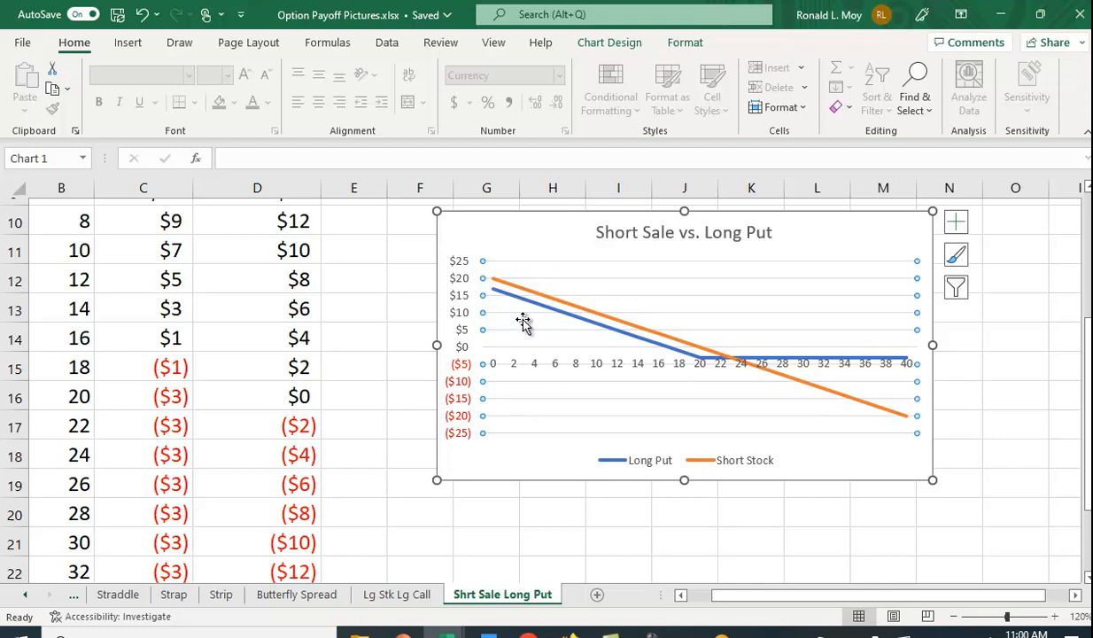
mouse_move(556, 326)
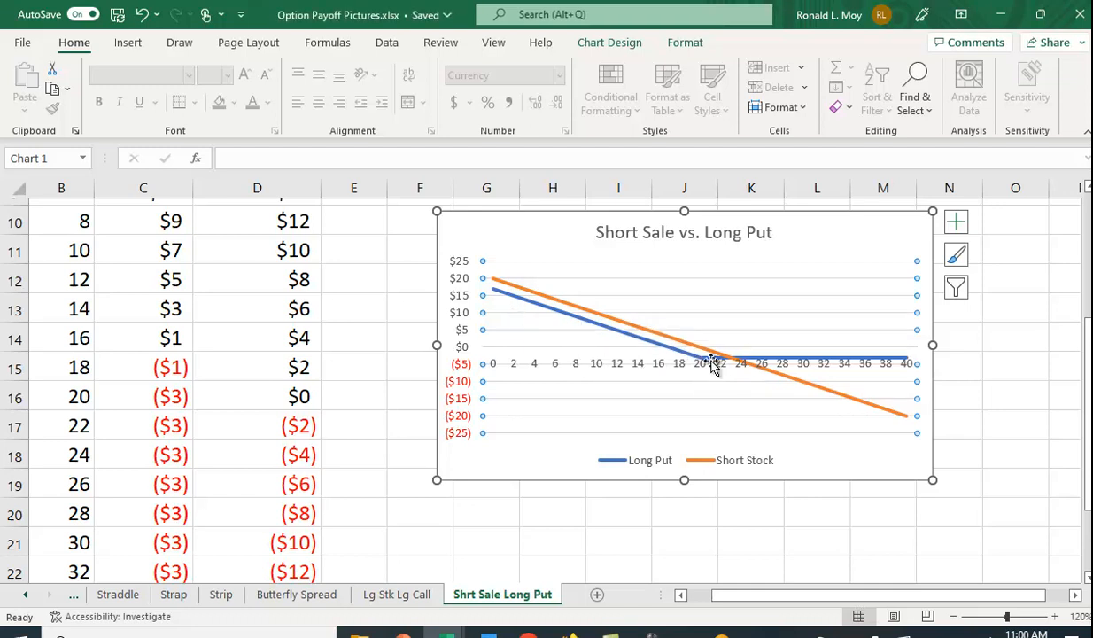
mouse_move(782, 361)
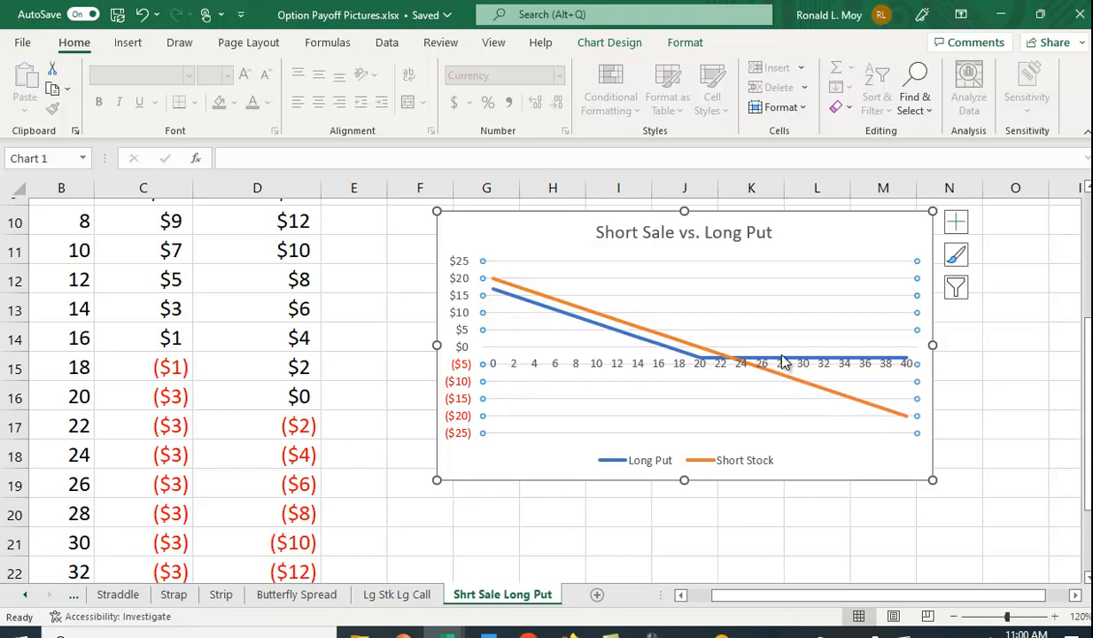
mouse_move(873, 371)
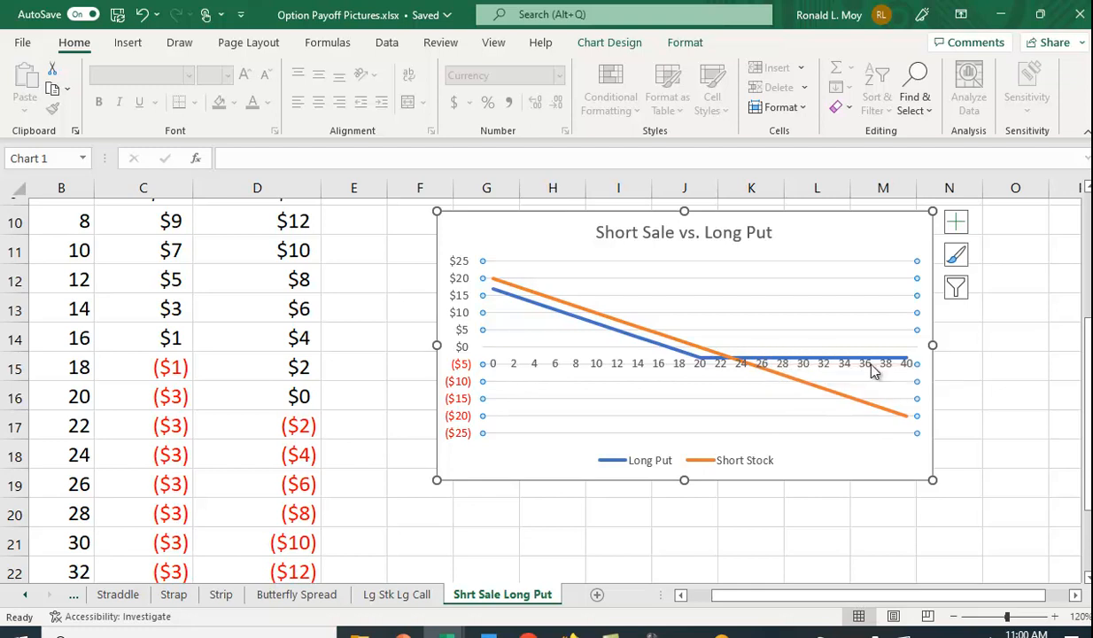
mouse_move(699, 364)
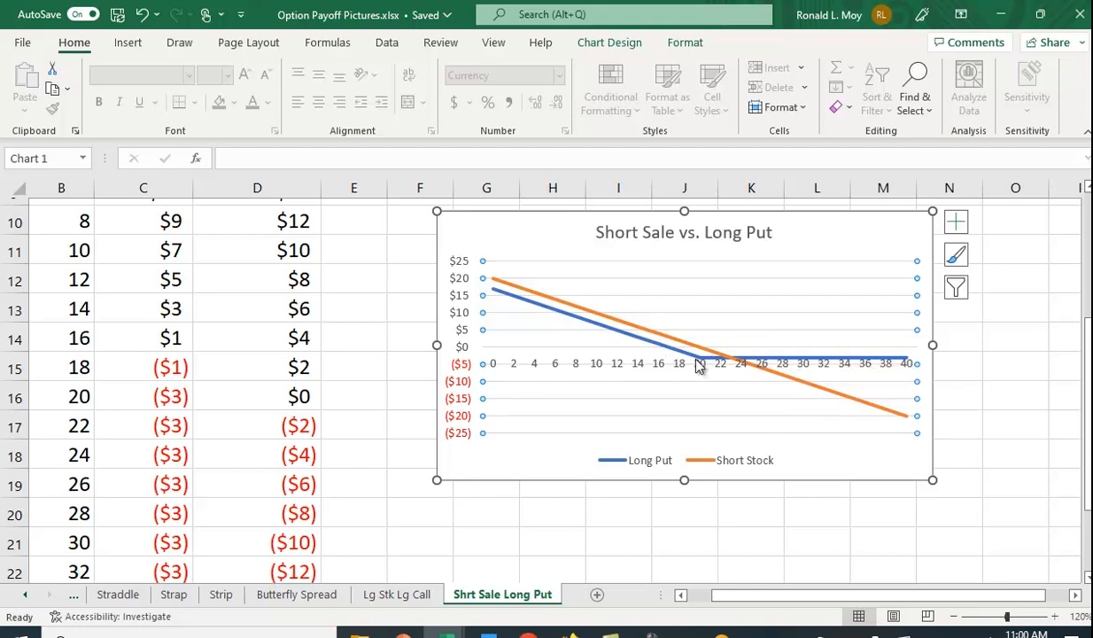
mouse_move(739, 366)
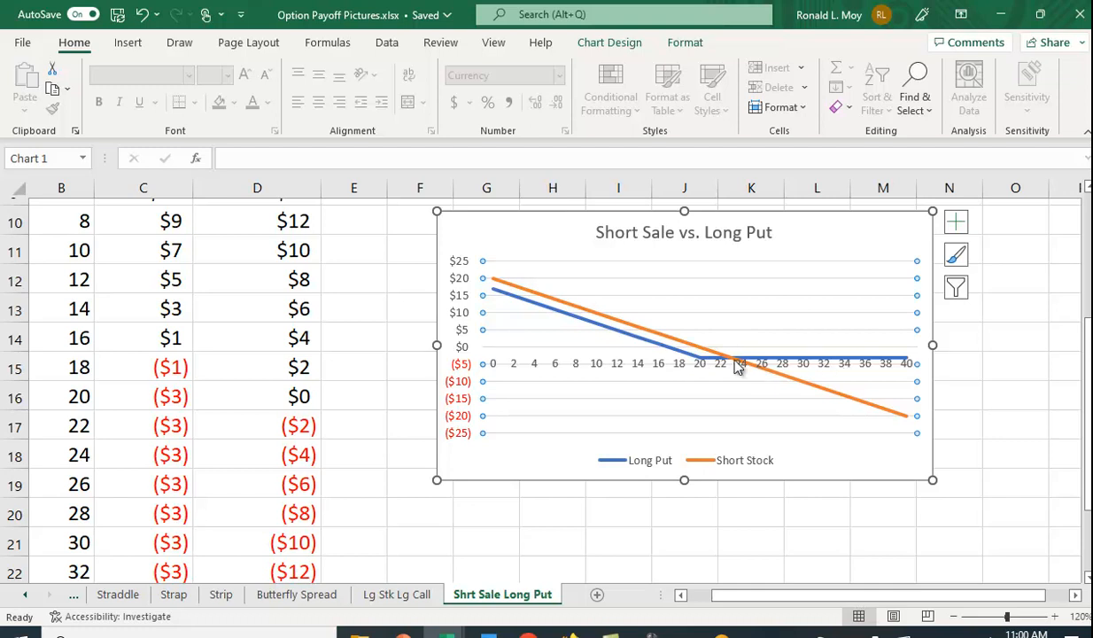
mouse_move(788, 382)
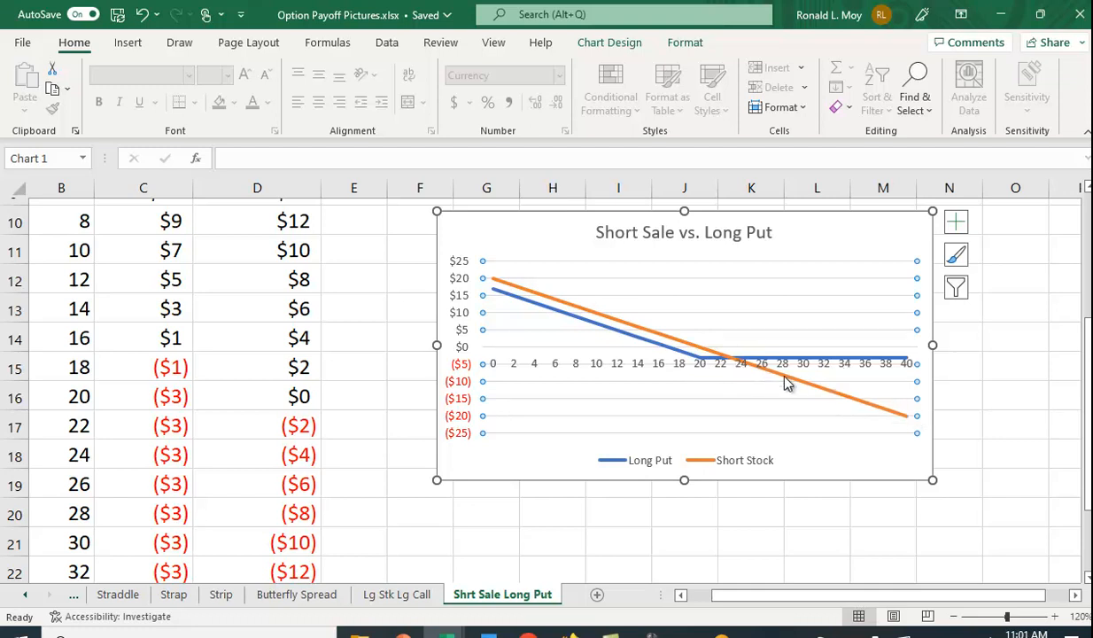
mouse_move(758, 379)
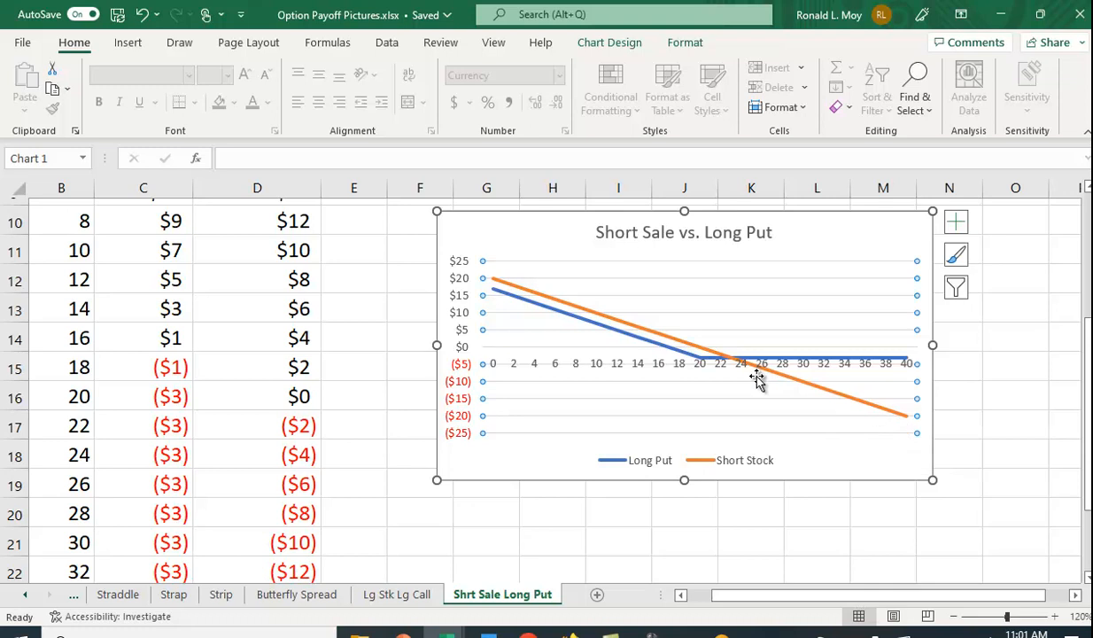
mouse_move(902, 423)
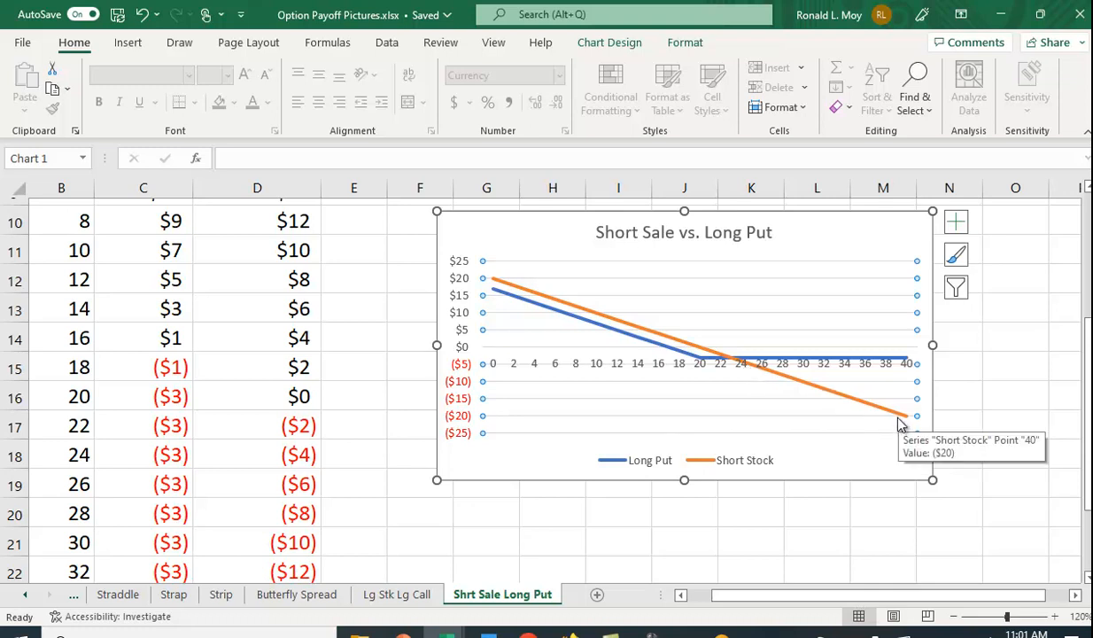
mouse_move(794, 365)
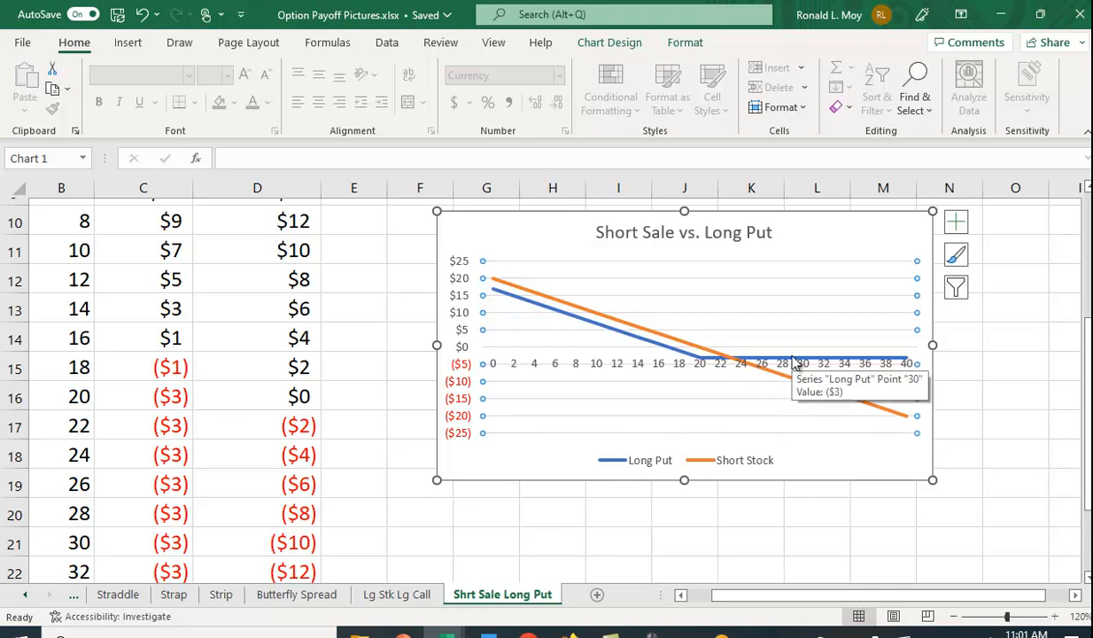
mouse_move(451, 358)
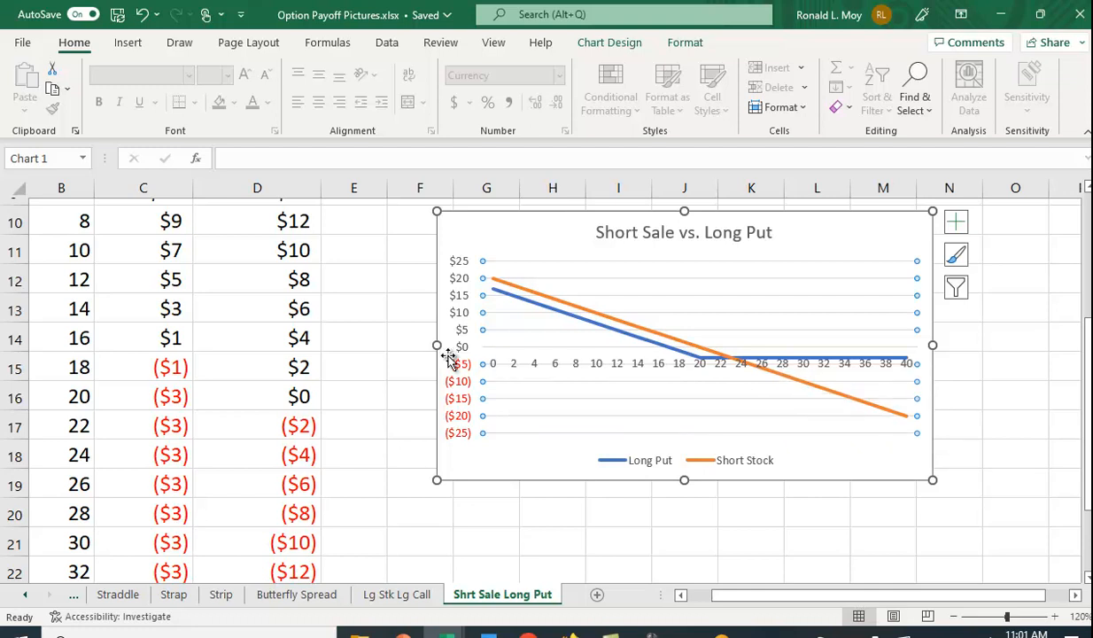
mouse_move(448, 357)
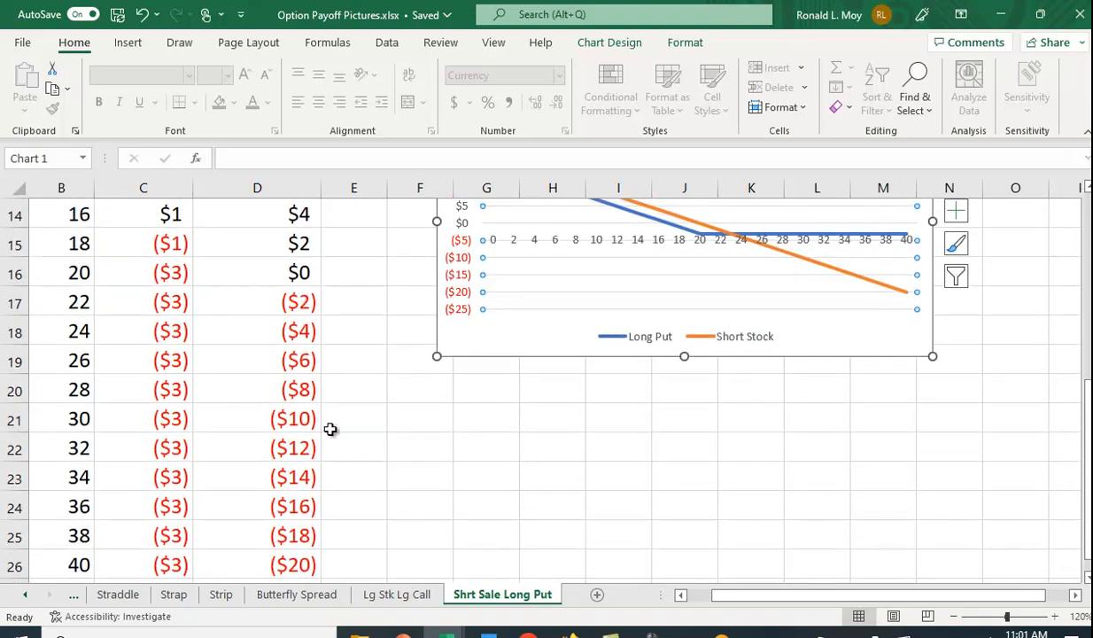
mouse_move(329, 386)
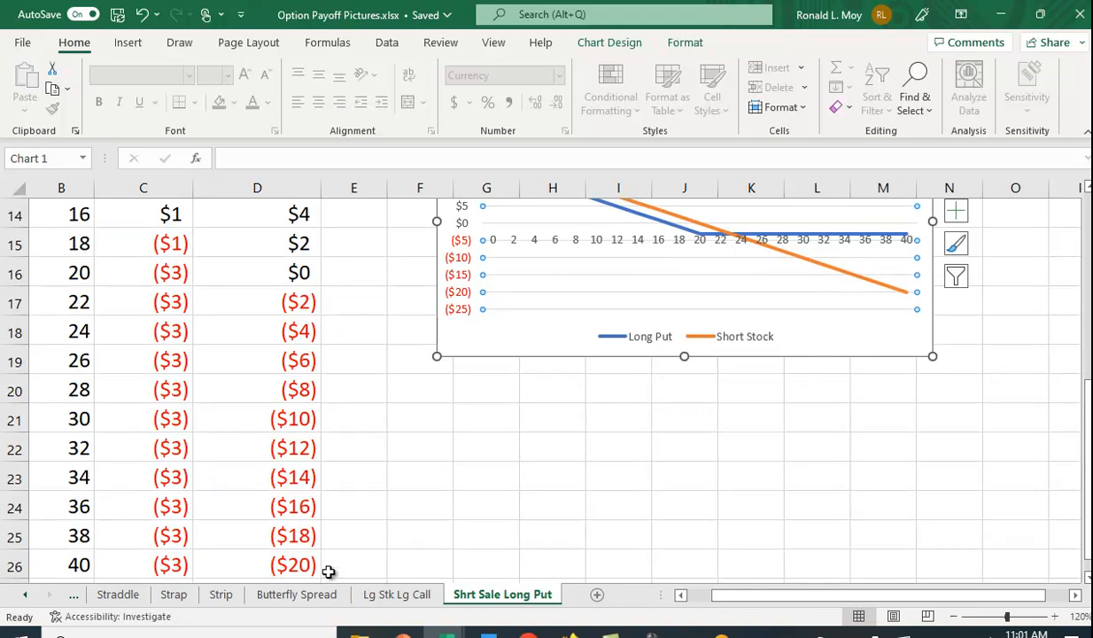
mouse_move(453, 521)
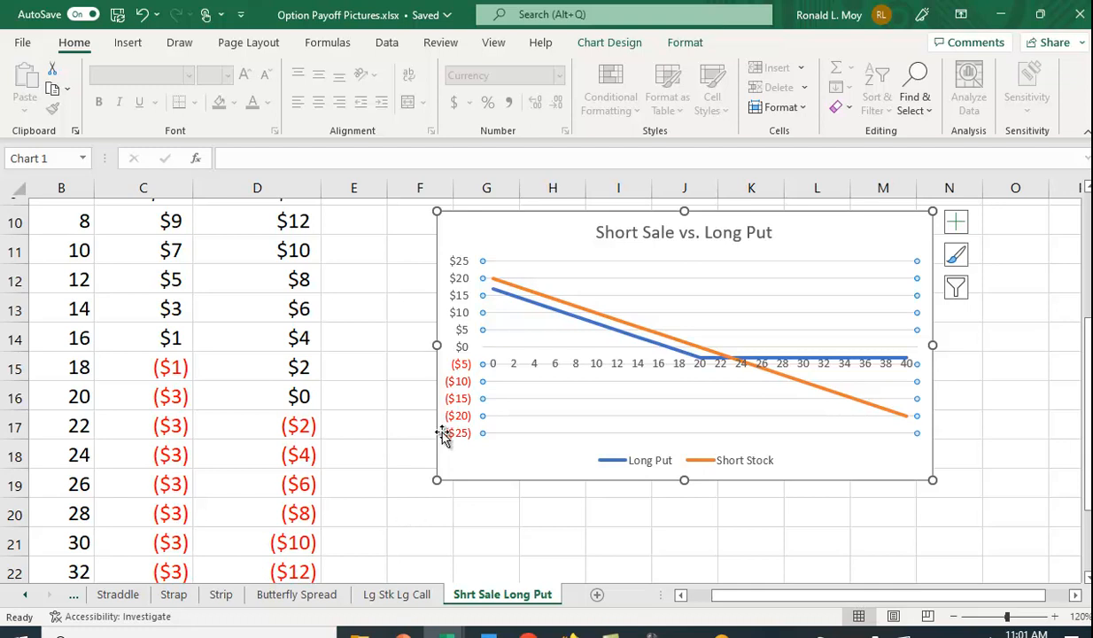
mouse_move(800, 393)
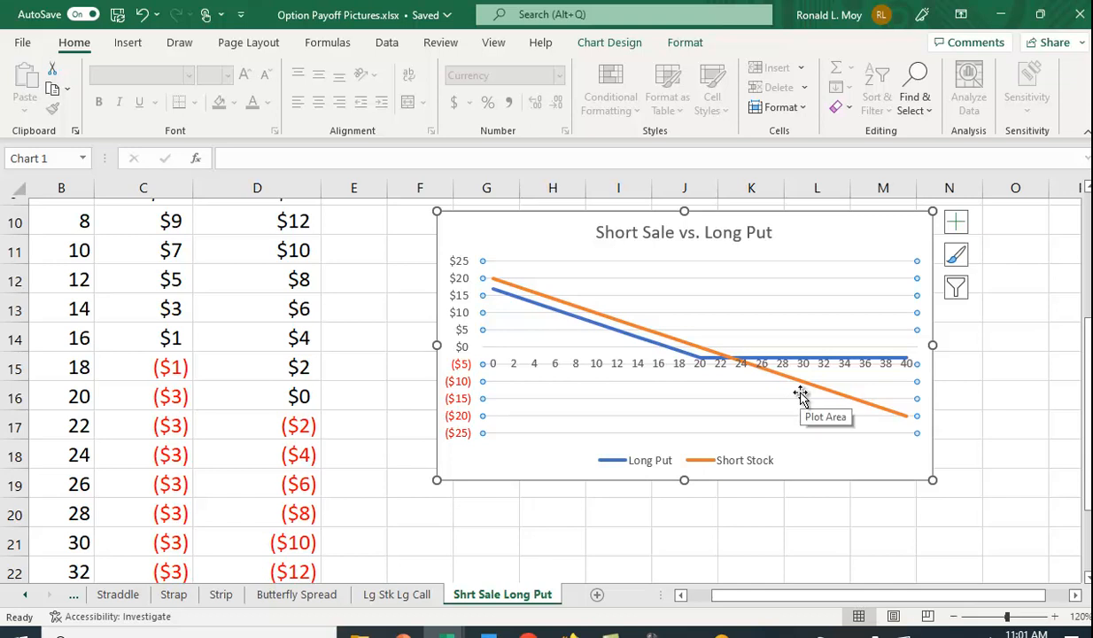
mouse_move(813, 422)
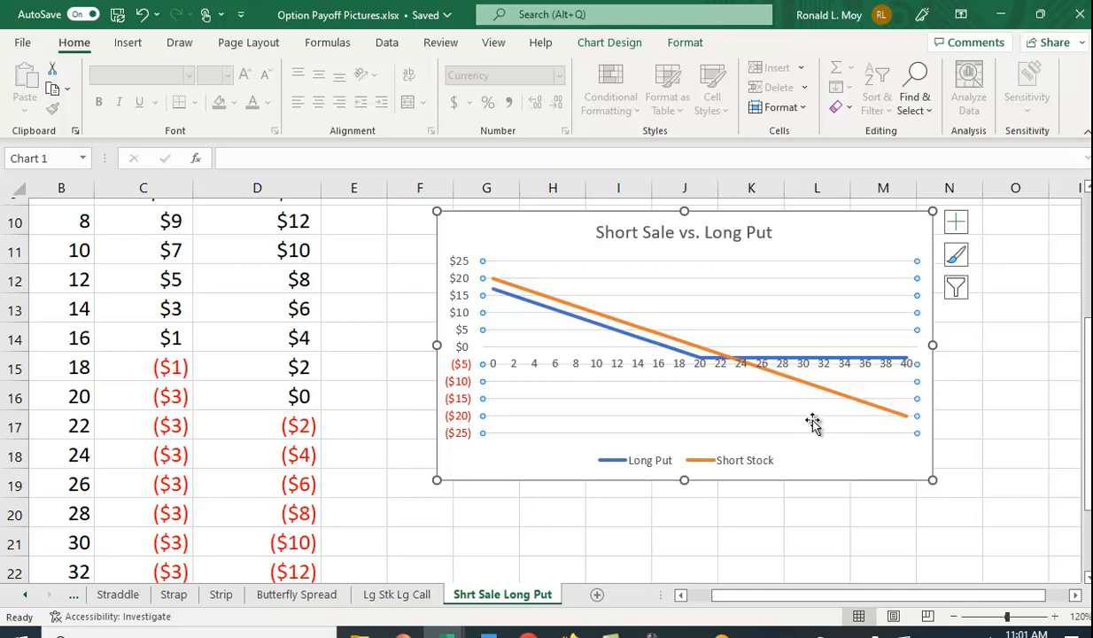
mouse_move(798, 435)
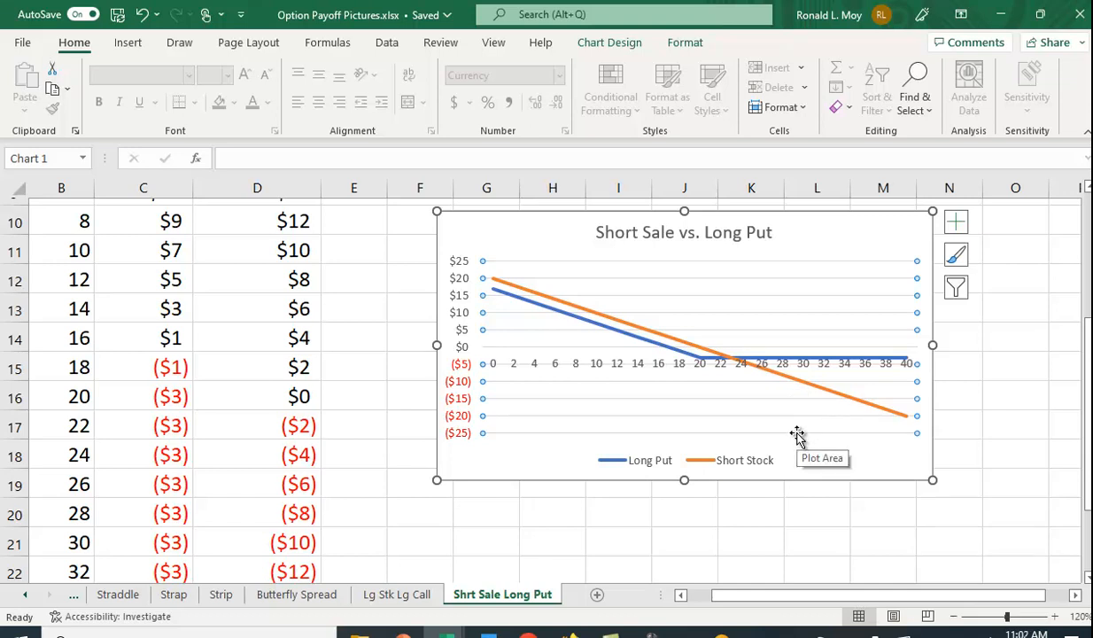
mouse_move(672, 389)
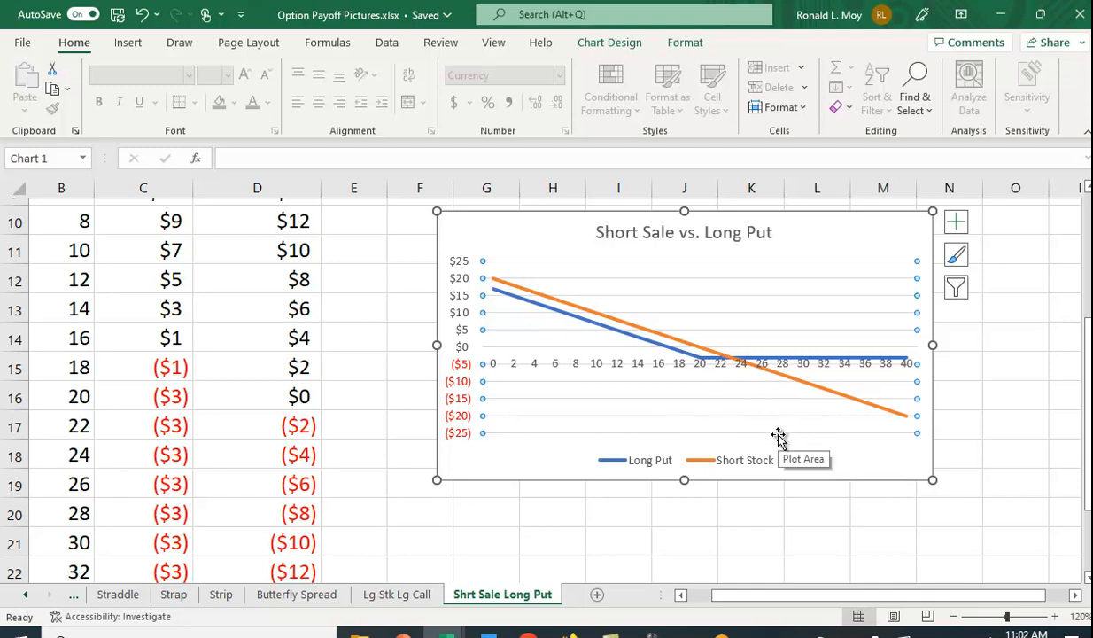
Inspect the Long Put formula in C6 and select the payoff table B5 to D26
scroll("up", 3)
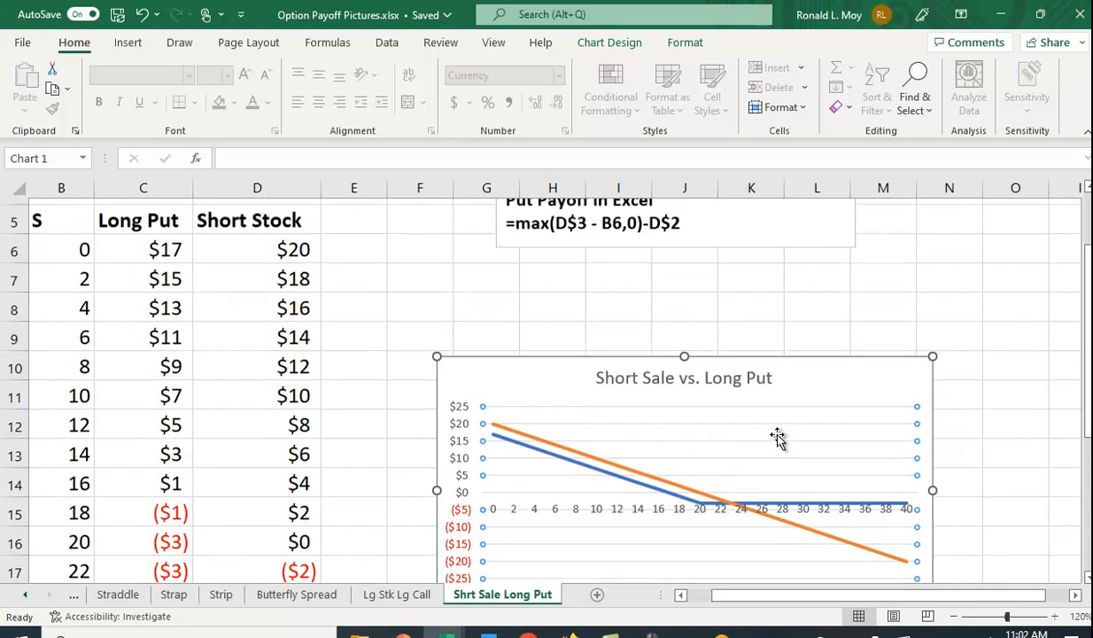
scroll("up", 3)
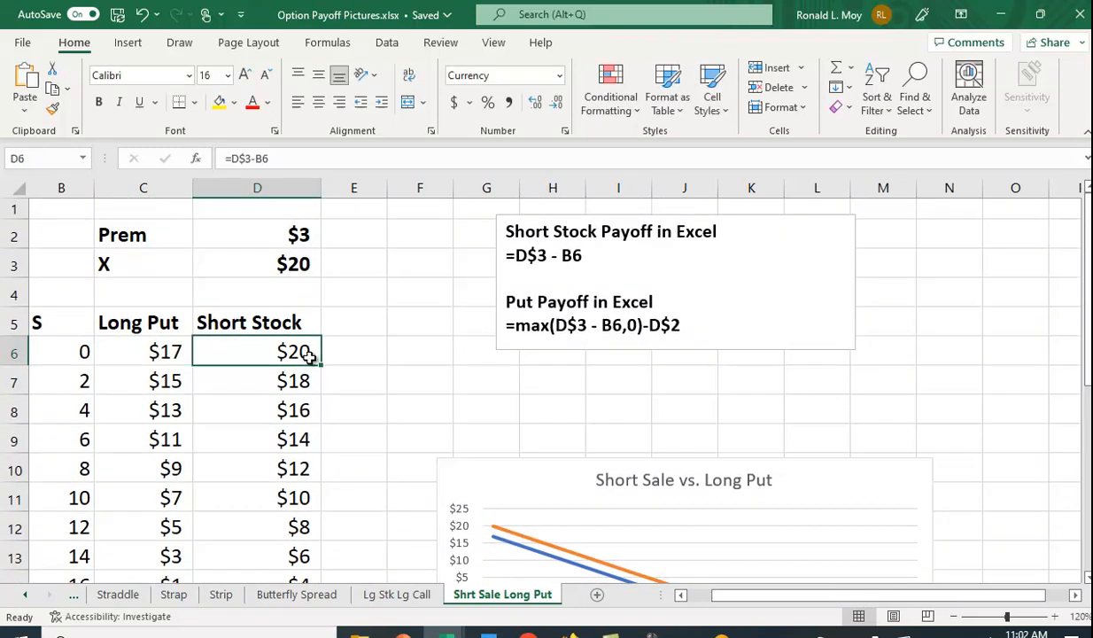
left_click(141, 350)
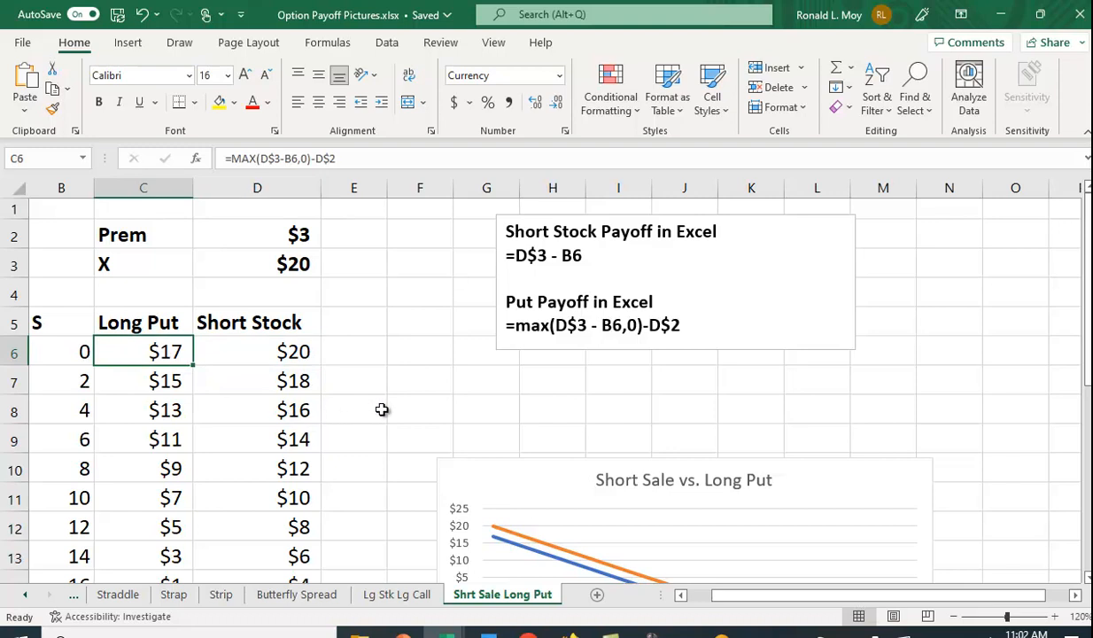
mouse_move(267, 379)
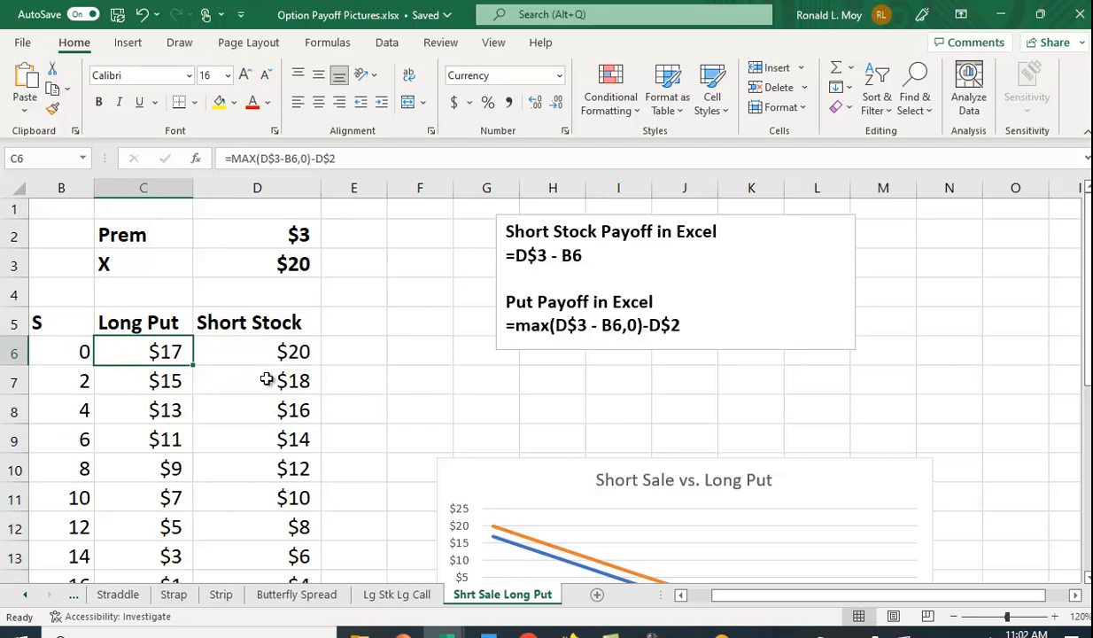
left_click_drag(37, 322, 294, 379)
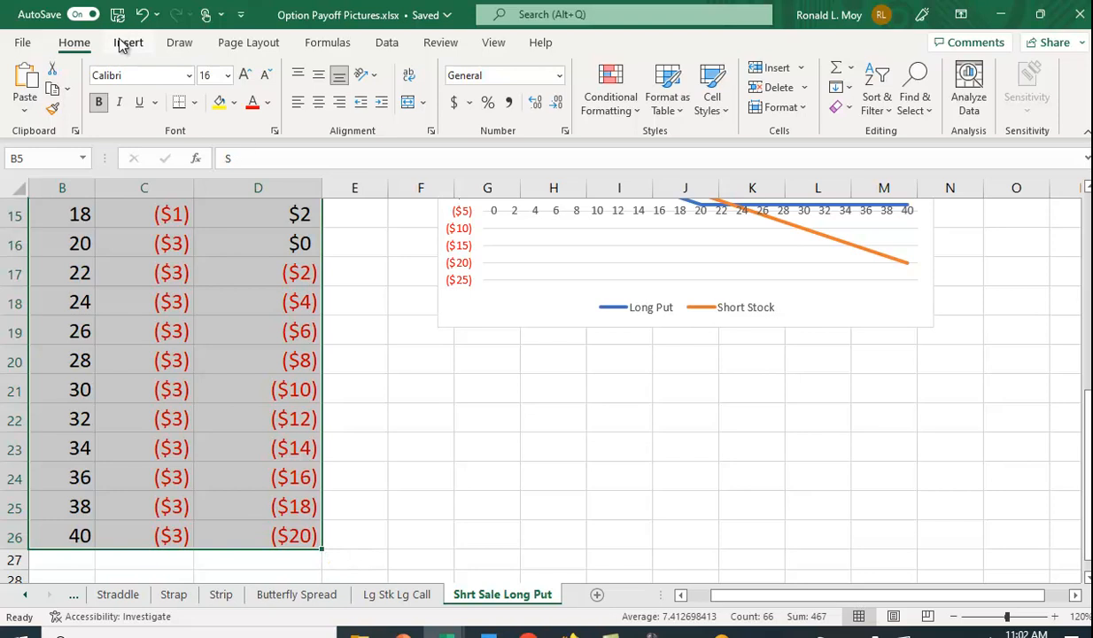
left_click(127, 42)
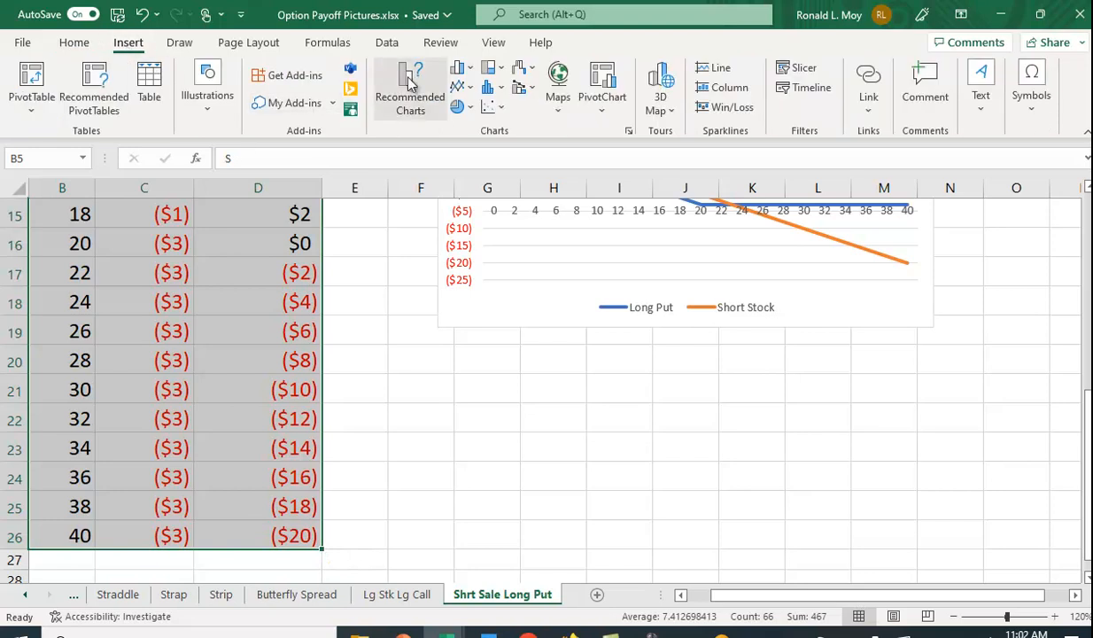
left_click(409, 88)
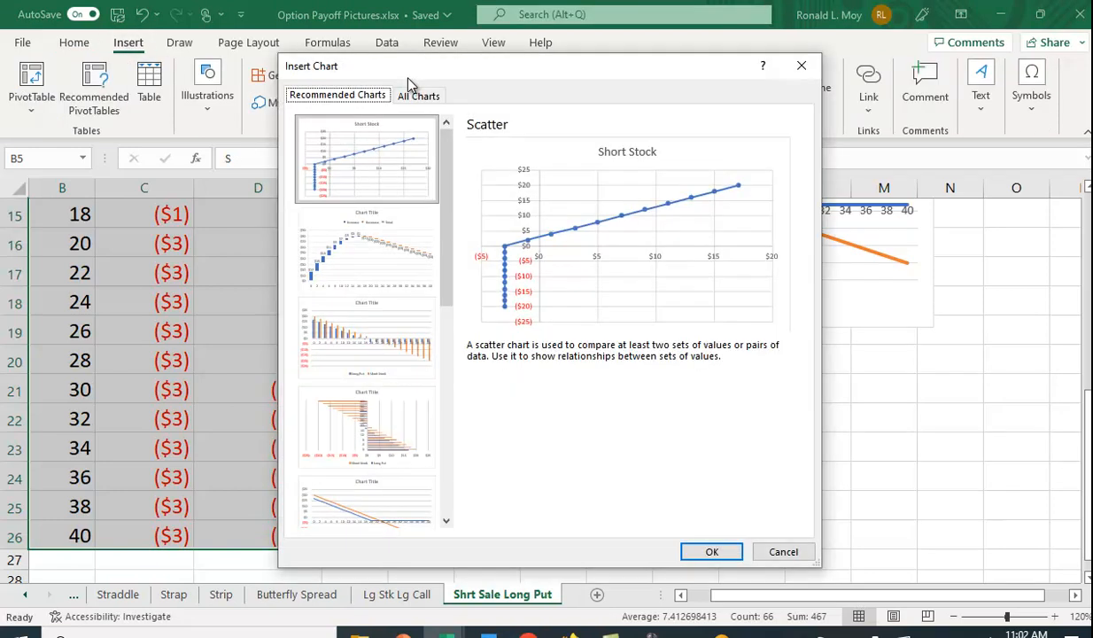
mouse_move(404, 124)
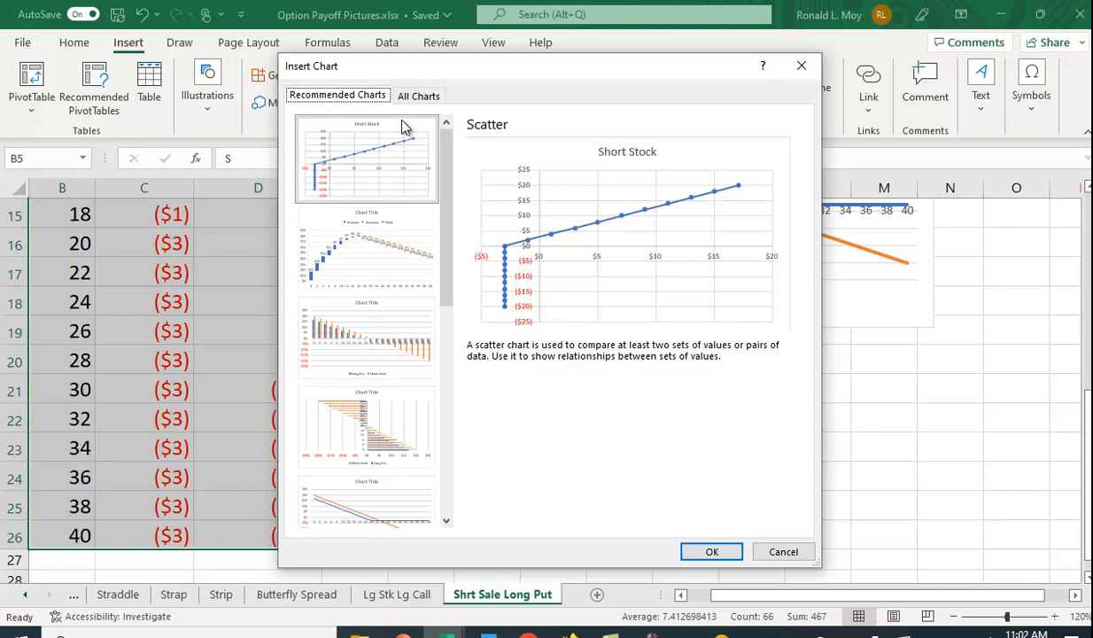
mouse_move(370, 166)
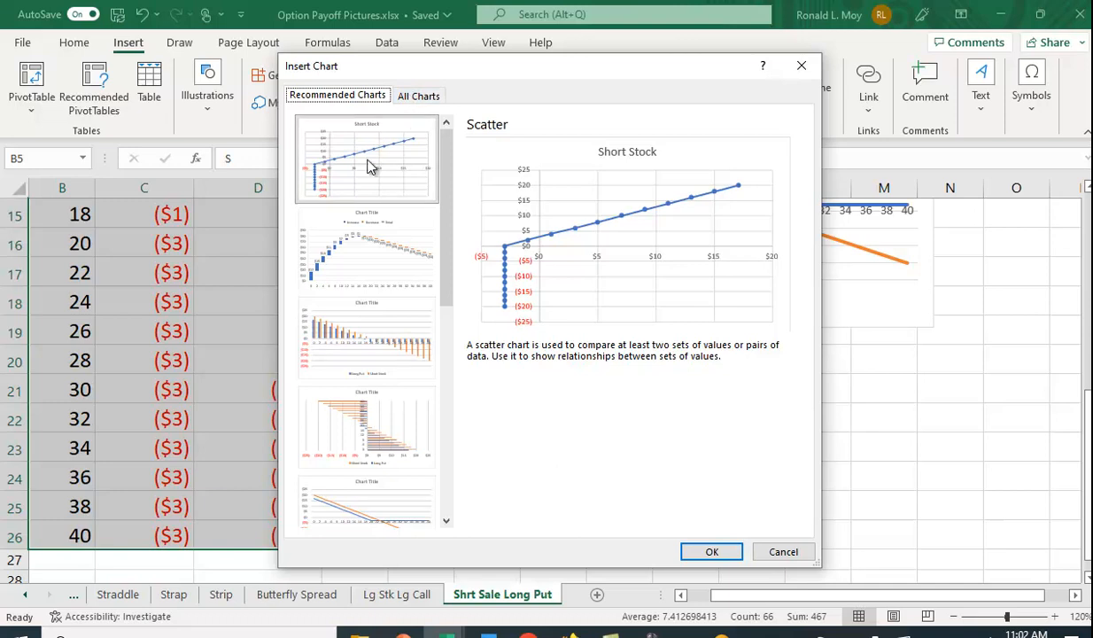
left_click(364, 340)
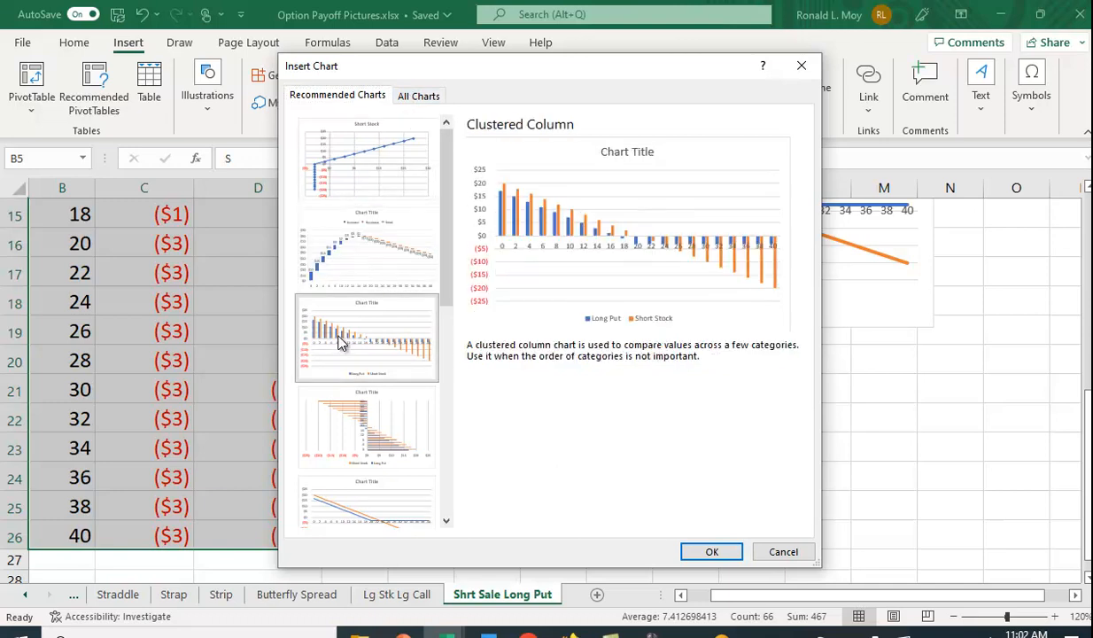
left_click(365, 427)
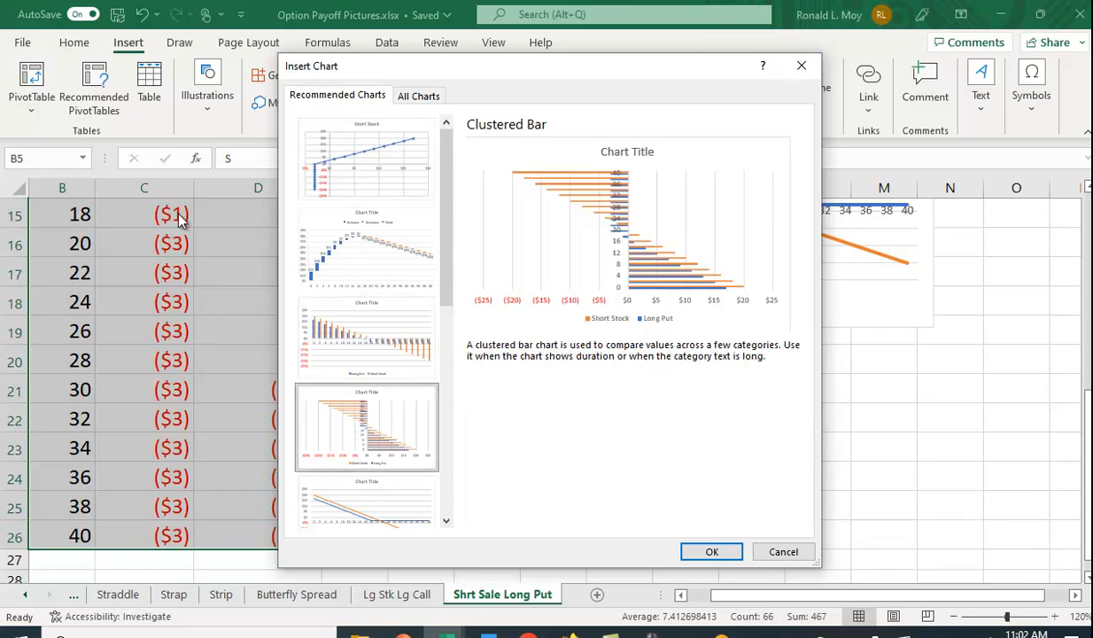
scroll("down", 3)
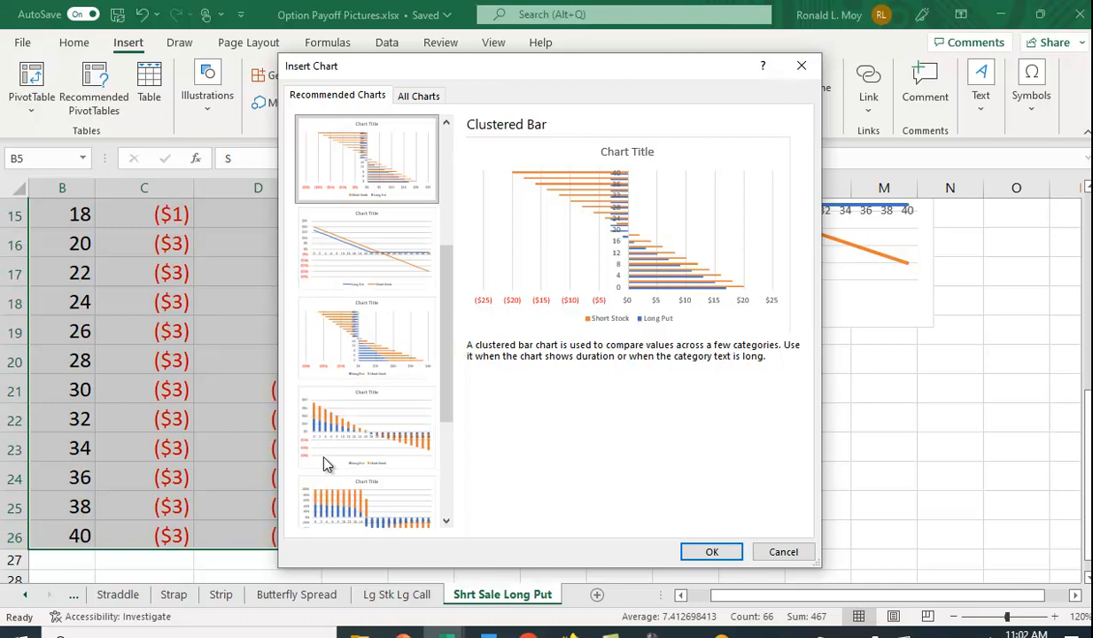
left_click(367, 247)
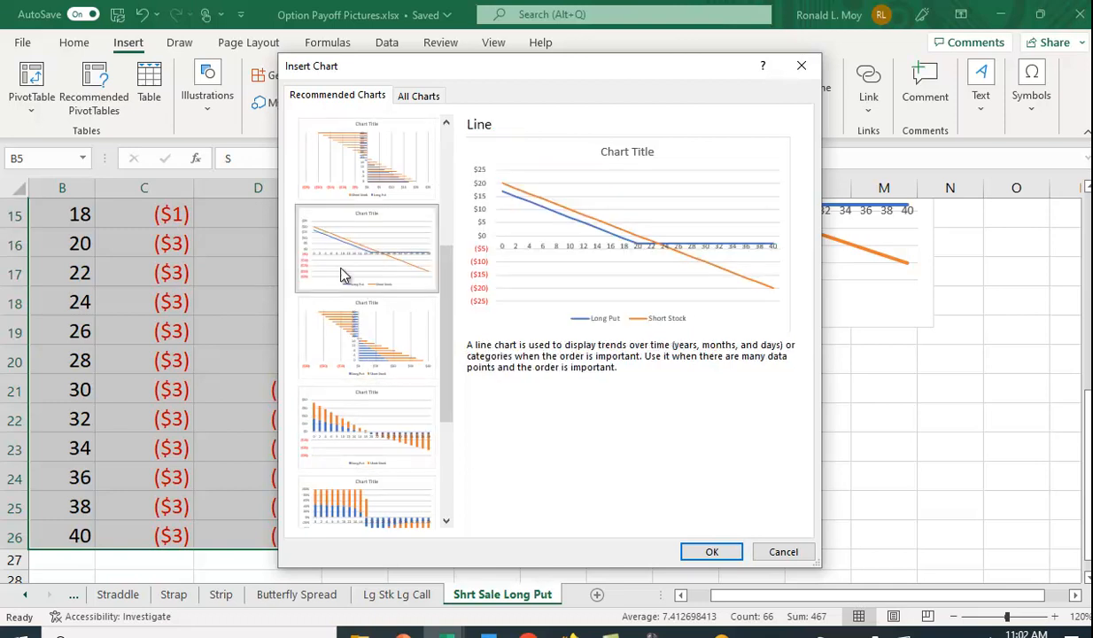
mouse_move(758, 467)
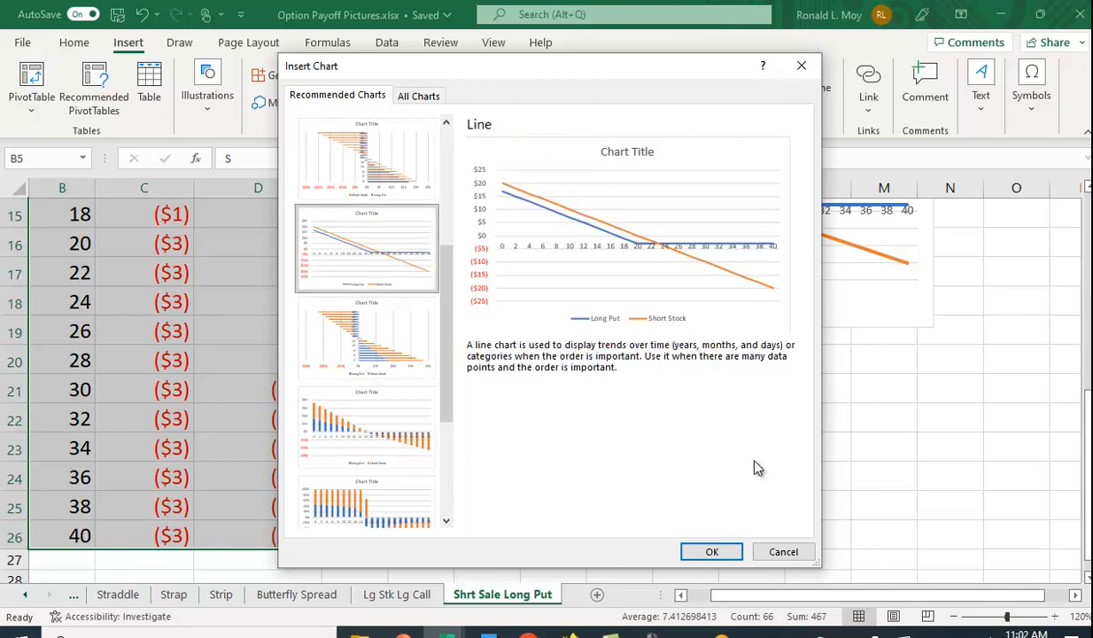
mouse_move(873, 466)
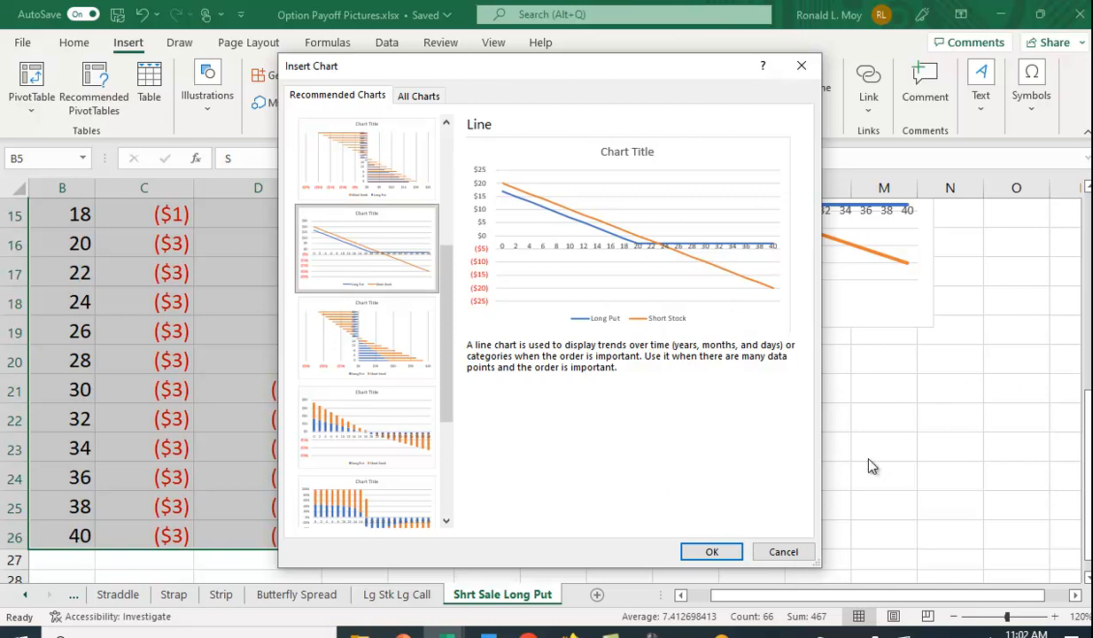
left_click(712, 551)
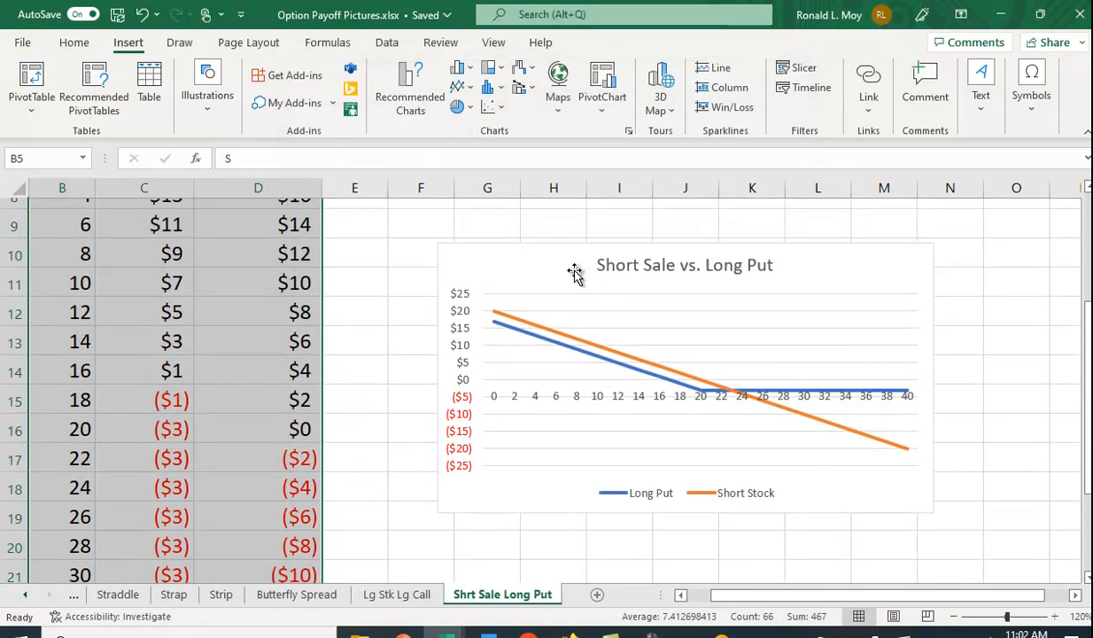
mouse_move(797, 423)
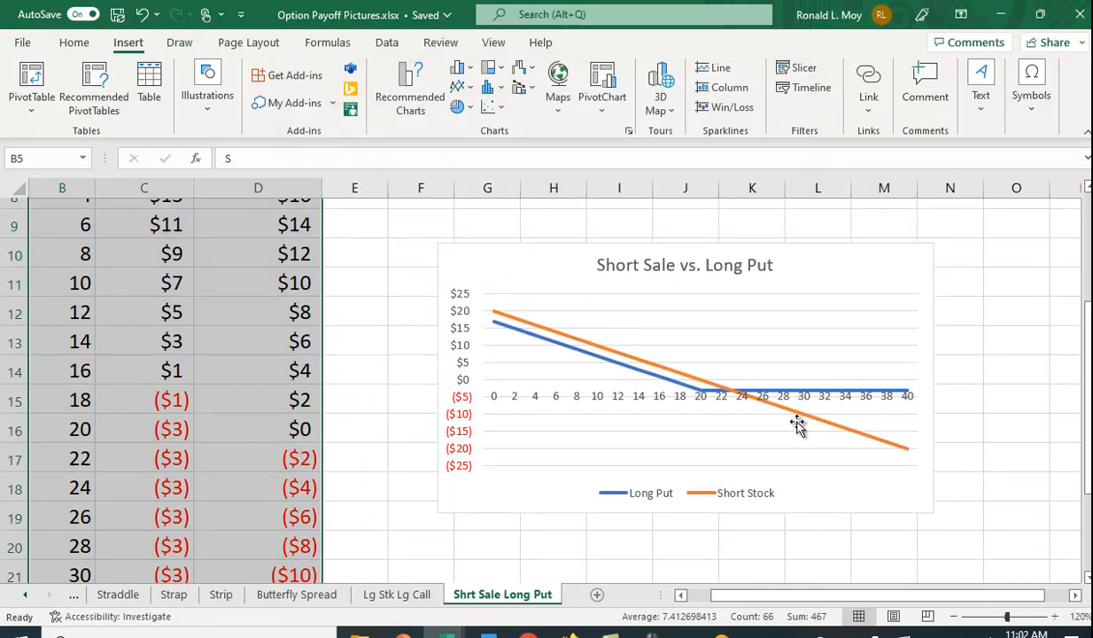
scroll("down", 3)
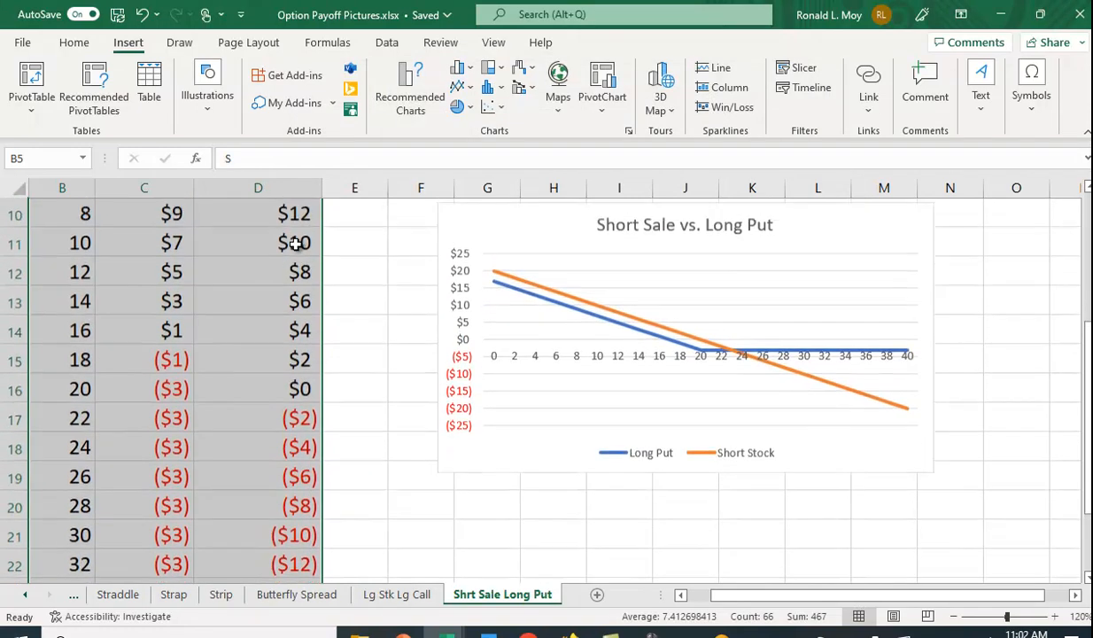
scroll("up", 3)
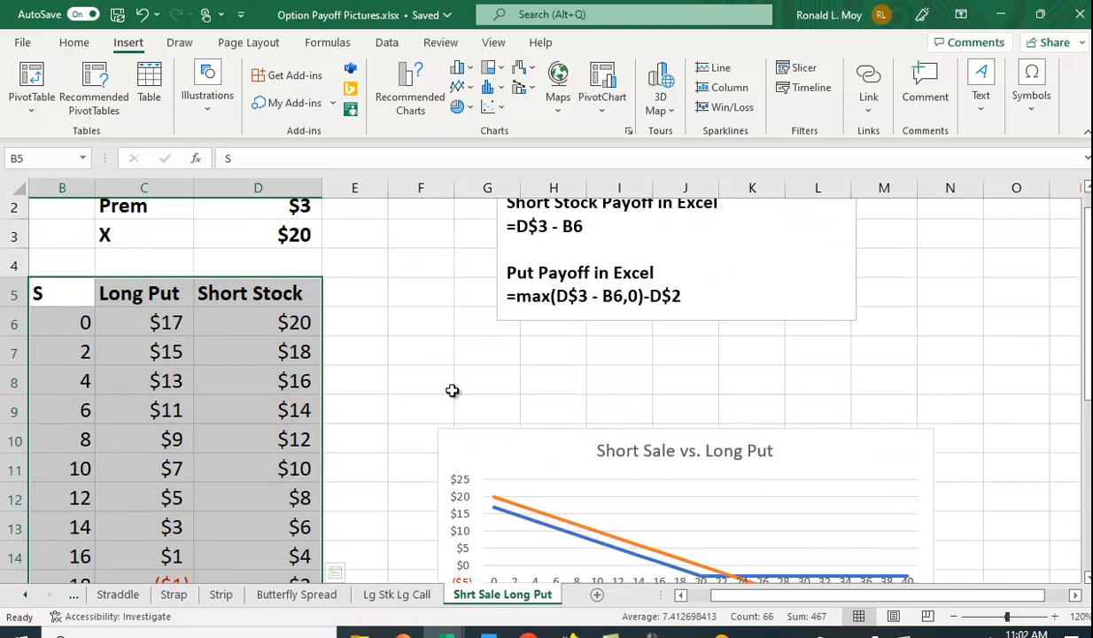
scroll("down", 3)
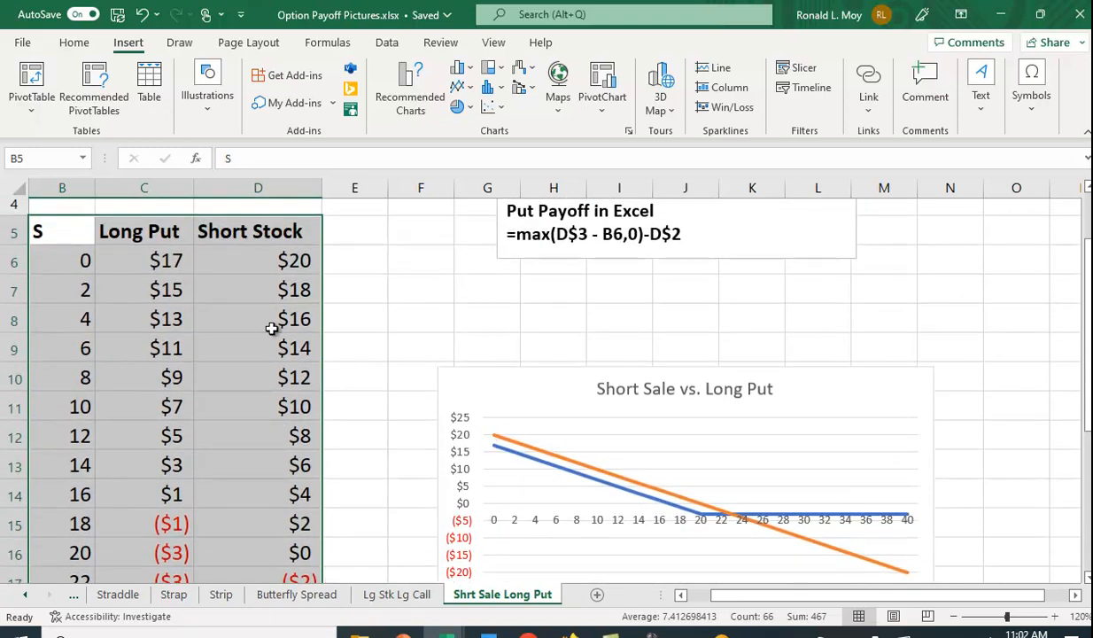
mouse_move(298, 256)
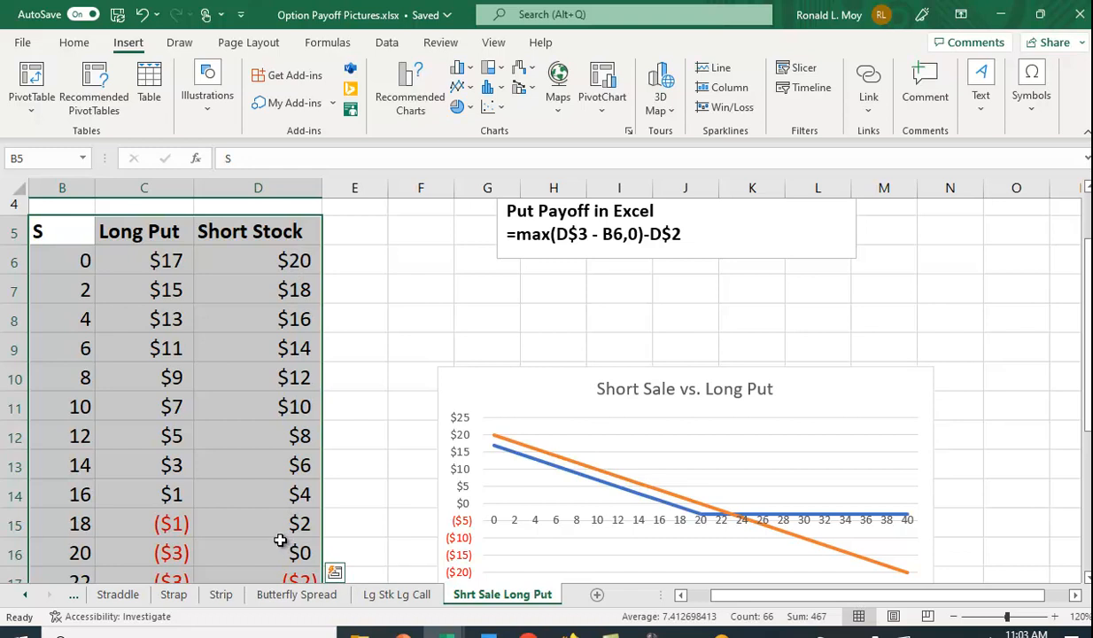
mouse_move(190, 311)
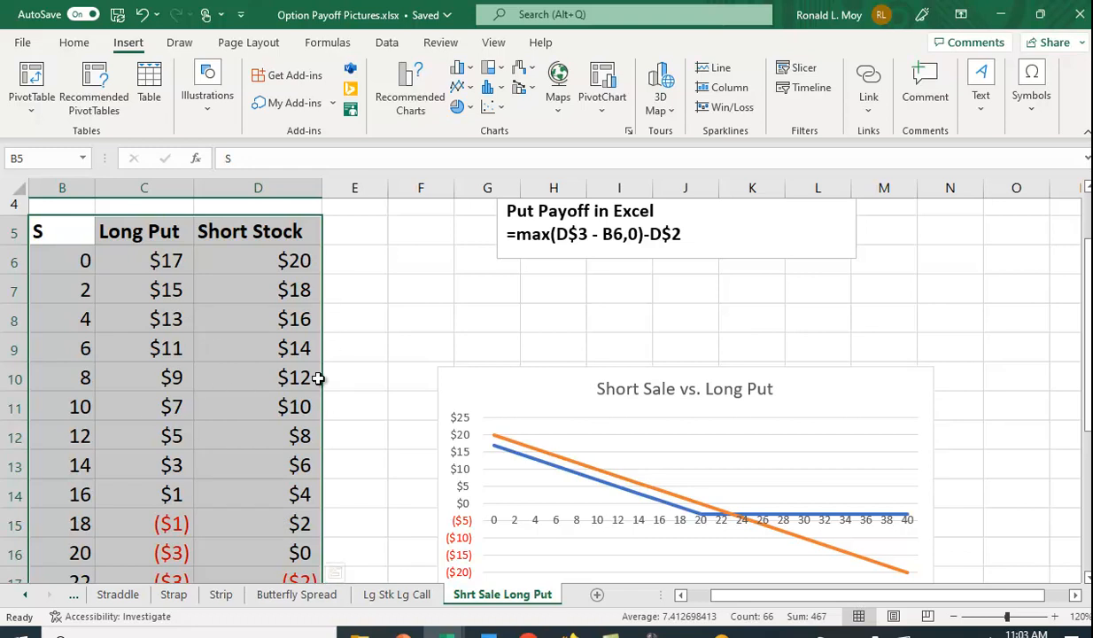
scroll("down", 3)
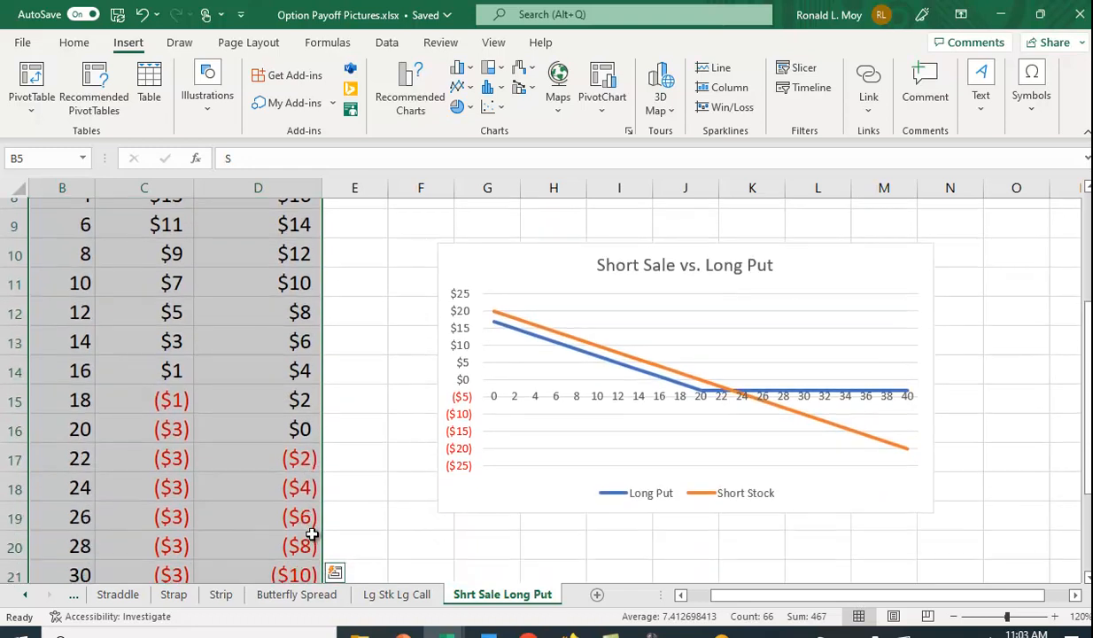
mouse_move(208, 357)
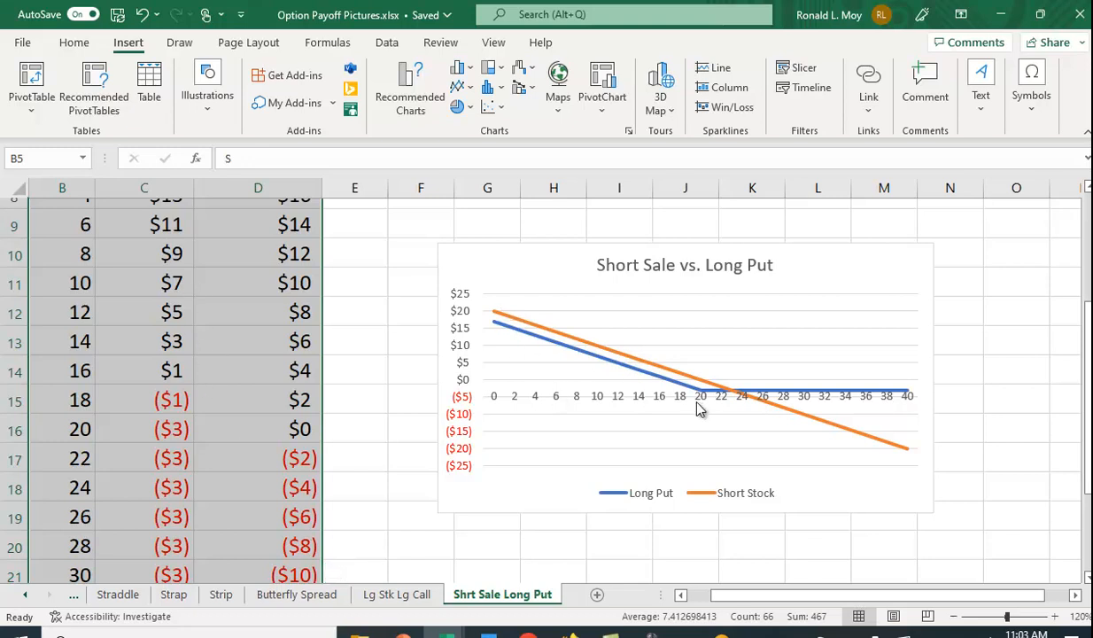
mouse_move(701, 404)
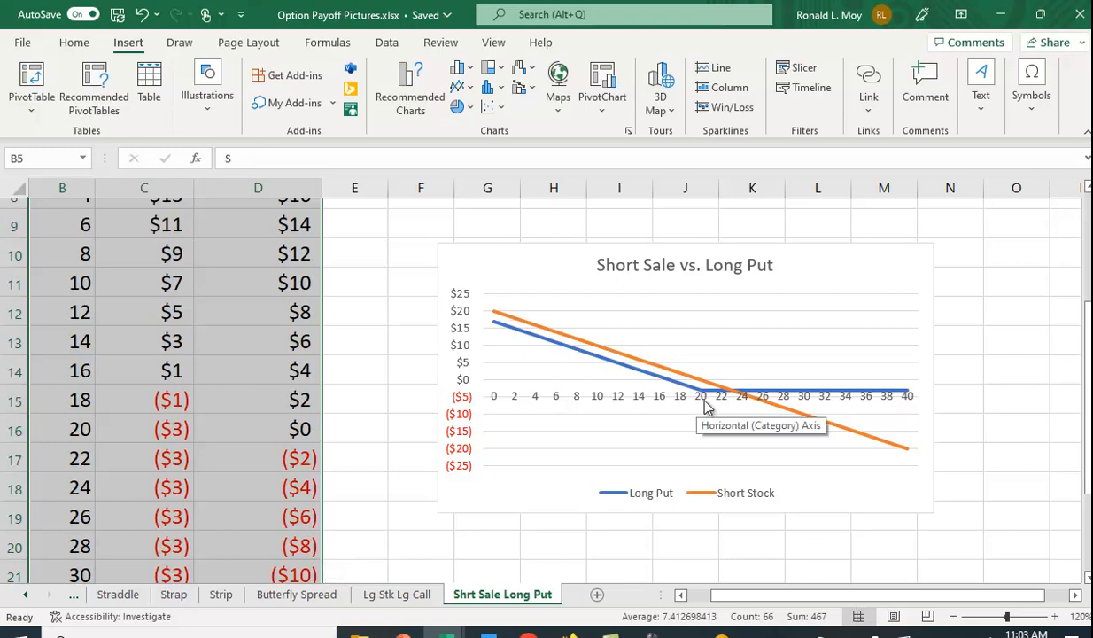